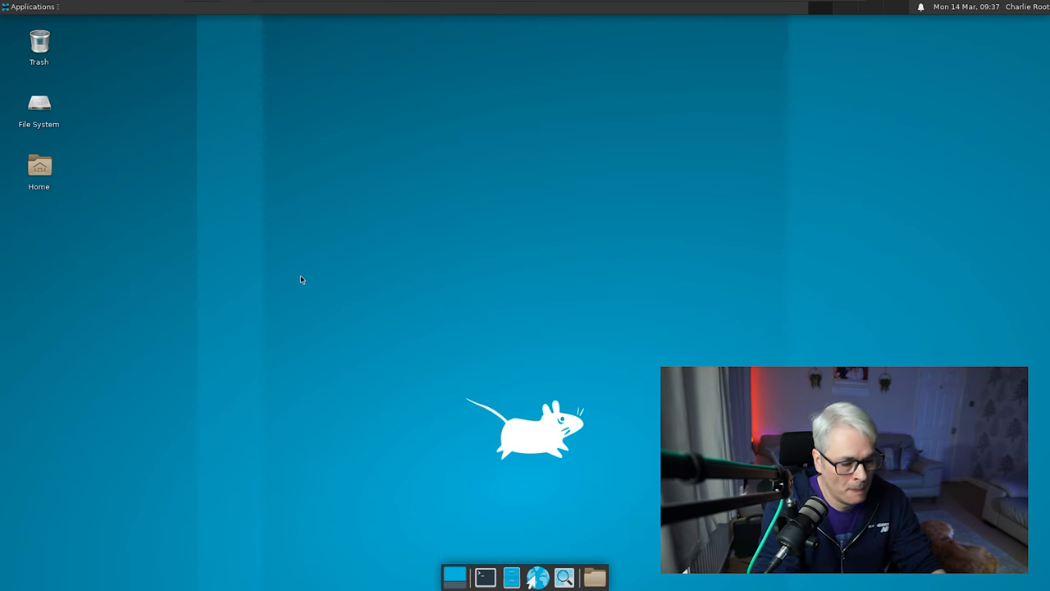
Bring up the Xfce applications menu listing the installed program categories.
{"action": "left_click", "coordinate": [31, 7]}
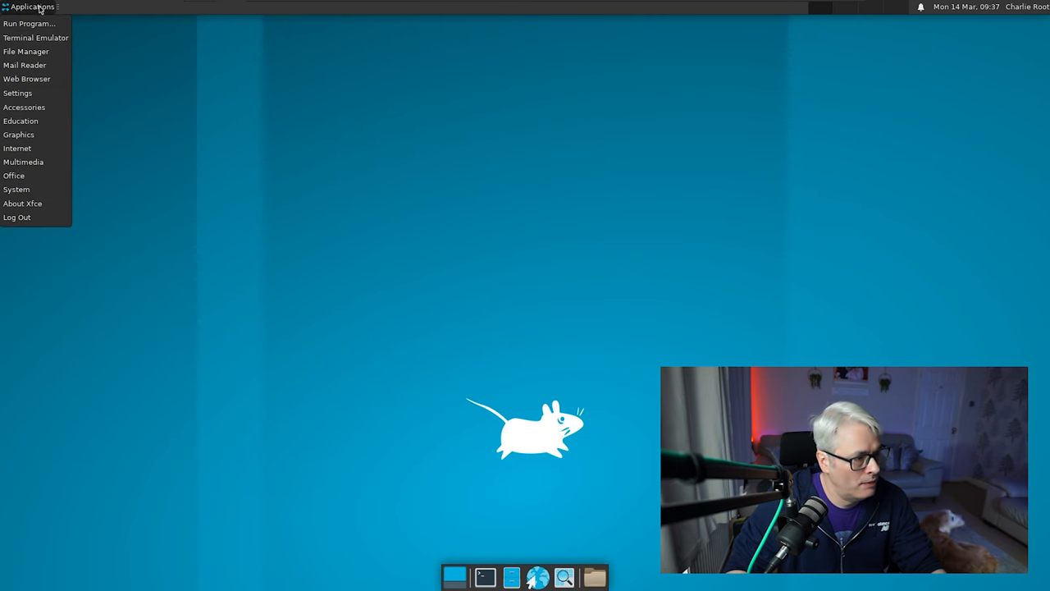
{"action": "mouse_move", "coordinate": [23, 107]}
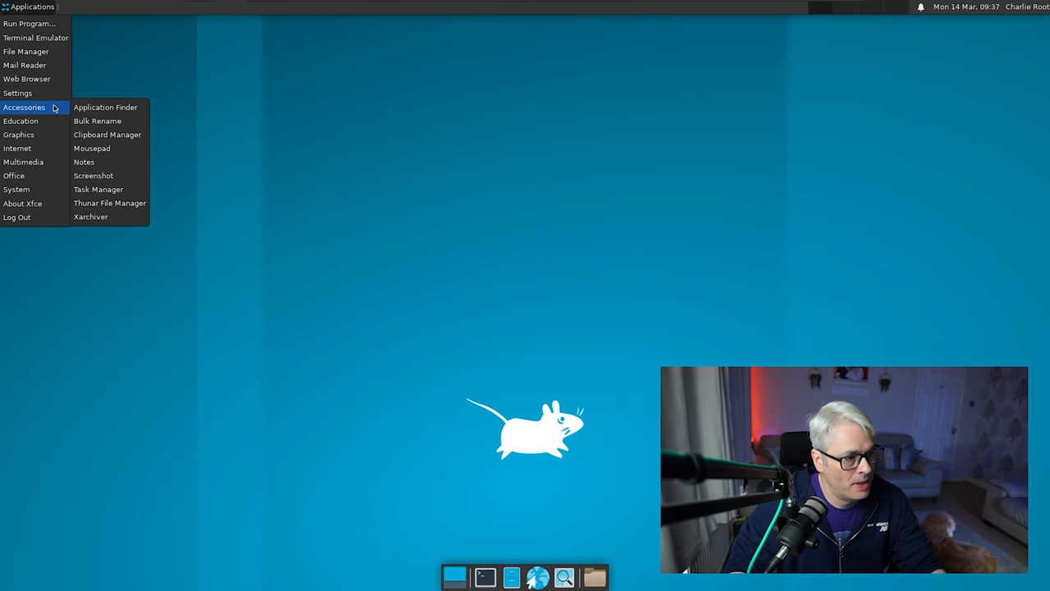
{"action": "mouse_move", "coordinate": [18, 135]}
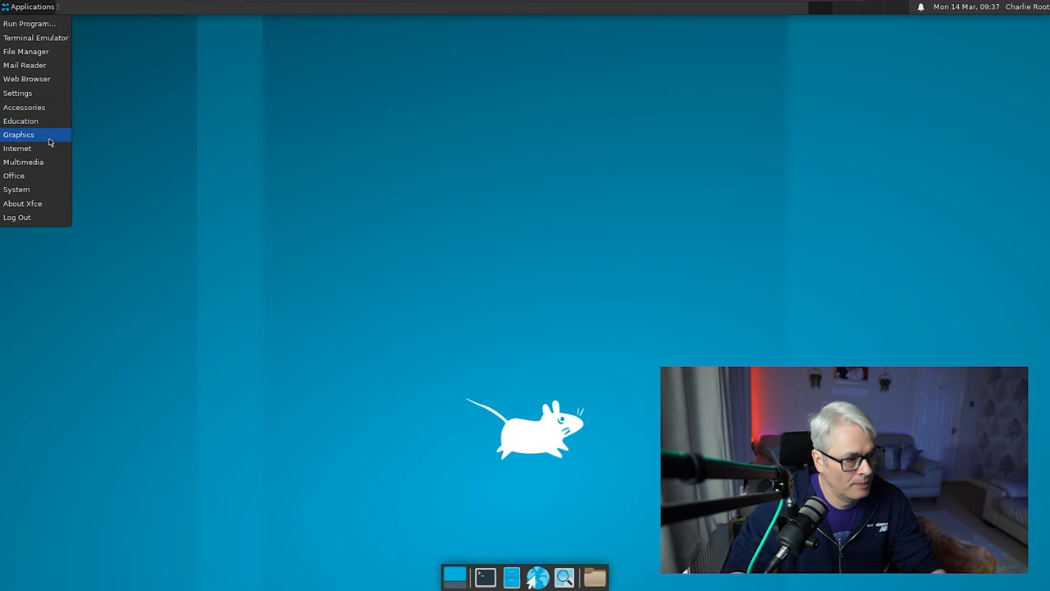
{"action": "mouse_move", "coordinate": [17, 148]}
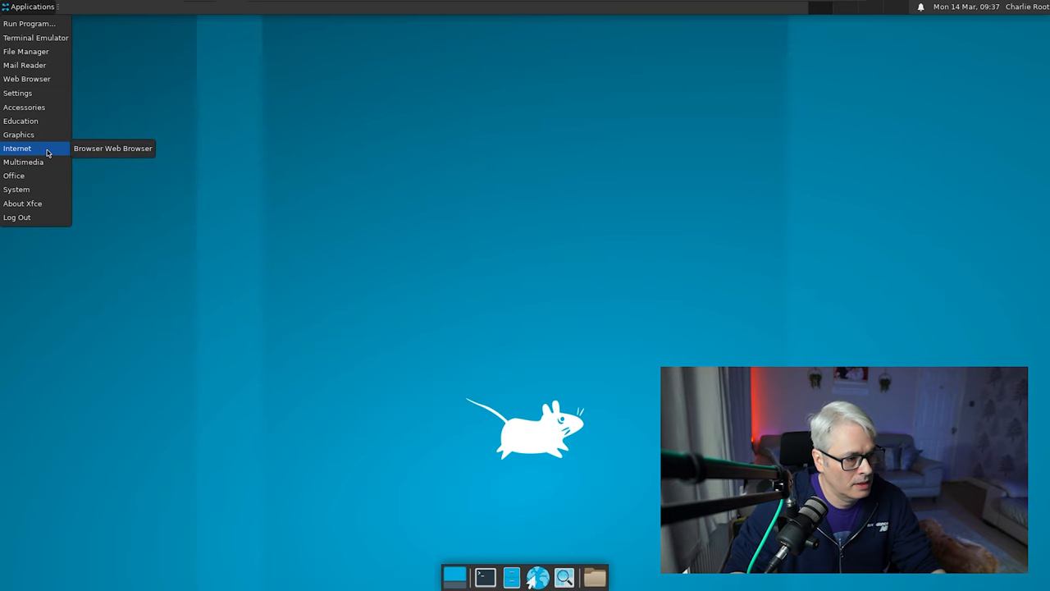
{"action": "mouse_move", "coordinate": [112, 147]}
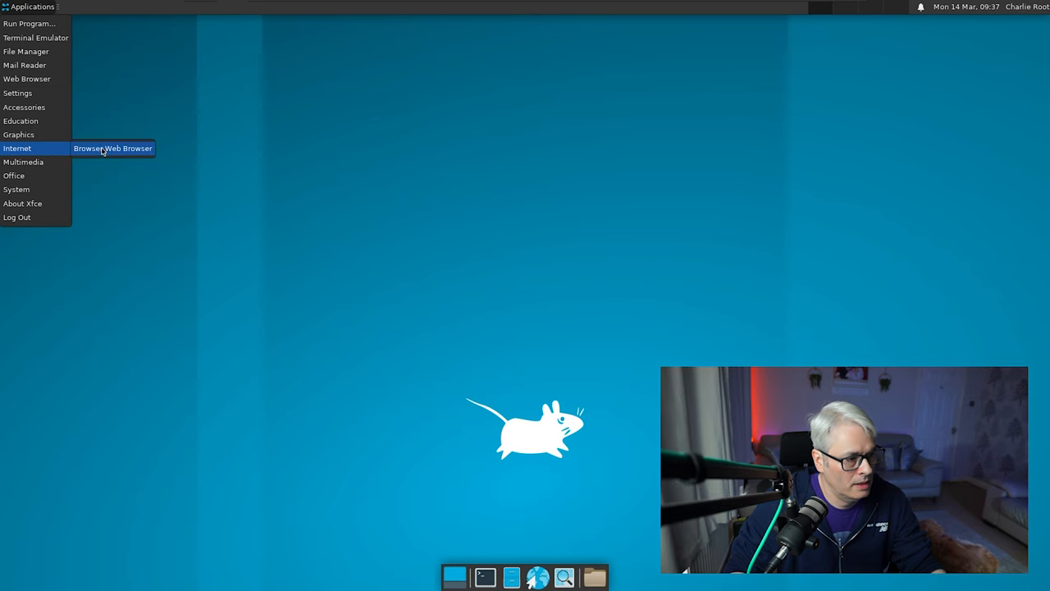
Run make install in /usr/pkgsrc/www/firefox to build the Firefox port from source.
{"action": "left_click", "coordinate": [413, 220]}
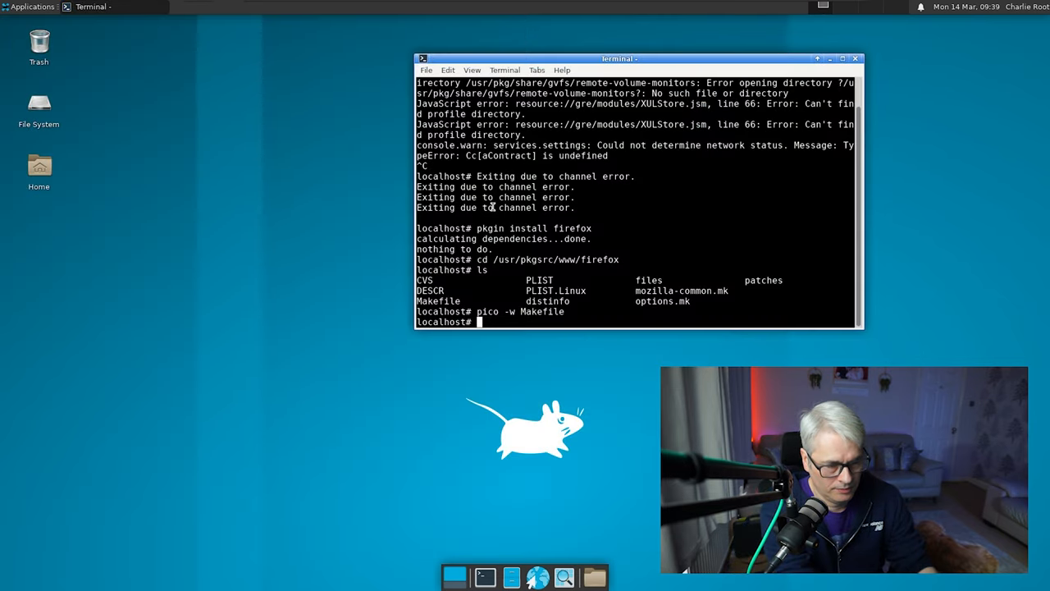
{"action": "type", "text": "make install"}
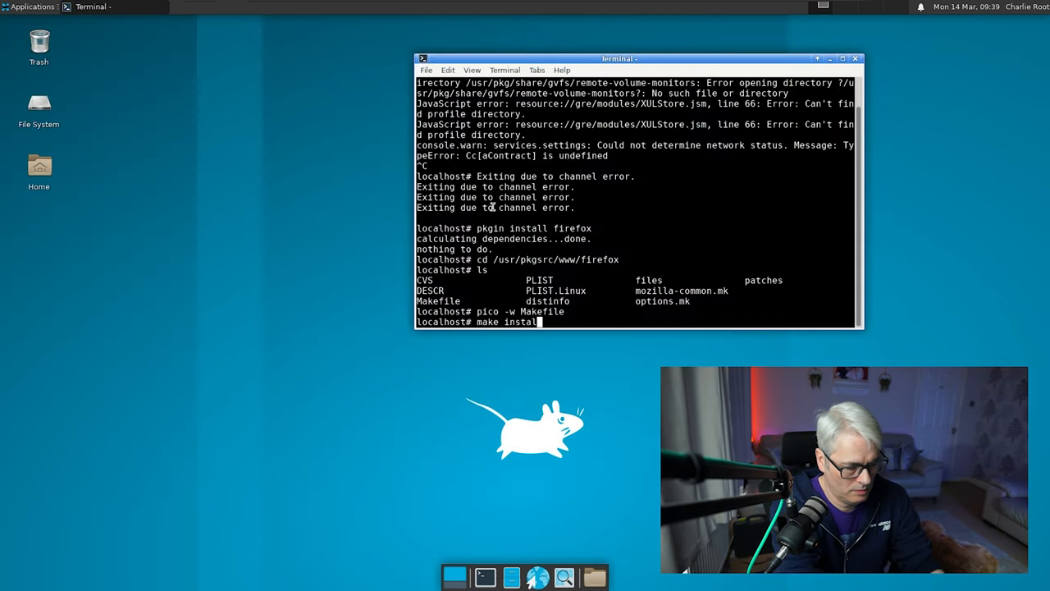
{"action": "key", "text": "Return"}
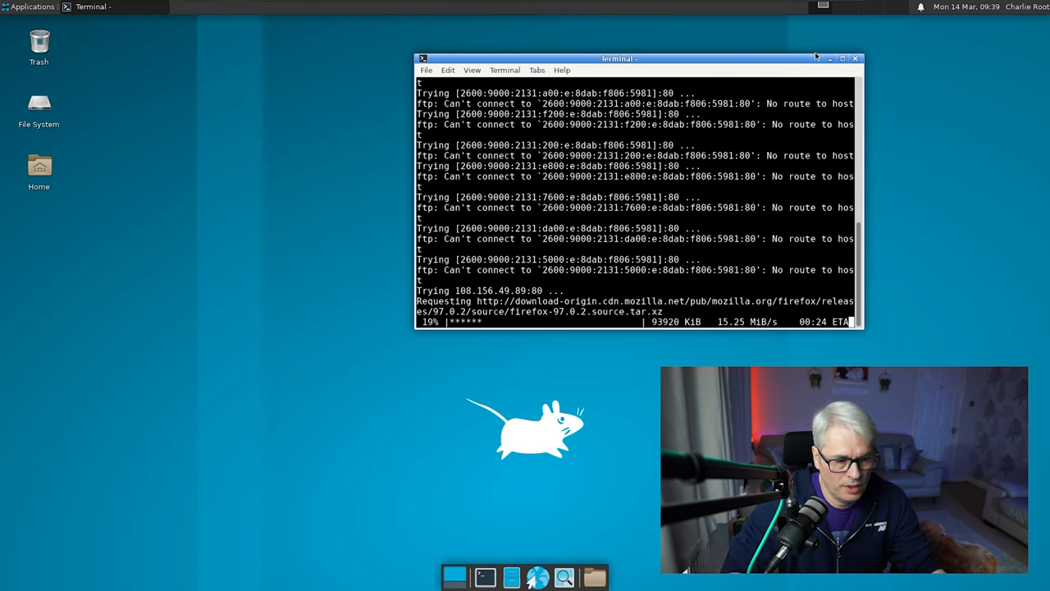
Browse the root file system into /usr/share in Thunar, then close the file manager.
{"action": "left_click", "coordinate": [843, 59]}
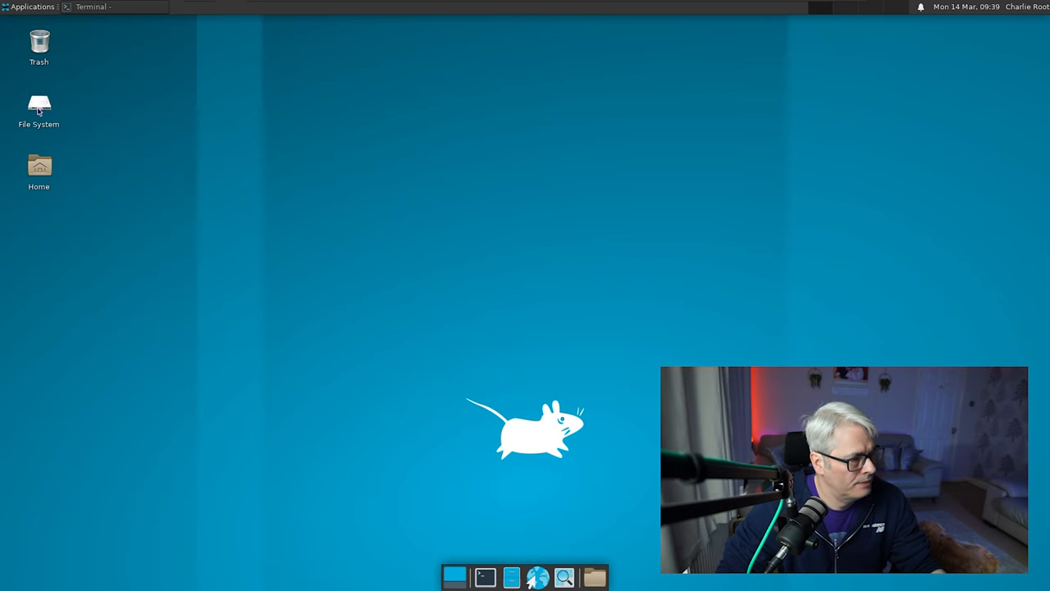
{"action": "double_click", "coordinate": [40, 105]}
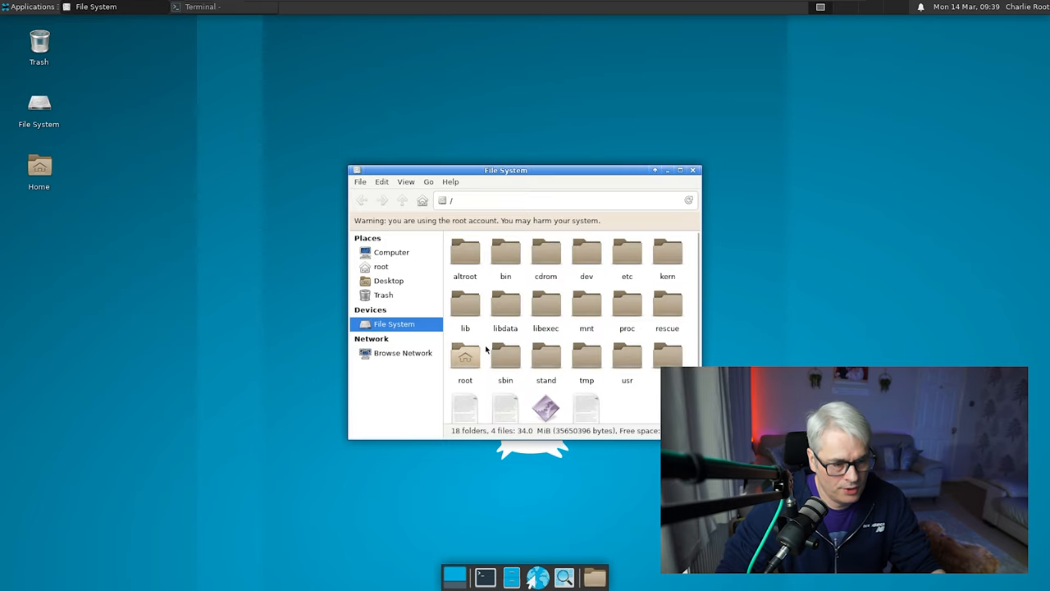
{"action": "double_click", "coordinate": [627, 356]}
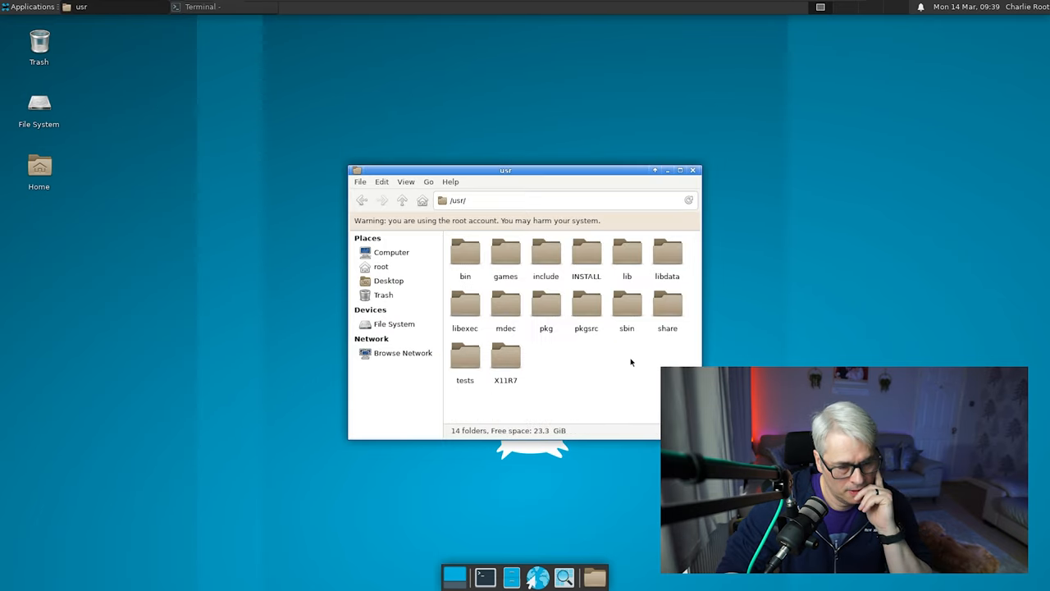
{"action": "mouse_move", "coordinate": [505, 304]}
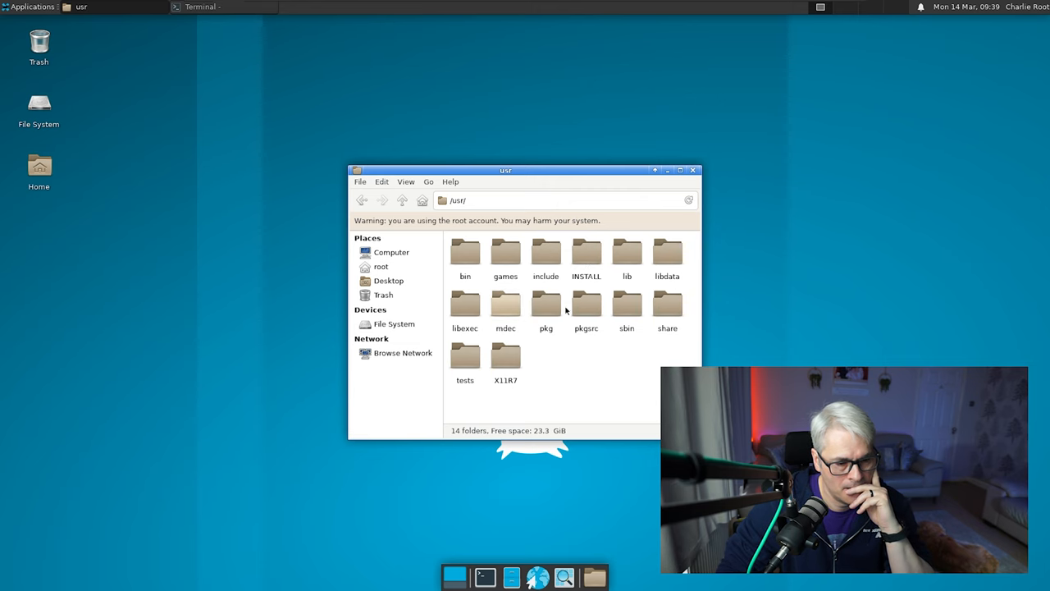
{"action": "mouse_move", "coordinate": [613, 379]}
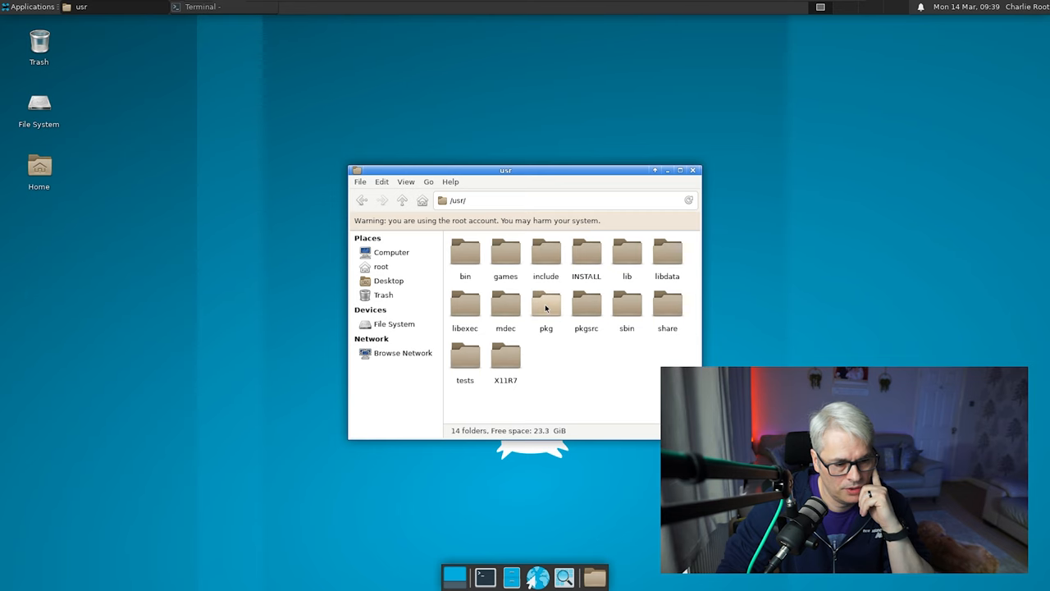
{"action": "double_click", "coordinate": [666, 304]}
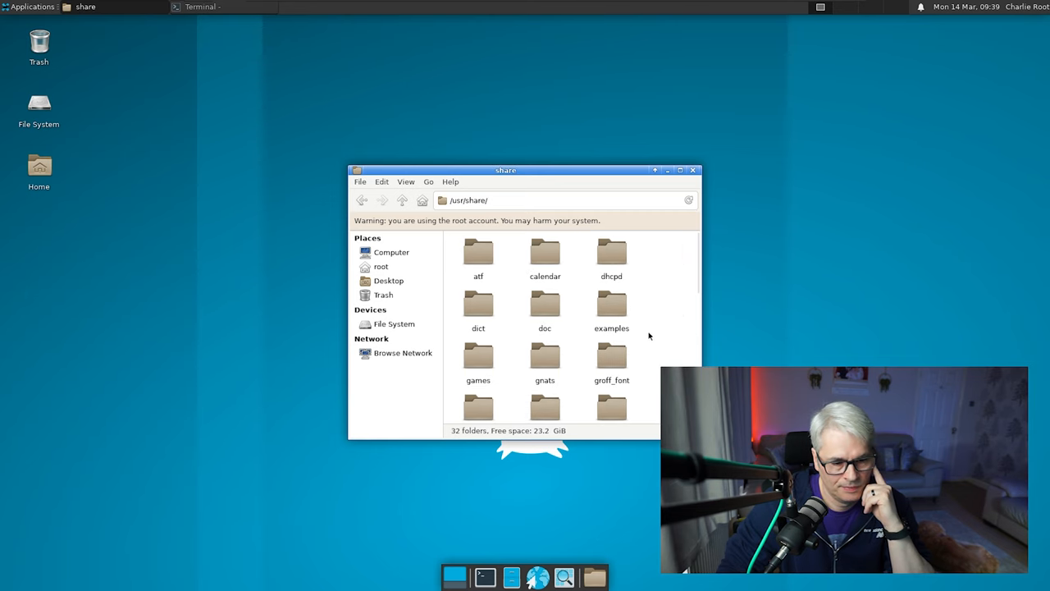
{"action": "scroll", "scroll_direction": "down", "scroll_amount": 3}
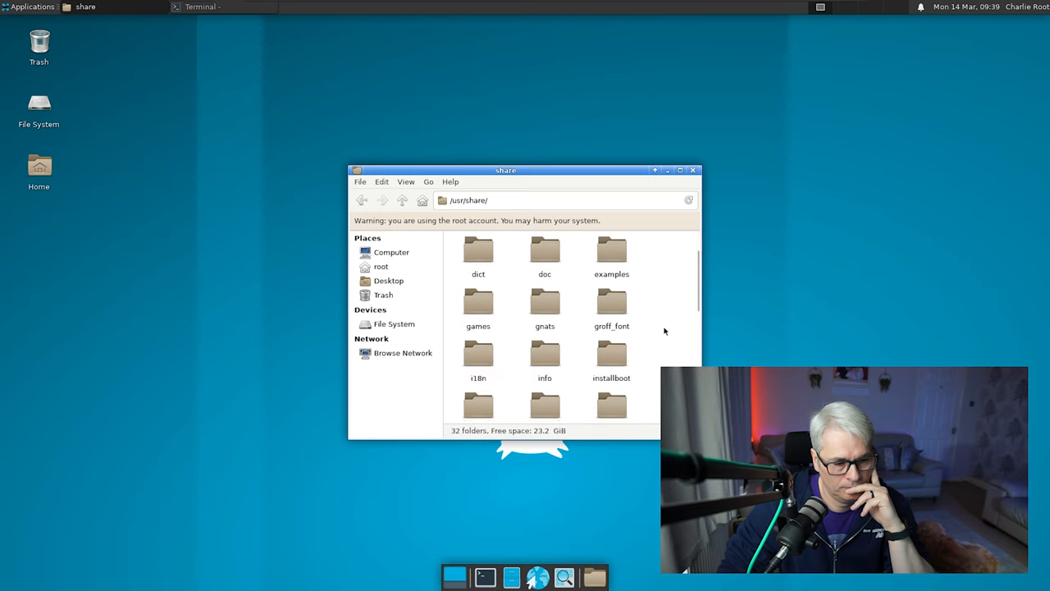
{"action": "left_click", "coordinate": [692, 169]}
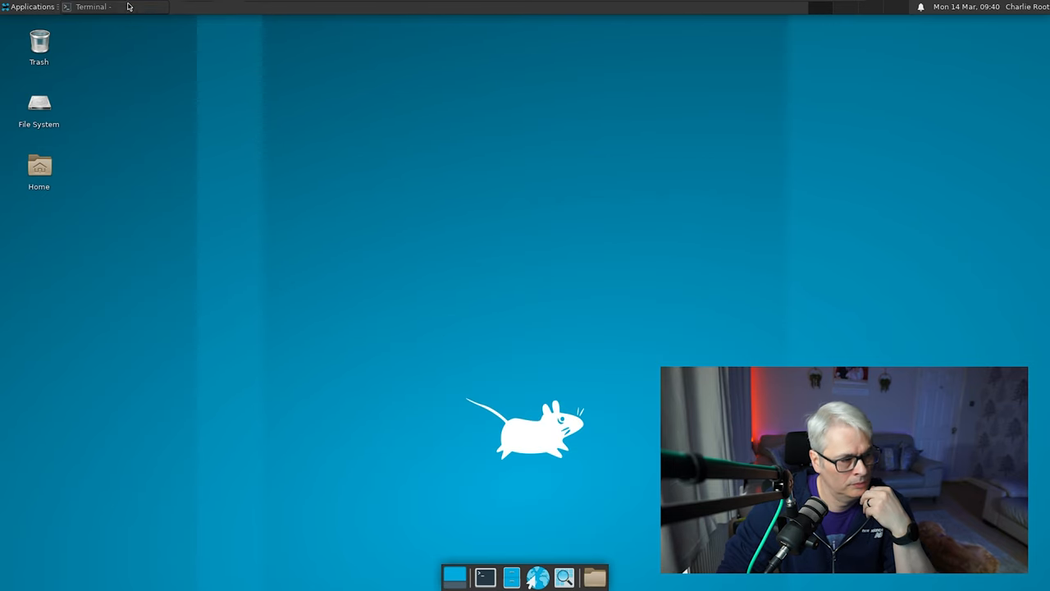
{"action": "left_click", "coordinate": [114, 6]}
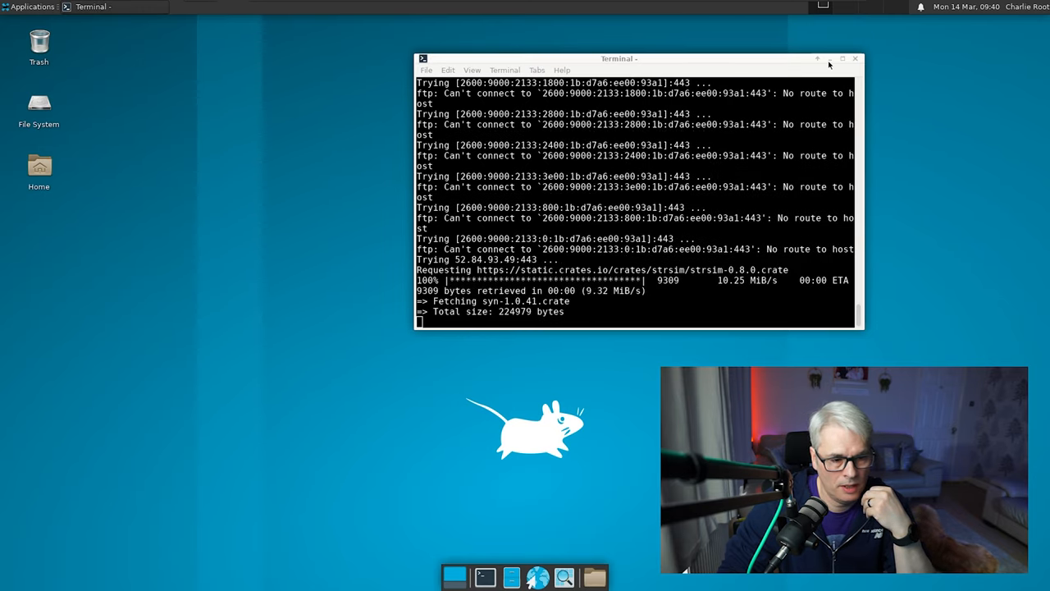
{"action": "left_click", "coordinate": [29, 6]}
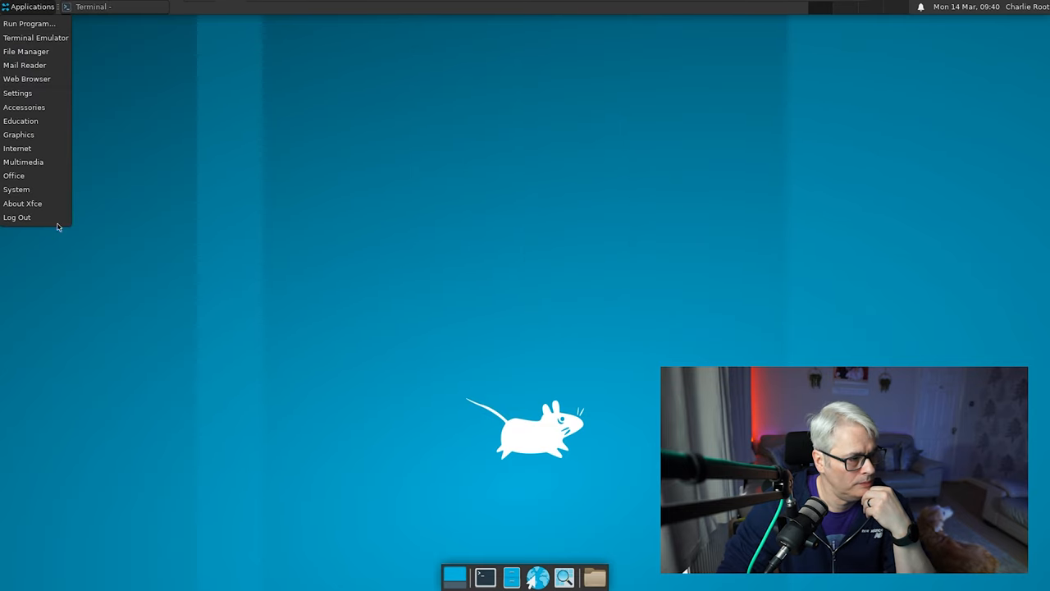
{"action": "mouse_move", "coordinate": [16, 189]}
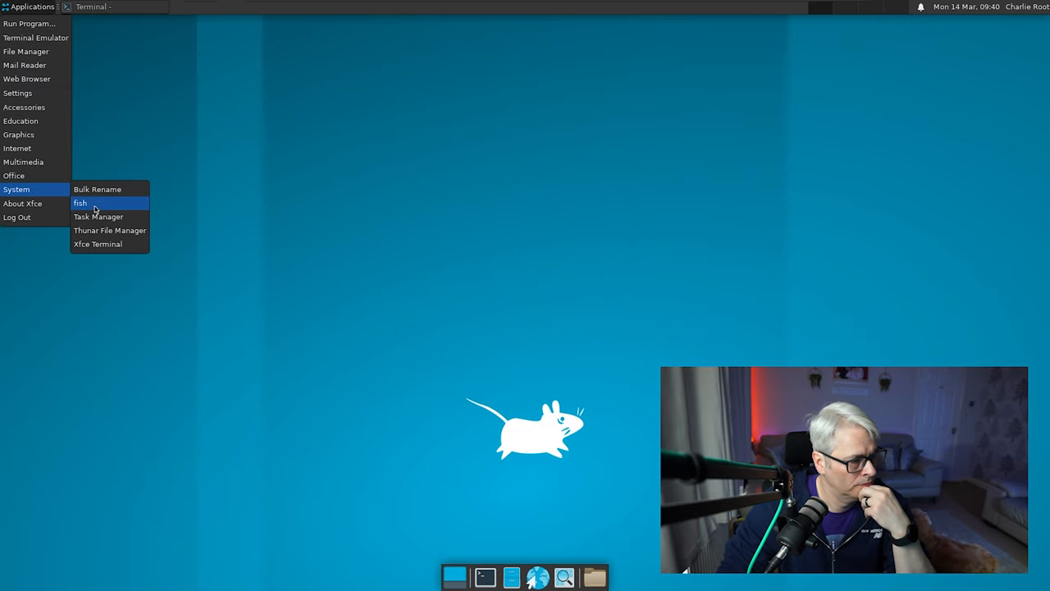
{"action": "left_click", "coordinate": [81, 203]}
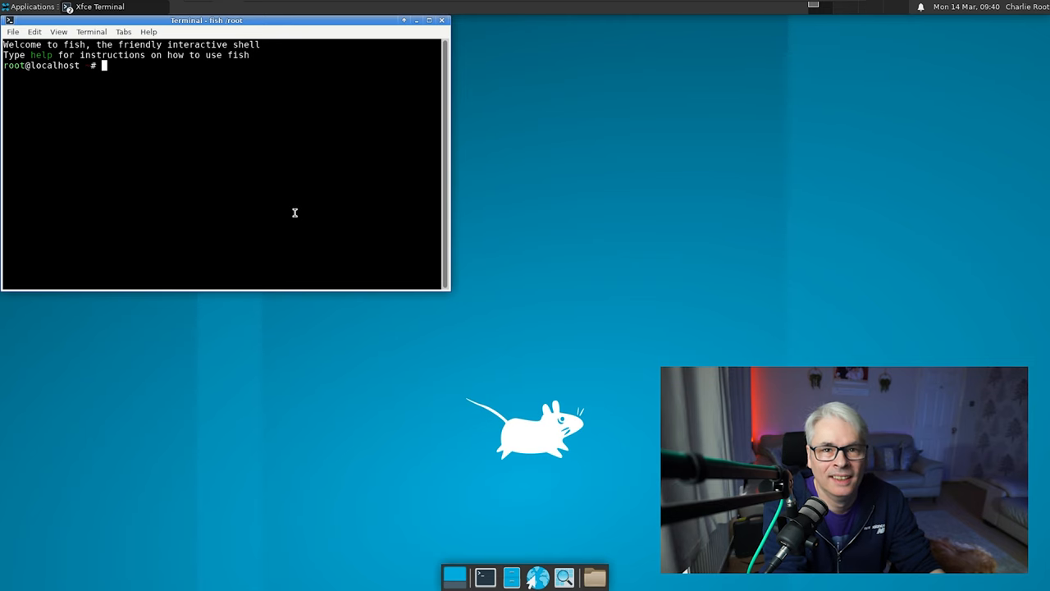
{"action": "mouse_move", "coordinate": [137, 154]}
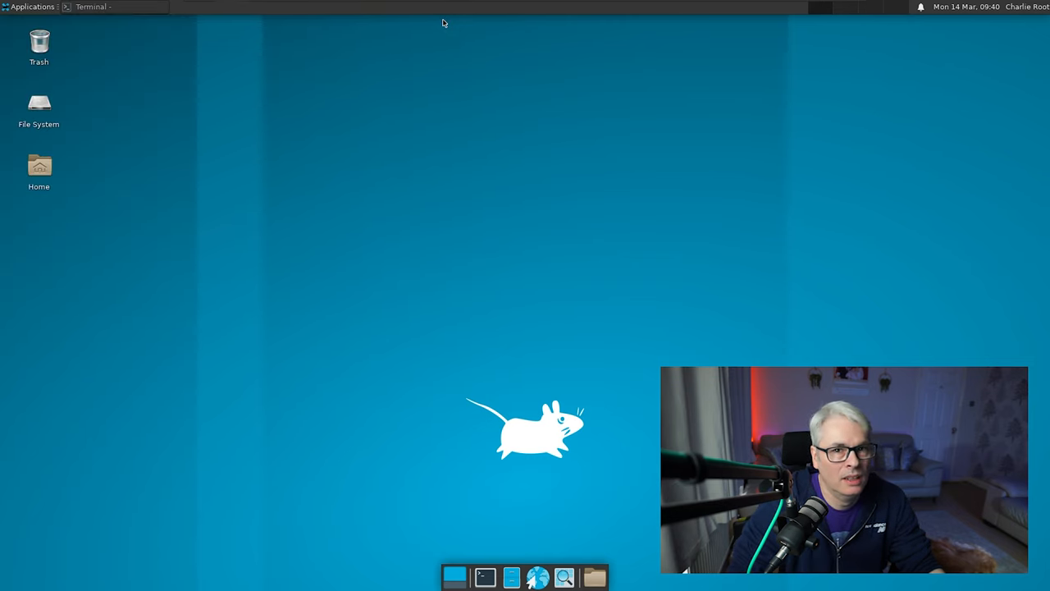
{"action": "mouse_move", "coordinate": [18, 567]}
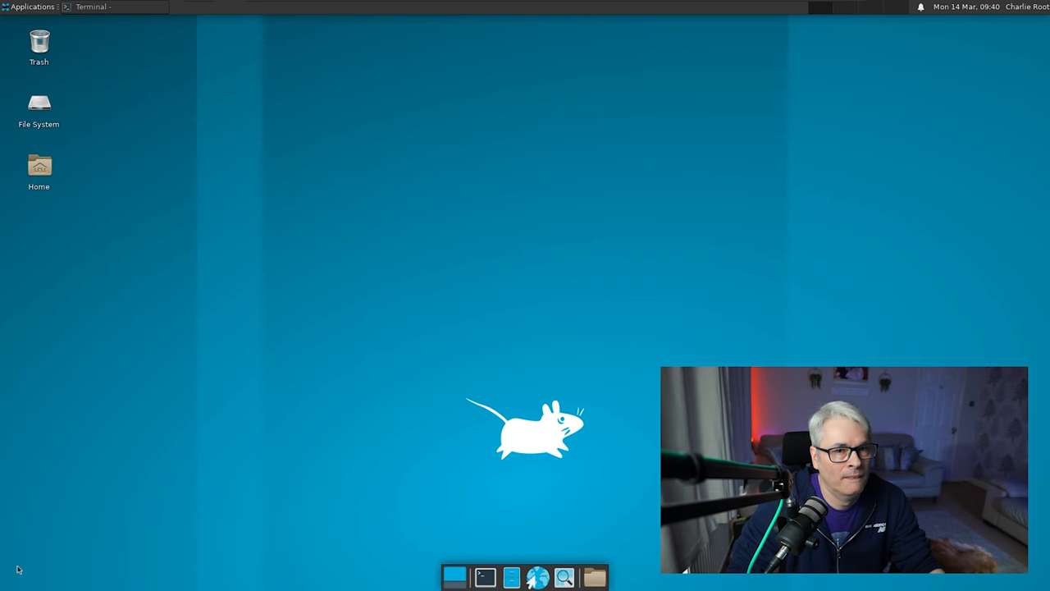
Show the About Xfce window from the applications menu and read through its information.
{"action": "left_click", "coordinate": [30, 6]}
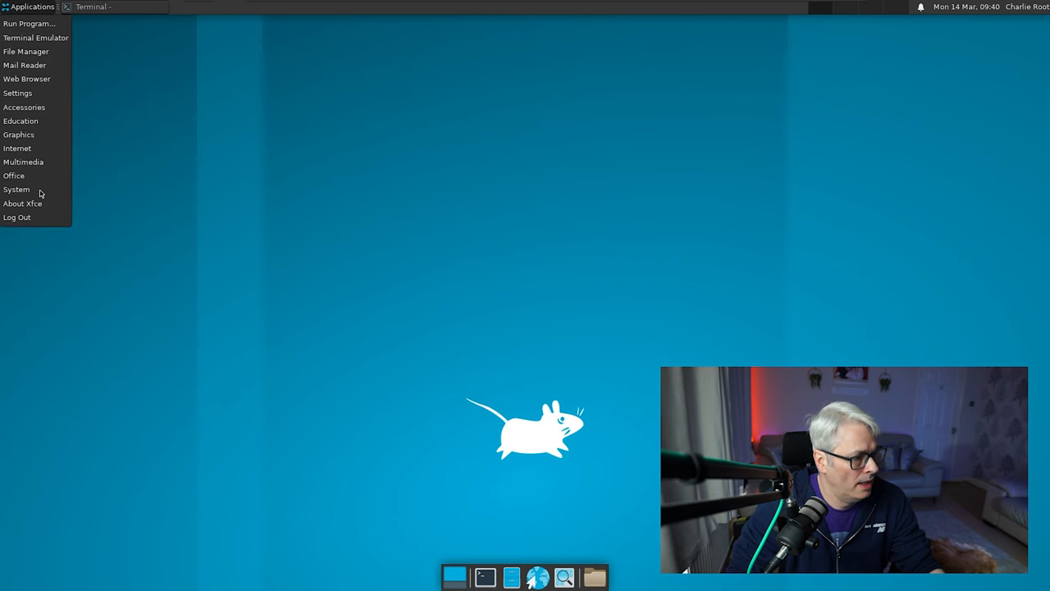
{"action": "mouse_move", "coordinate": [17, 190]}
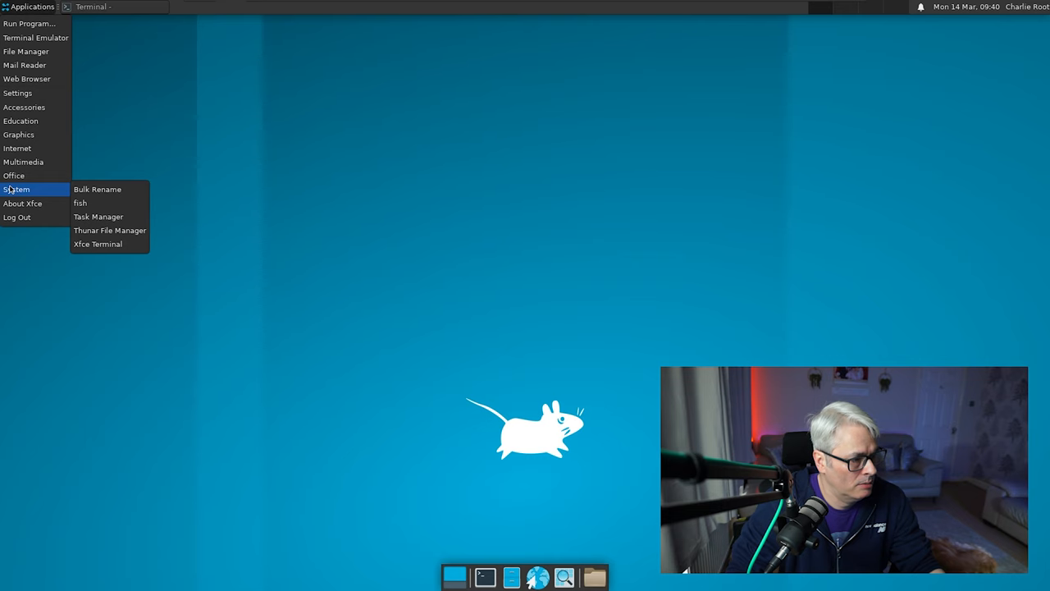
{"action": "mouse_move", "coordinate": [97, 189]}
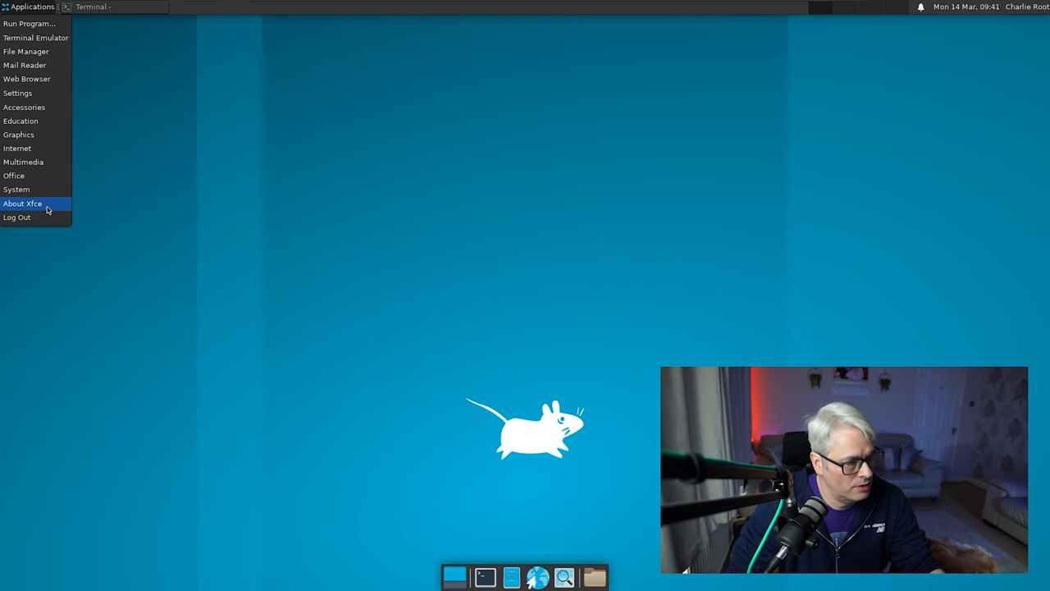
{"action": "left_click", "coordinate": [23, 203]}
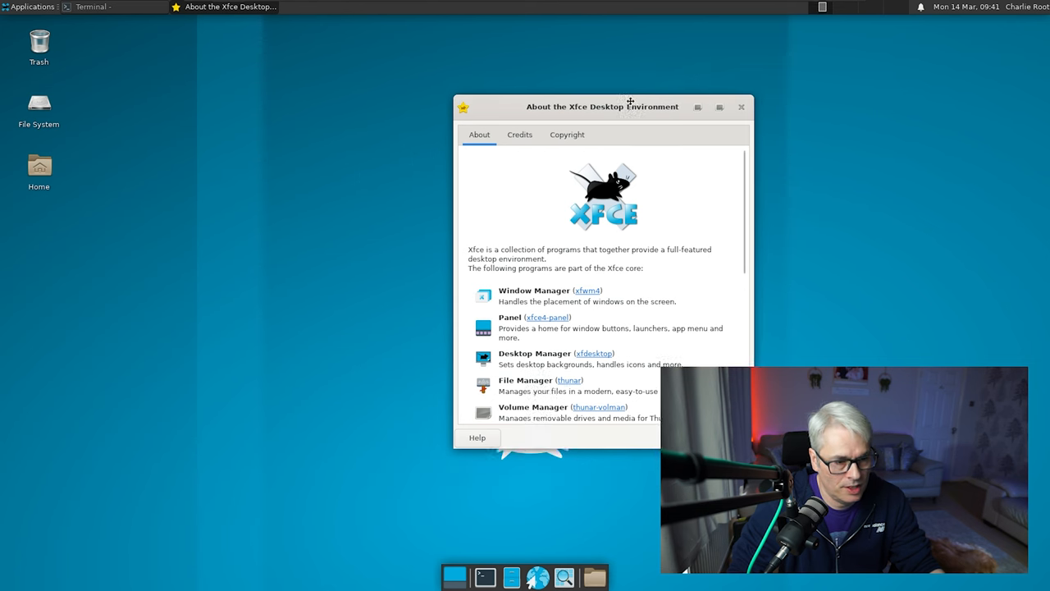
{"action": "left_click_drag", "start_coordinate": [630, 105], "coordinate": [620, 59]}
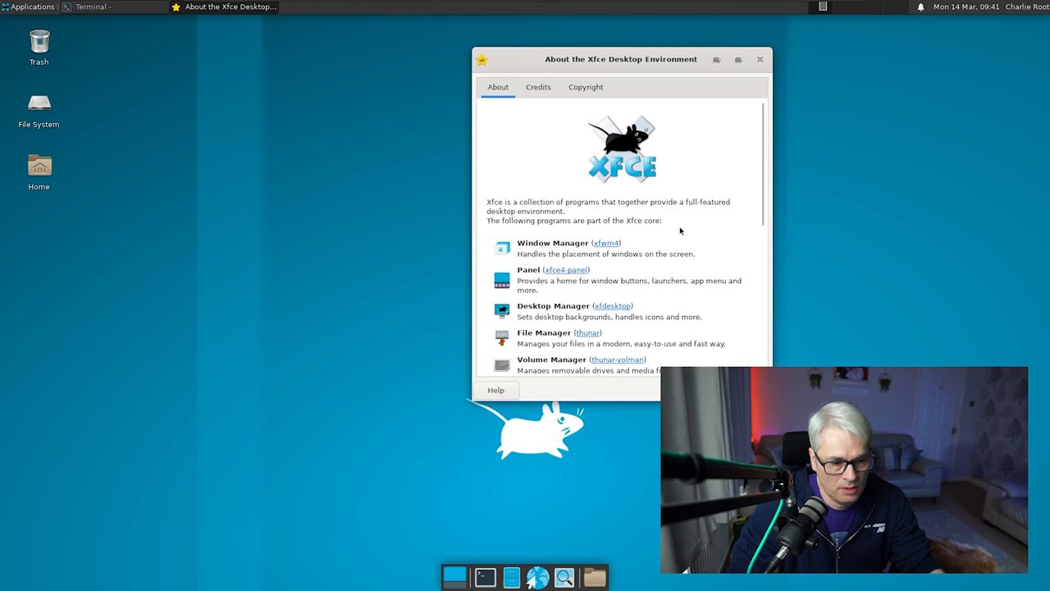
{"action": "scroll", "scroll_direction": "down", "scroll_amount": 3}
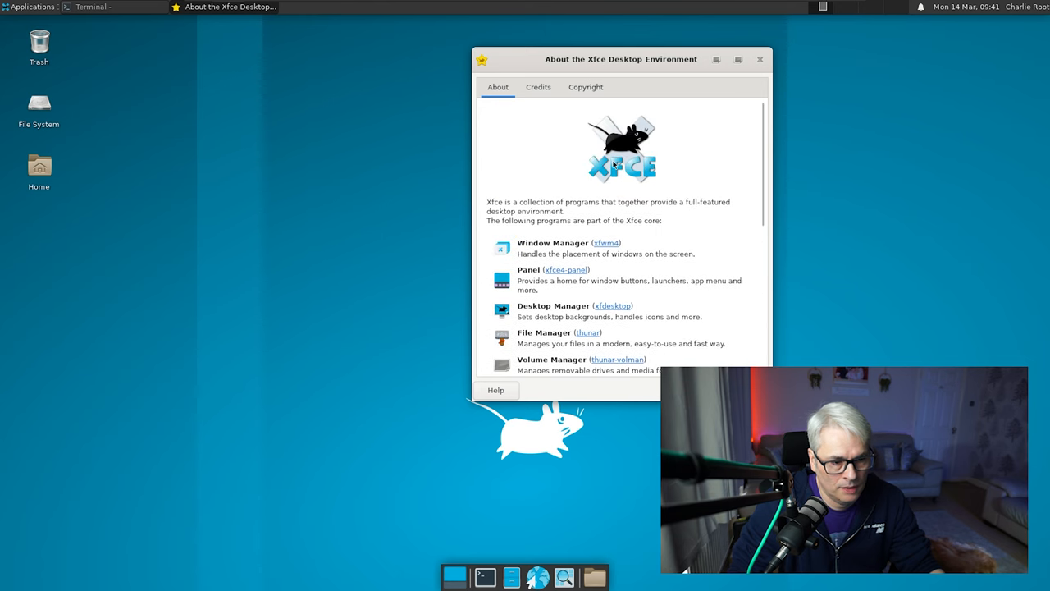
{"action": "scroll", "scroll_direction": "down", "scroll_amount": 3}
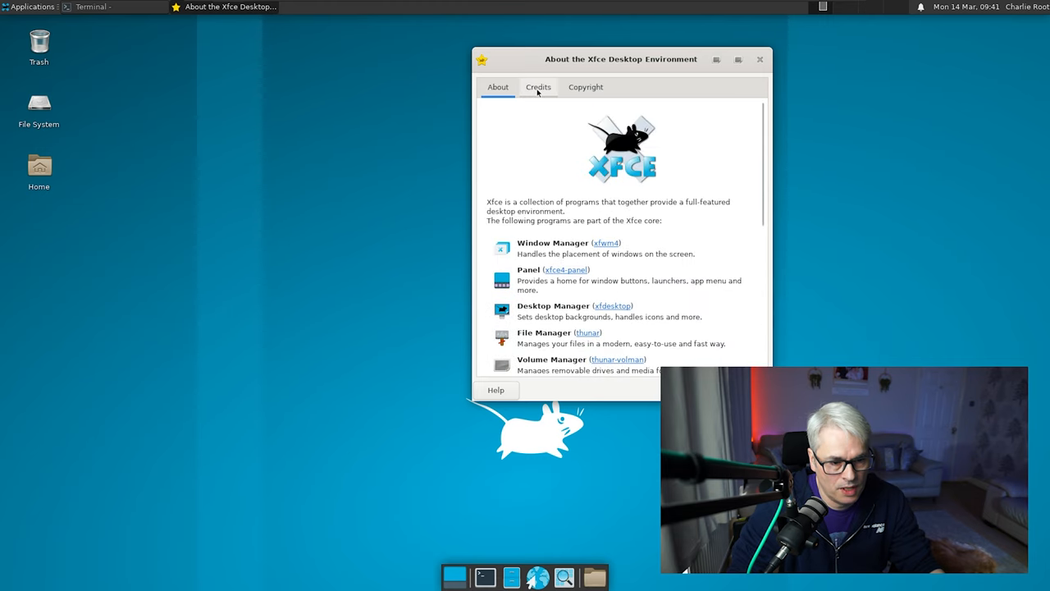
View the Copyright and Credits details, then close the About Xfce window.
{"action": "left_click", "coordinate": [584, 87]}
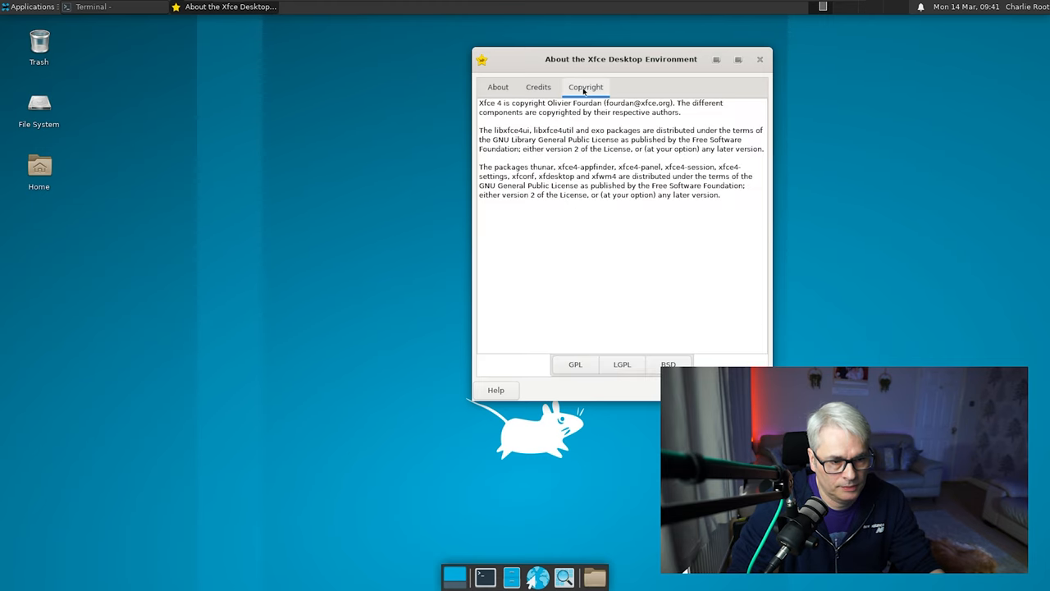
{"action": "left_click", "coordinate": [497, 87]}
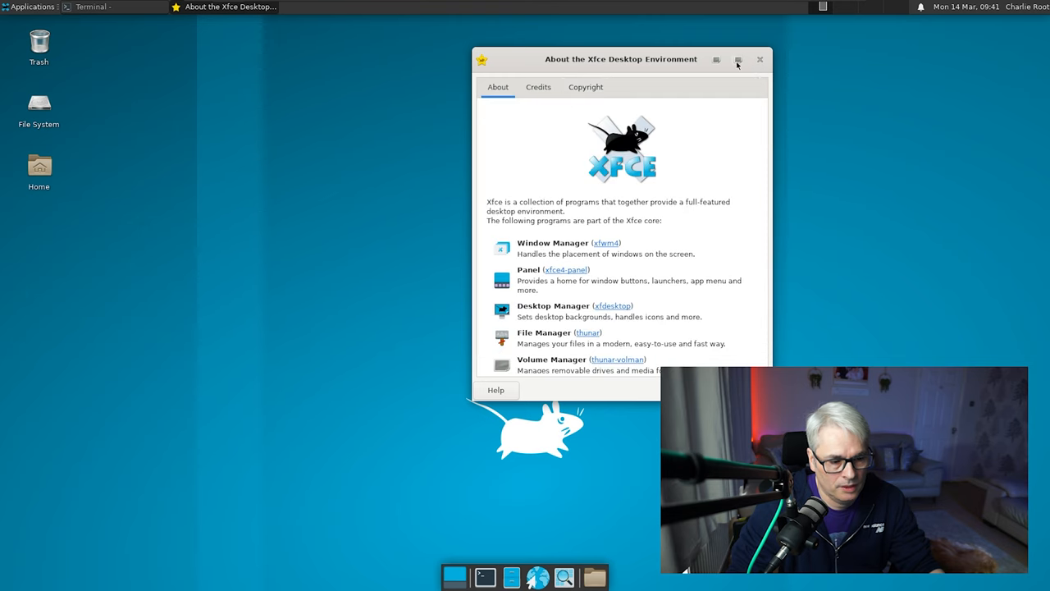
{"action": "left_click", "coordinate": [758, 59]}
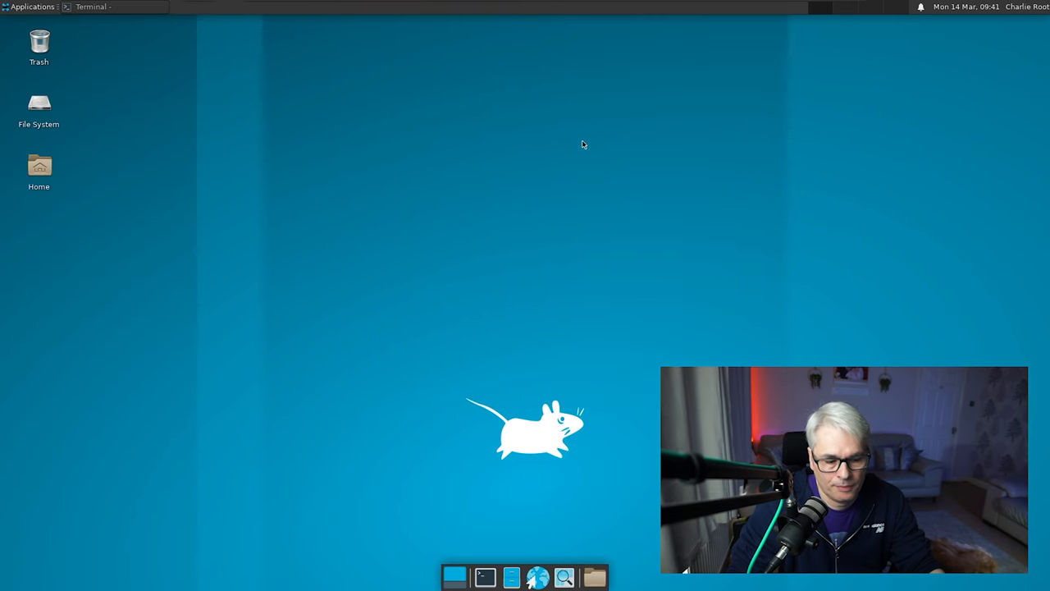
{"action": "mouse_move", "coordinate": [568, 162]}
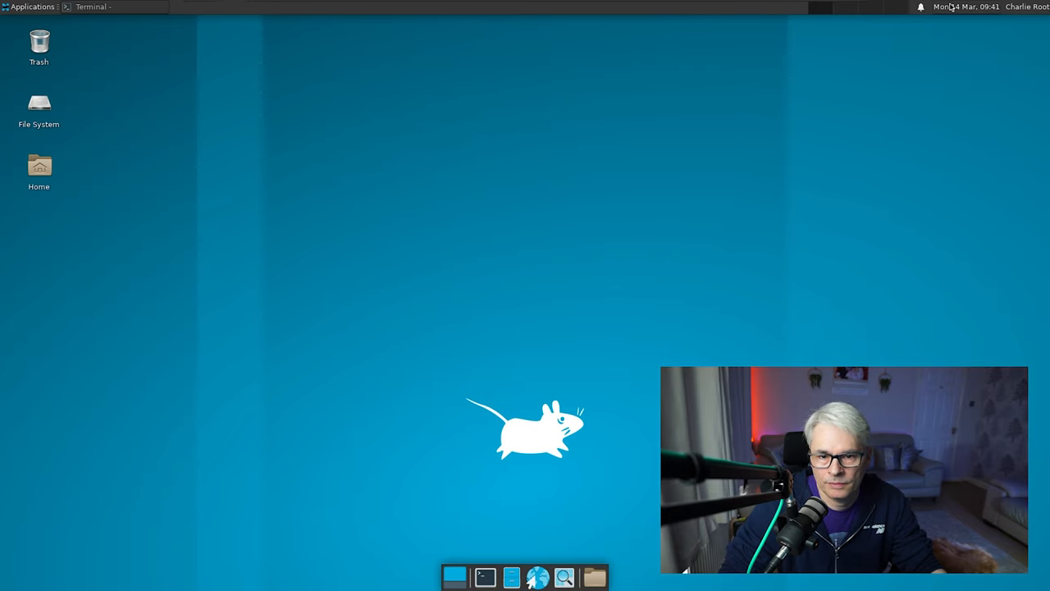
Launch the default Mail Reader and cancel the preferred-application chooser without picking one.
{"action": "left_click", "coordinate": [1026, 6]}
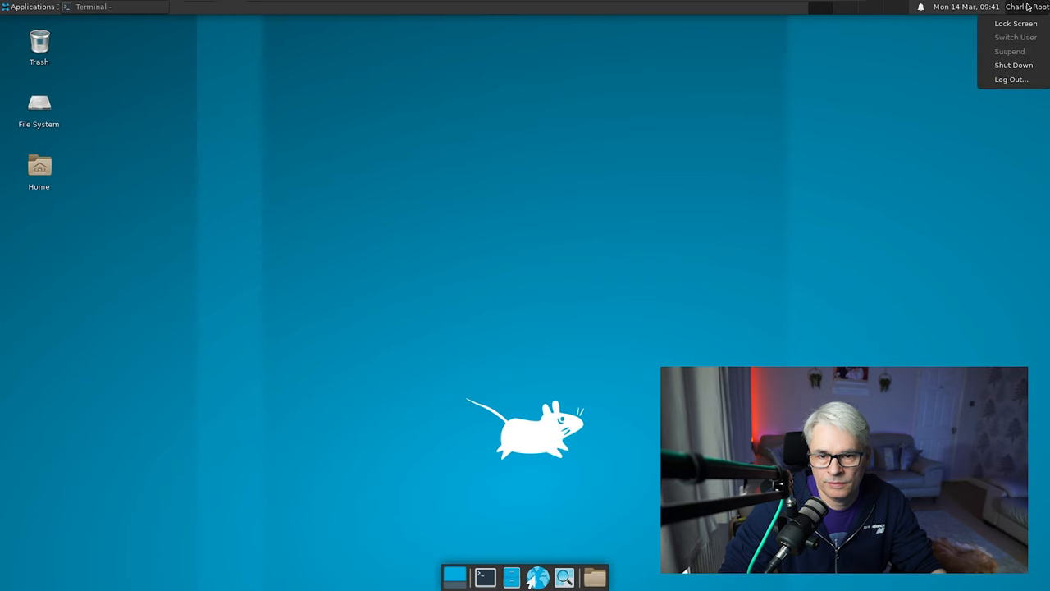
{"action": "left_click", "coordinate": [33, 7]}
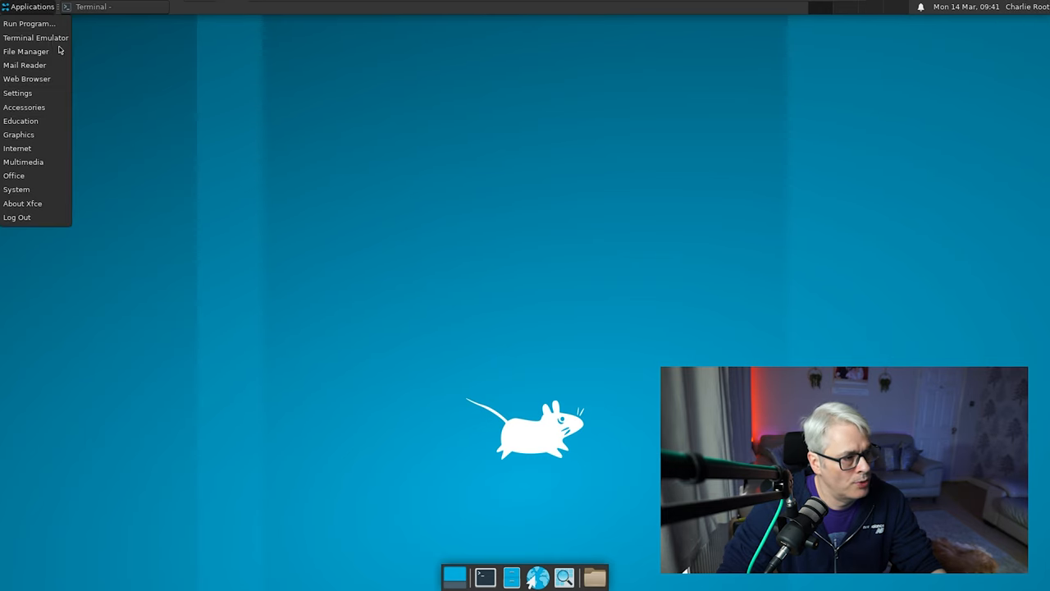
{"action": "left_click", "coordinate": [24, 66]}
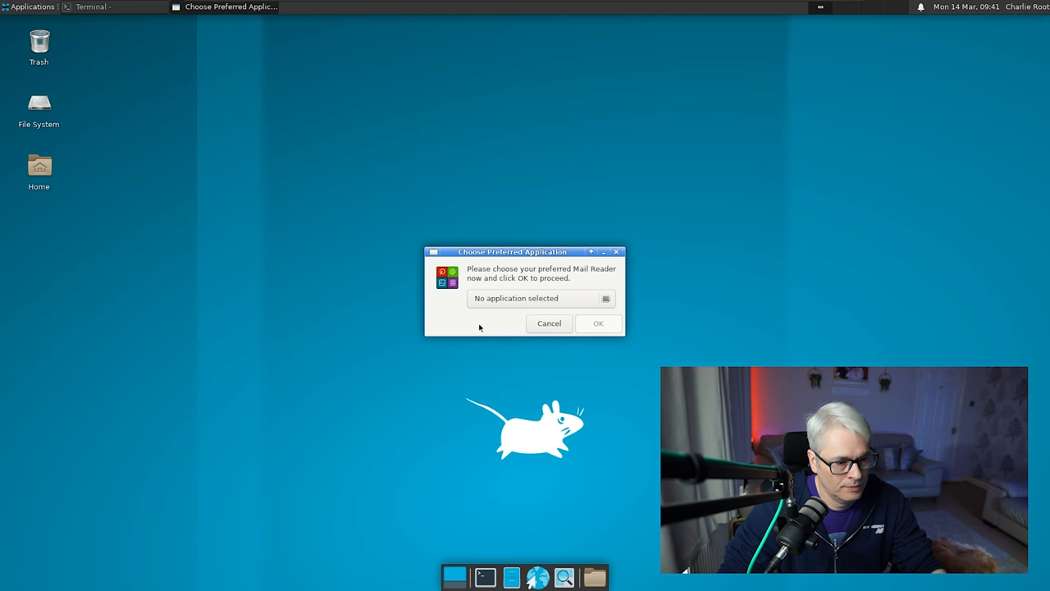
{"action": "left_click", "coordinate": [548, 322]}
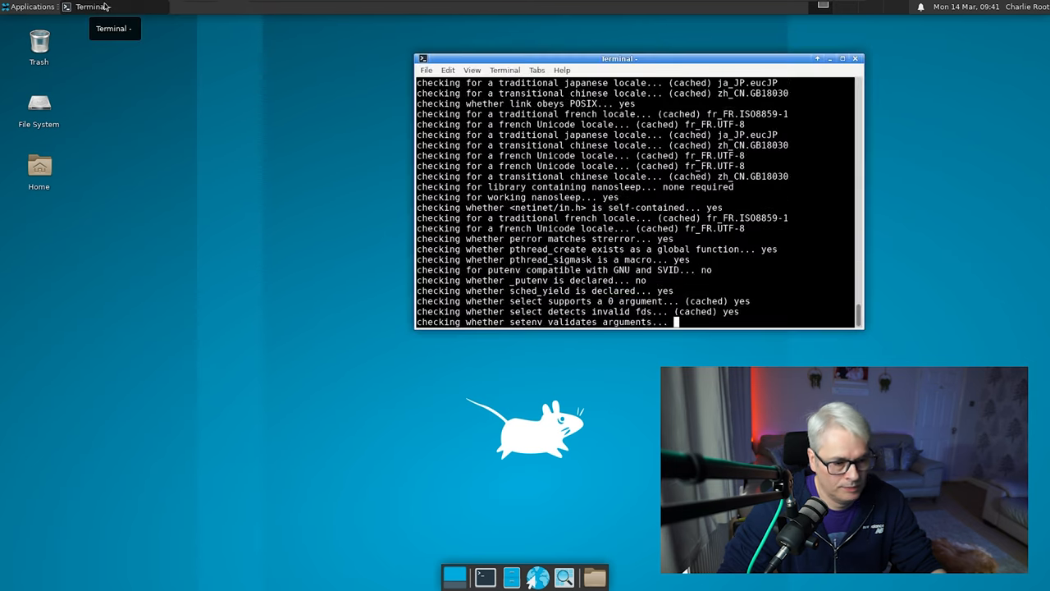
Launch LibreOffice from the Office menu and create a new Writer document.
{"action": "left_click", "coordinate": [31, 7]}
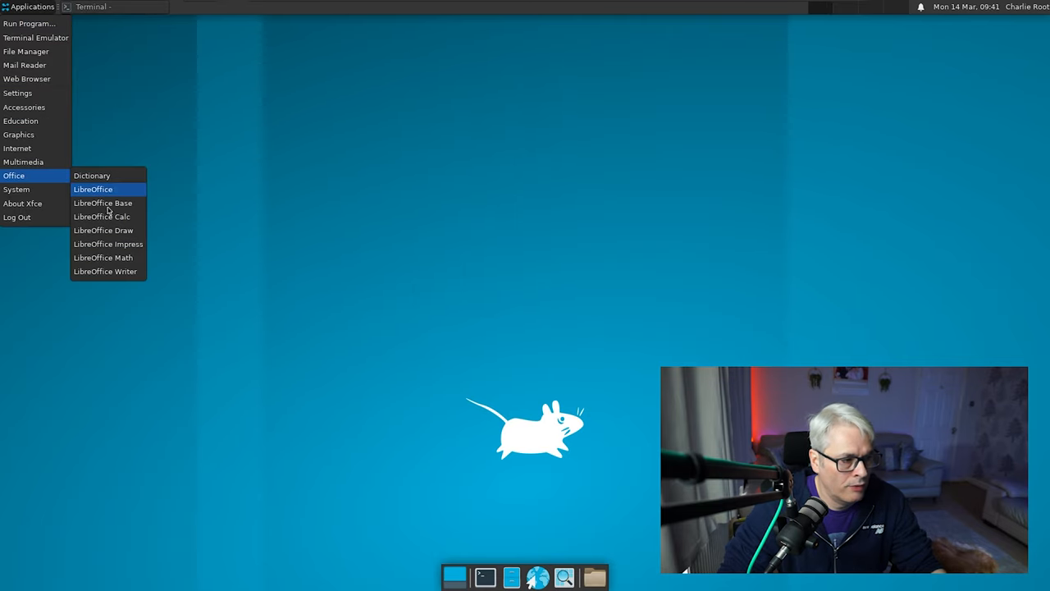
{"action": "left_click", "coordinate": [92, 188]}
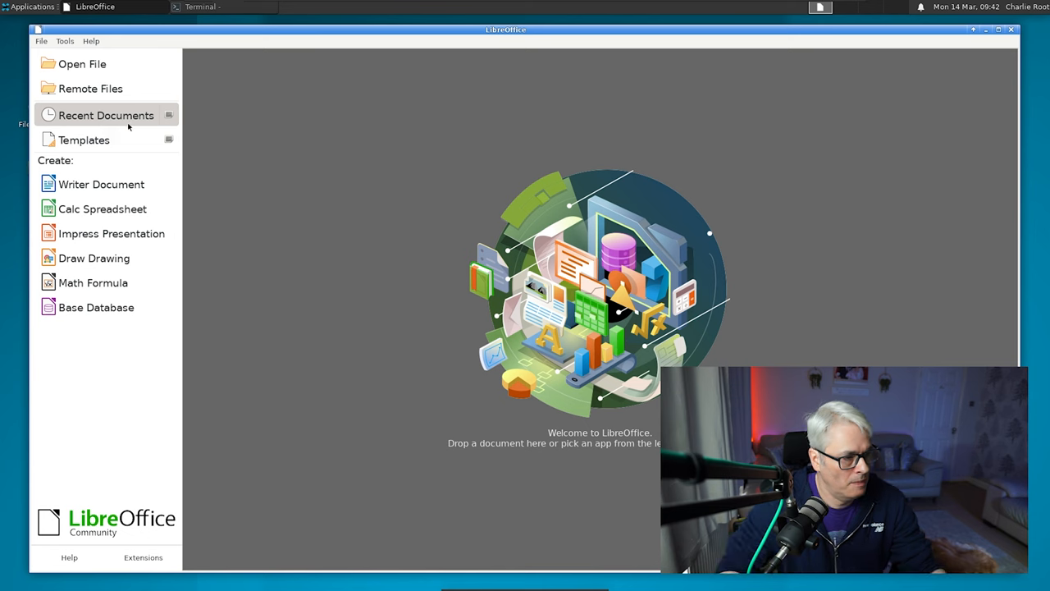
{"action": "mouse_move", "coordinate": [102, 183]}
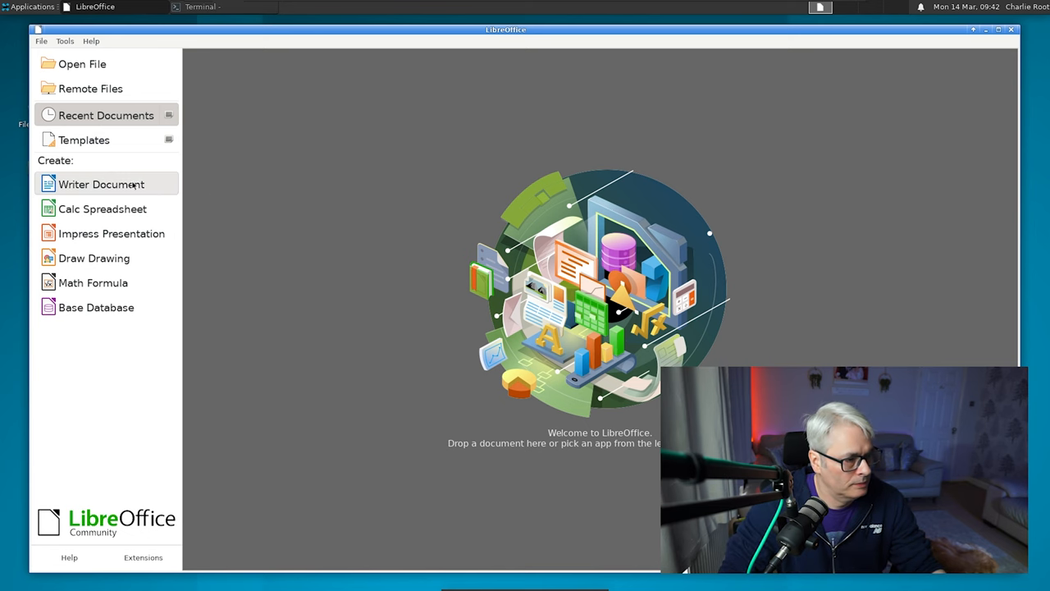
{"action": "left_click", "coordinate": [101, 184]}
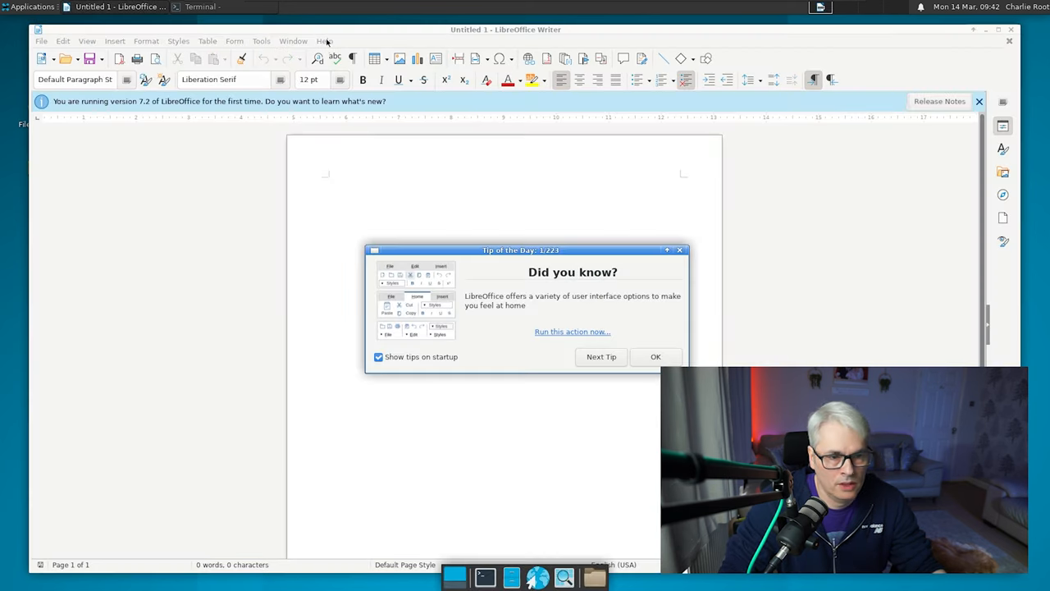
Dismiss the Tip of the Day and view then close the About LibreOffice 7.2.4.1 window.
{"action": "left_click", "coordinate": [656, 356]}
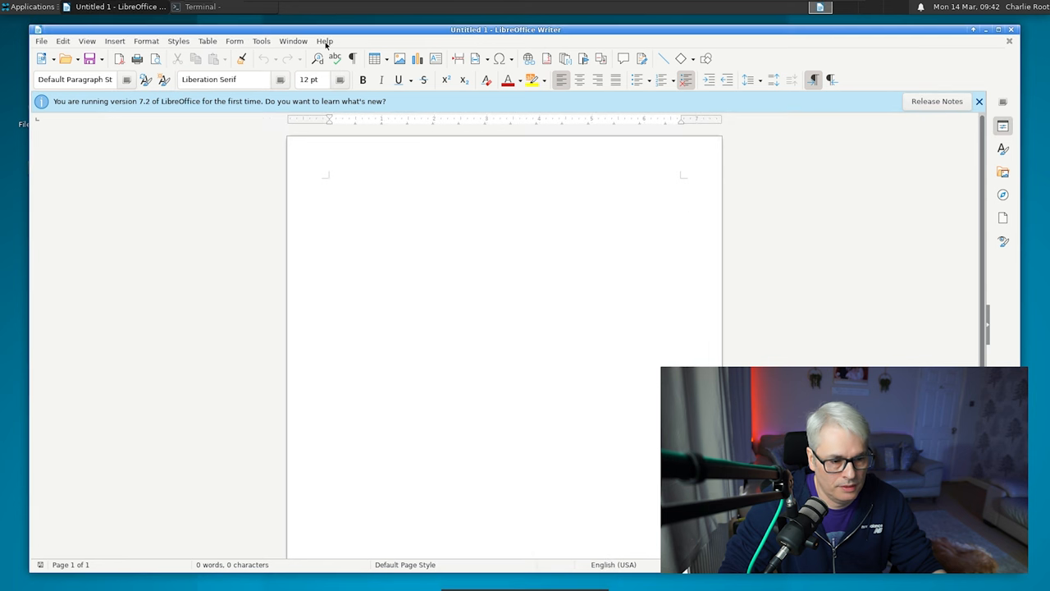
{"action": "left_click", "coordinate": [325, 41]}
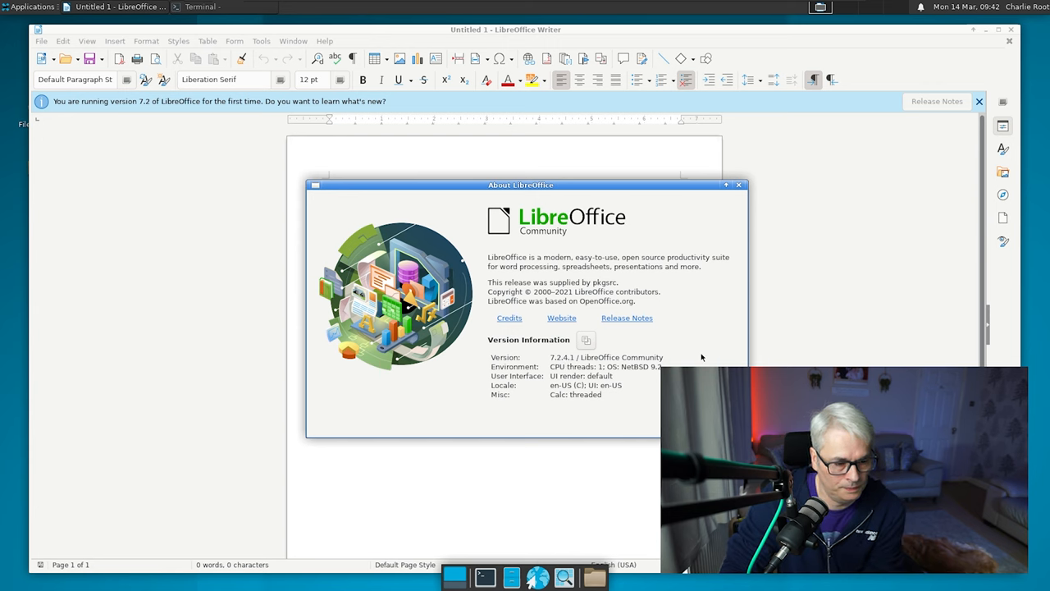
{"action": "mouse_move", "coordinate": [689, 361]}
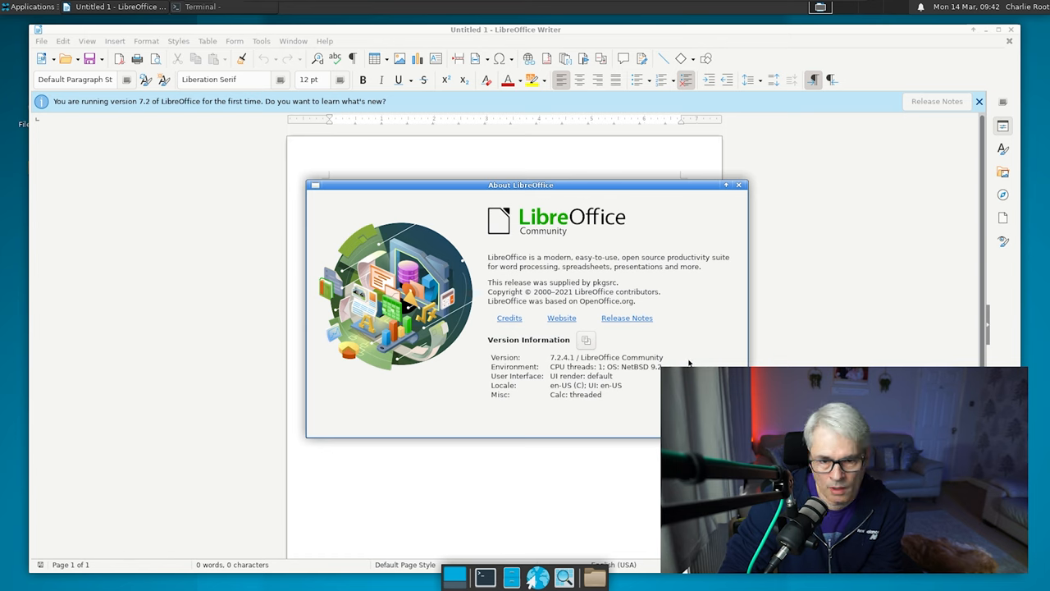
{"action": "left_click", "coordinate": [738, 184]}
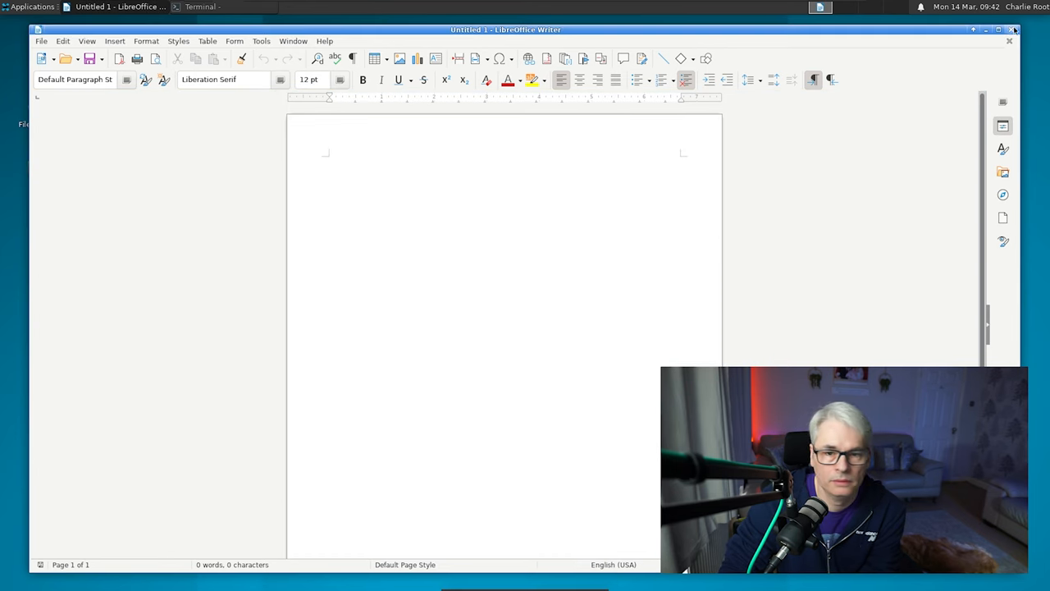
Launch OBS Studio, skip the auto-configuration wizard, and view then close its About window.
{"action": "left_click", "coordinate": [31, 7]}
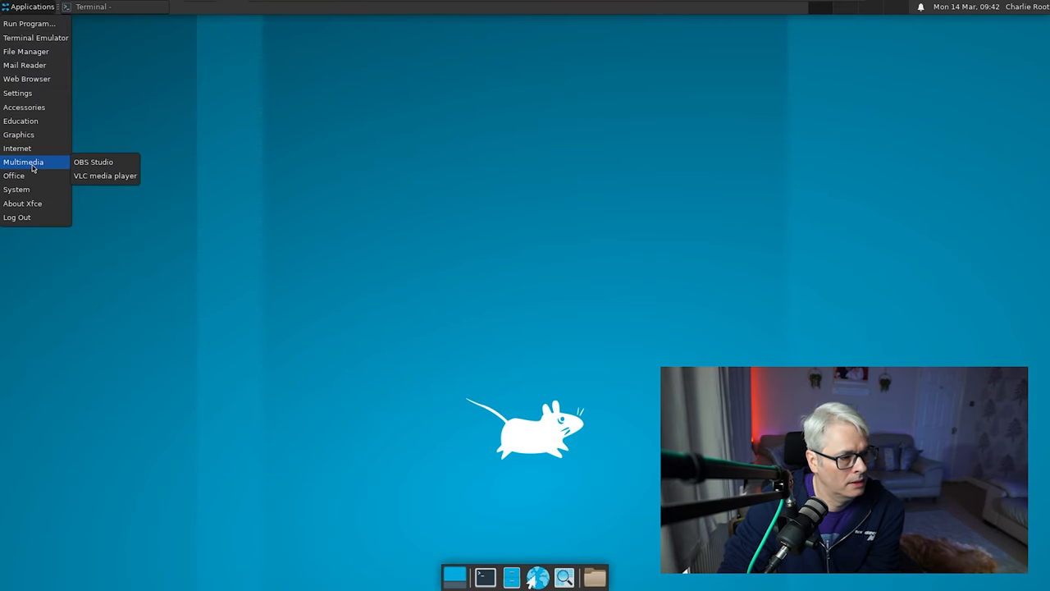
{"action": "left_click", "coordinate": [588, 269]}
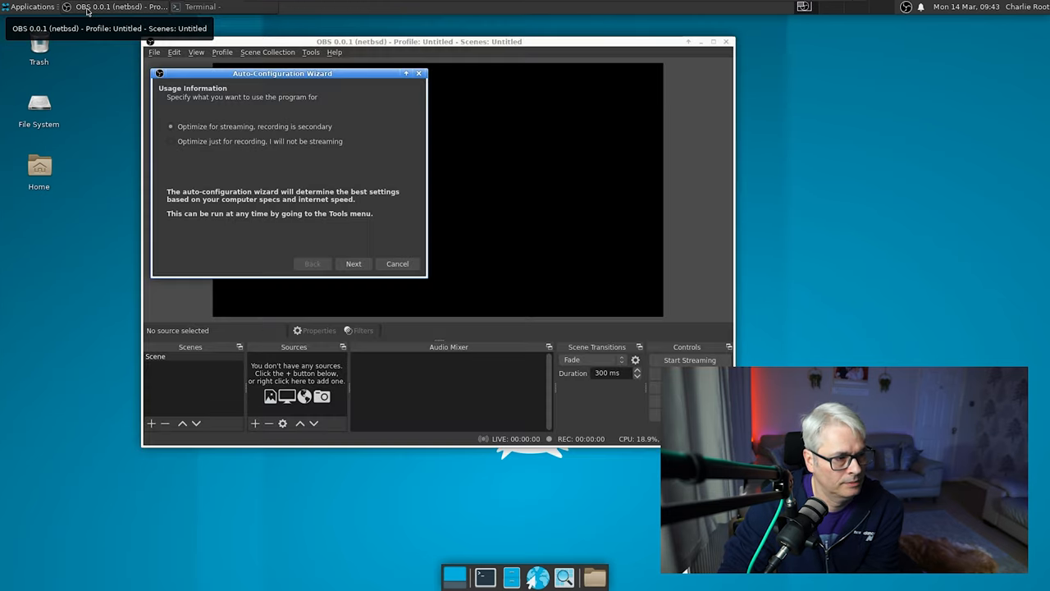
{"action": "left_click", "coordinate": [353, 262]}
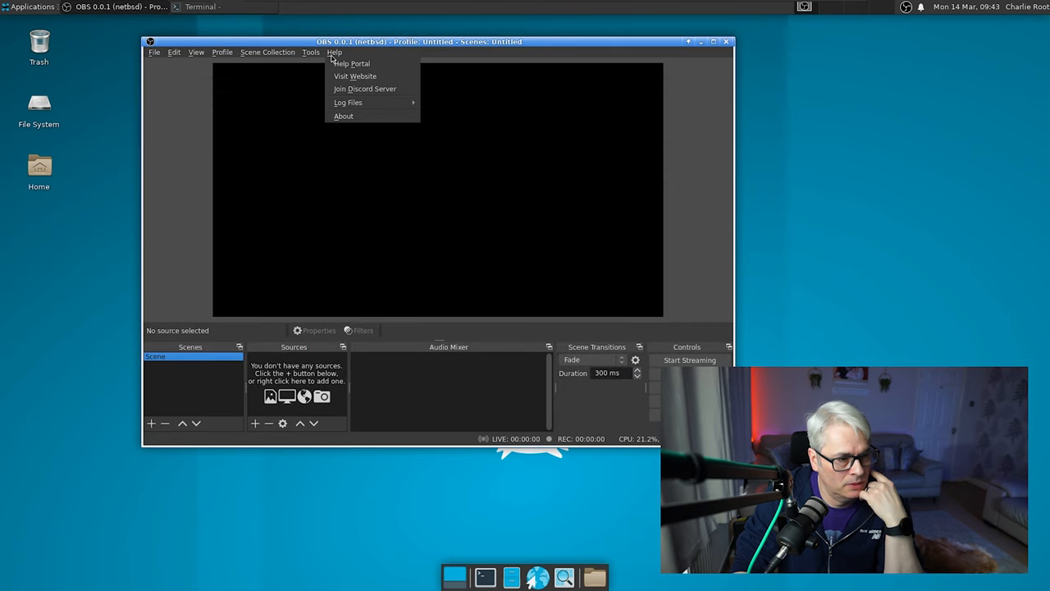
{"action": "left_click", "coordinate": [345, 115]}
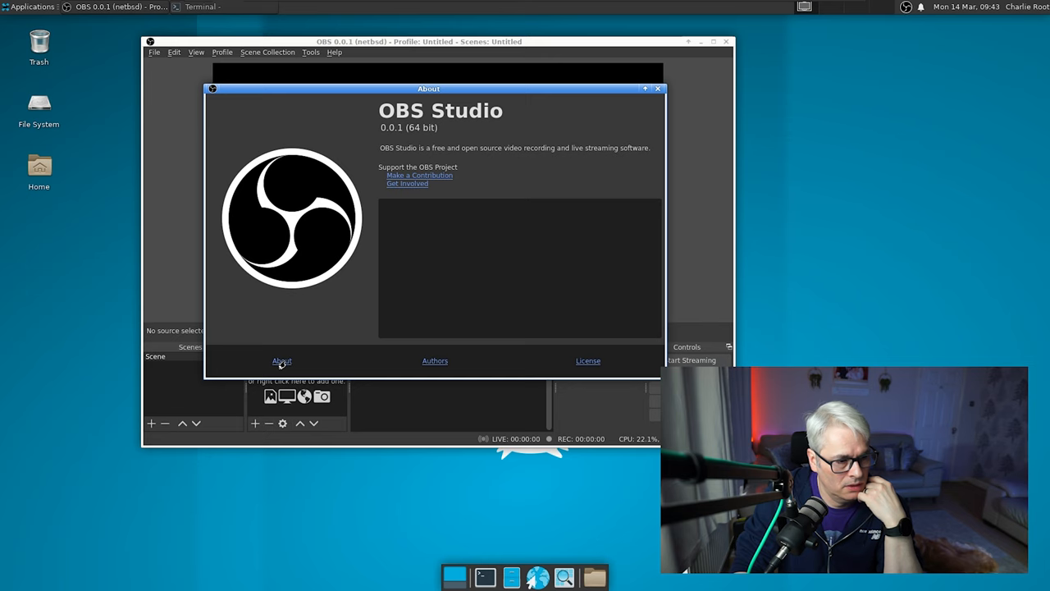
{"action": "mouse_move", "coordinate": [420, 339]}
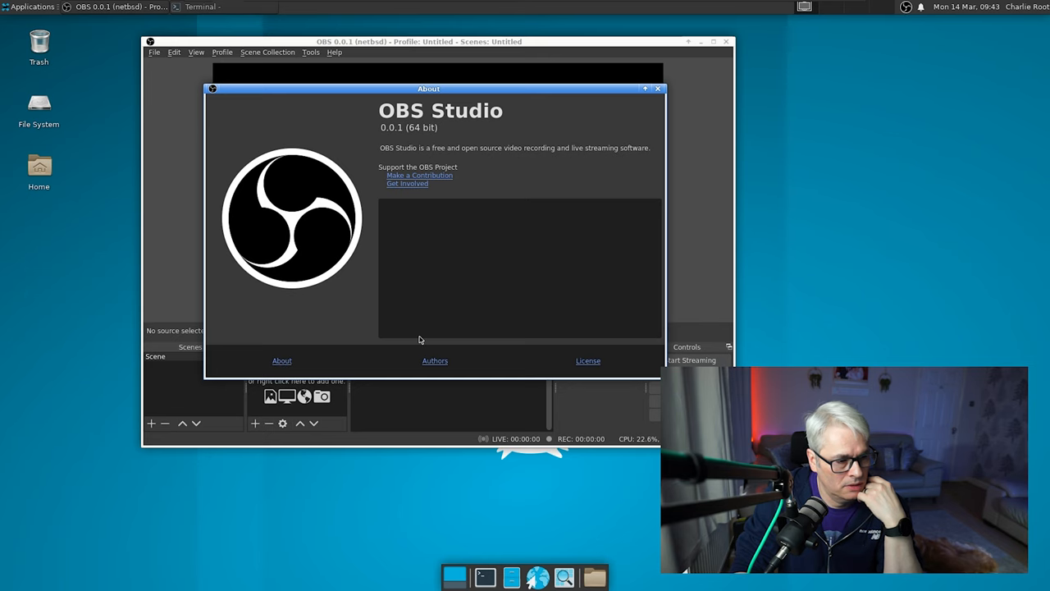
{"action": "mouse_move", "coordinate": [644, 85]}
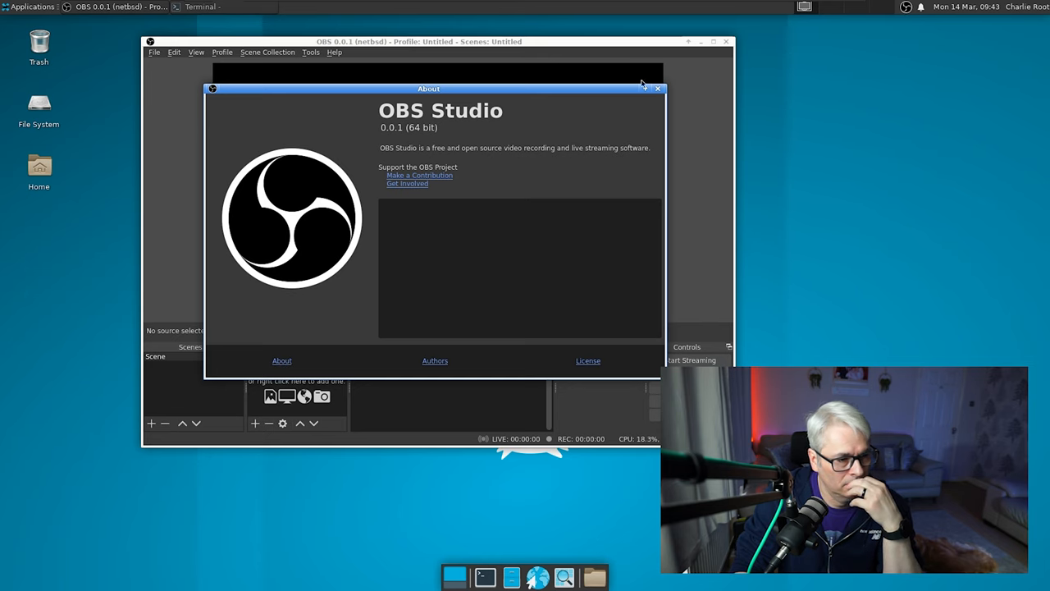
{"action": "left_click", "coordinate": [656, 89]}
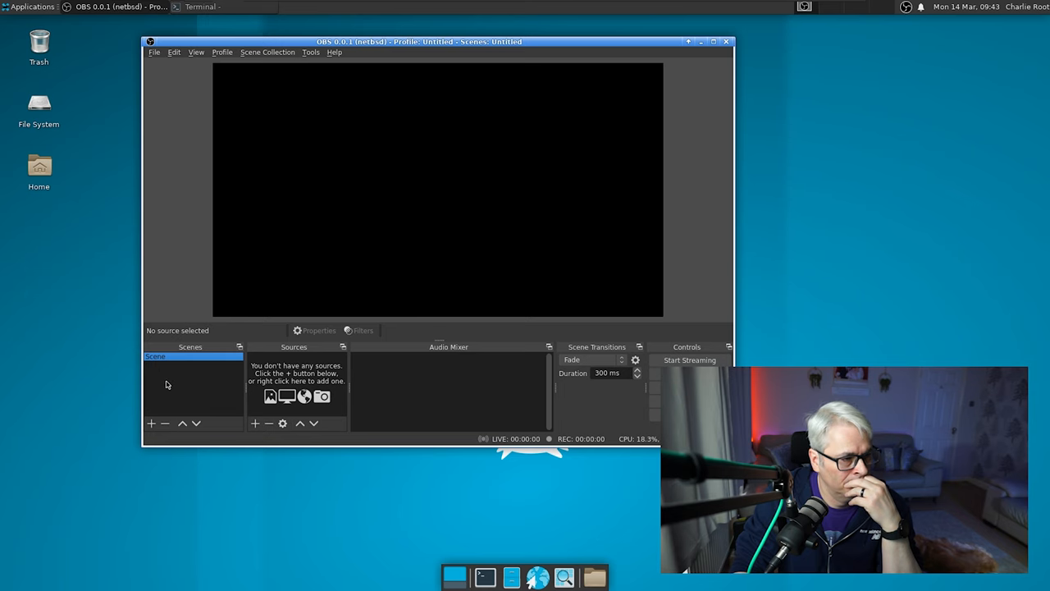
Add a default-named scene and a Window Capture (Xcomposite) source of the OBS window.
{"action": "left_click", "coordinate": [151, 423]}
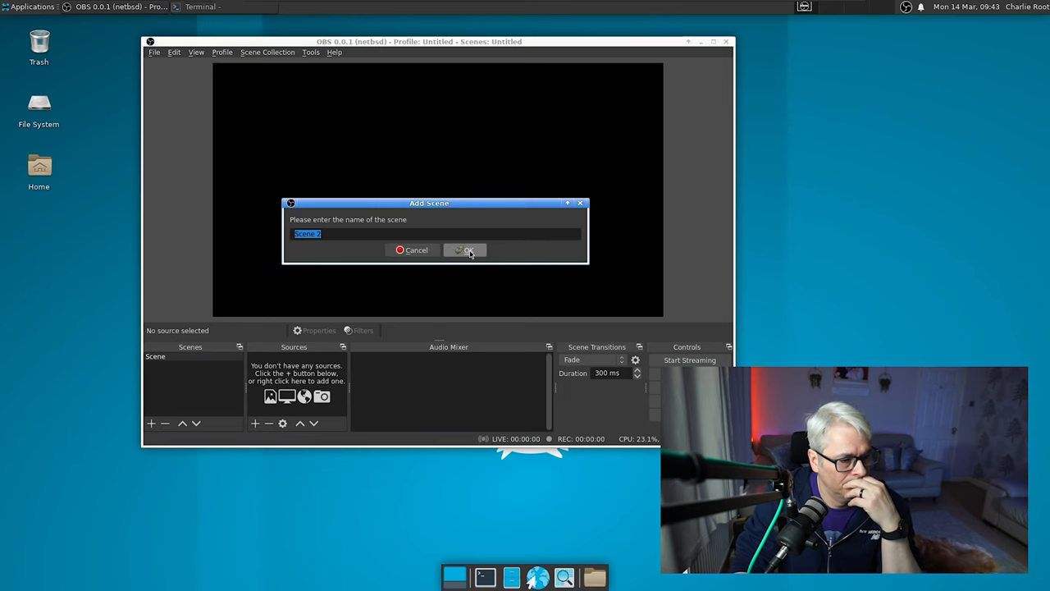
{"action": "left_click", "coordinate": [464, 249]}
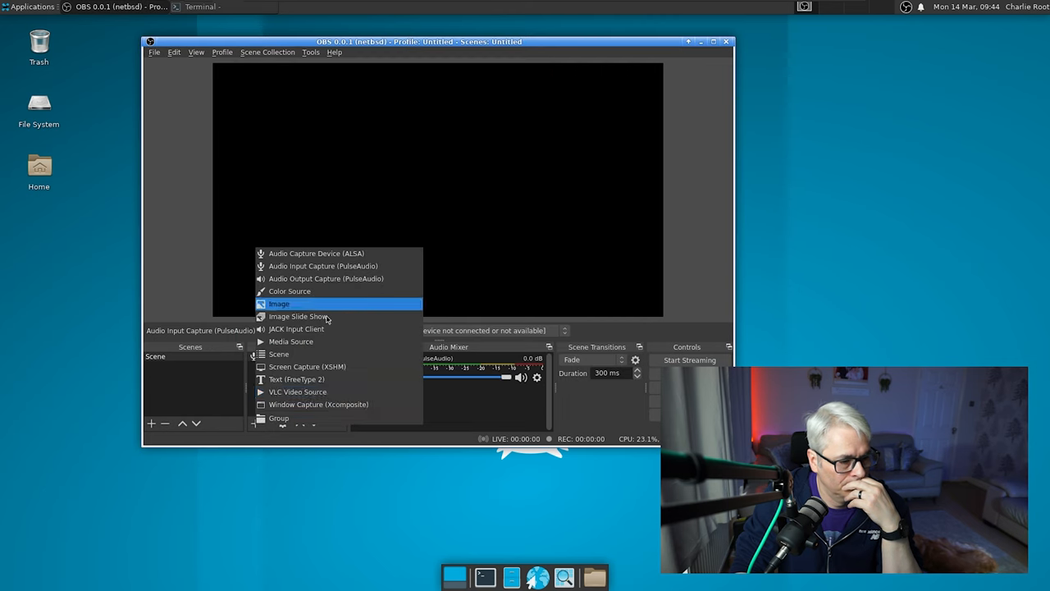
{"action": "left_click", "coordinate": [319, 404]}
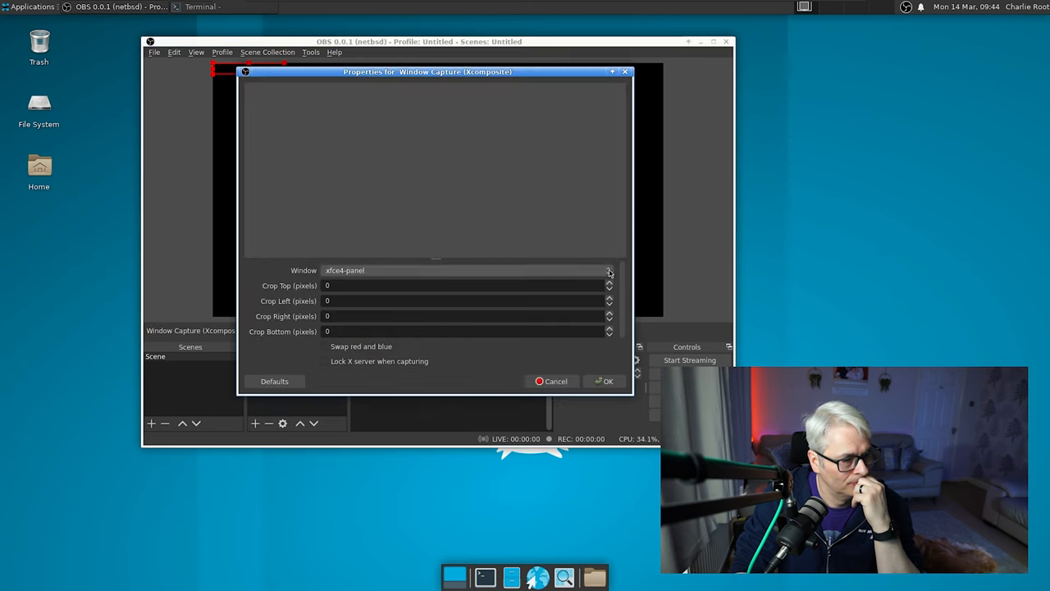
{"action": "left_click", "coordinate": [468, 269]}
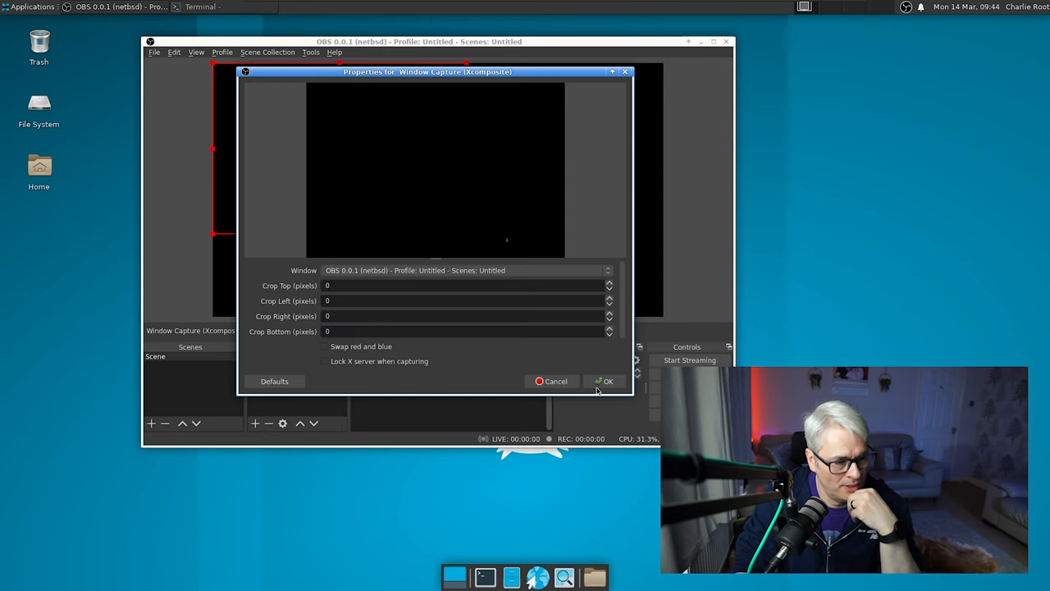
{"action": "left_click", "coordinate": [607, 380]}
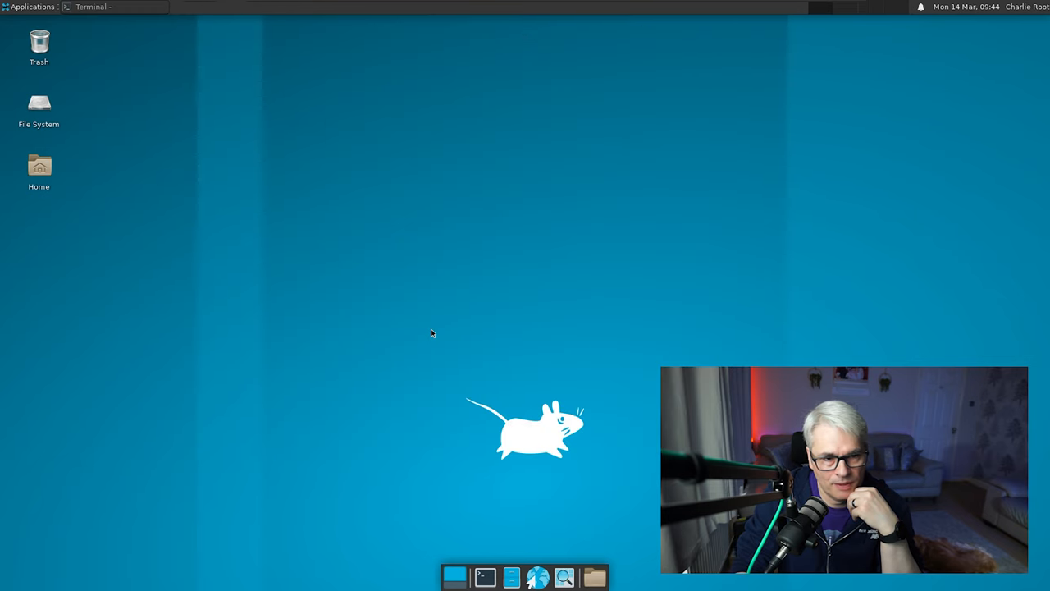
Check the Firefox build terminal, browse the application categories, and return to the desktop.
{"action": "left_click", "coordinate": [91, 7]}
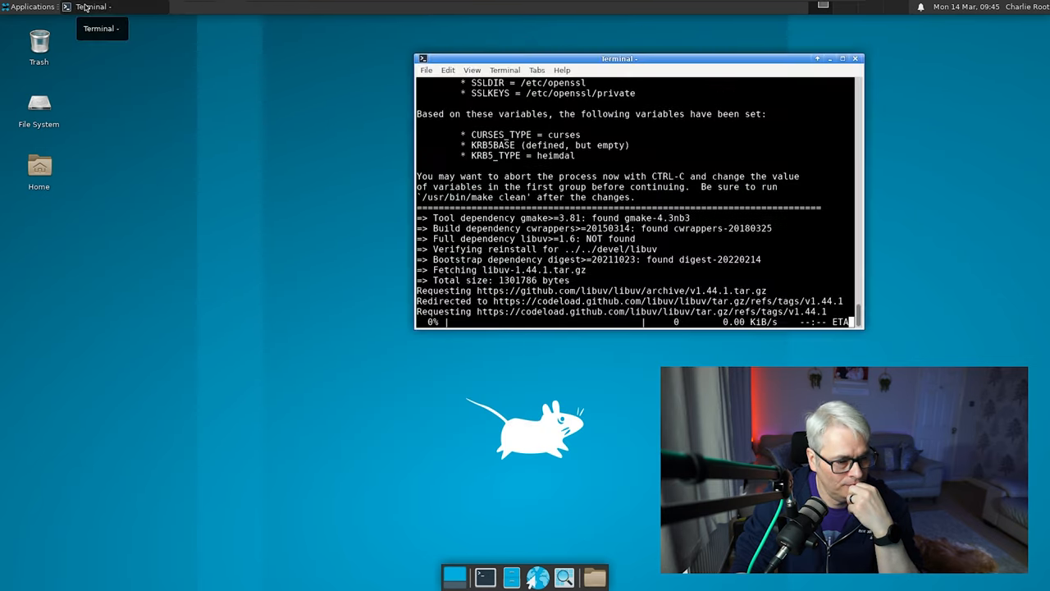
{"action": "left_click", "coordinate": [32, 7]}
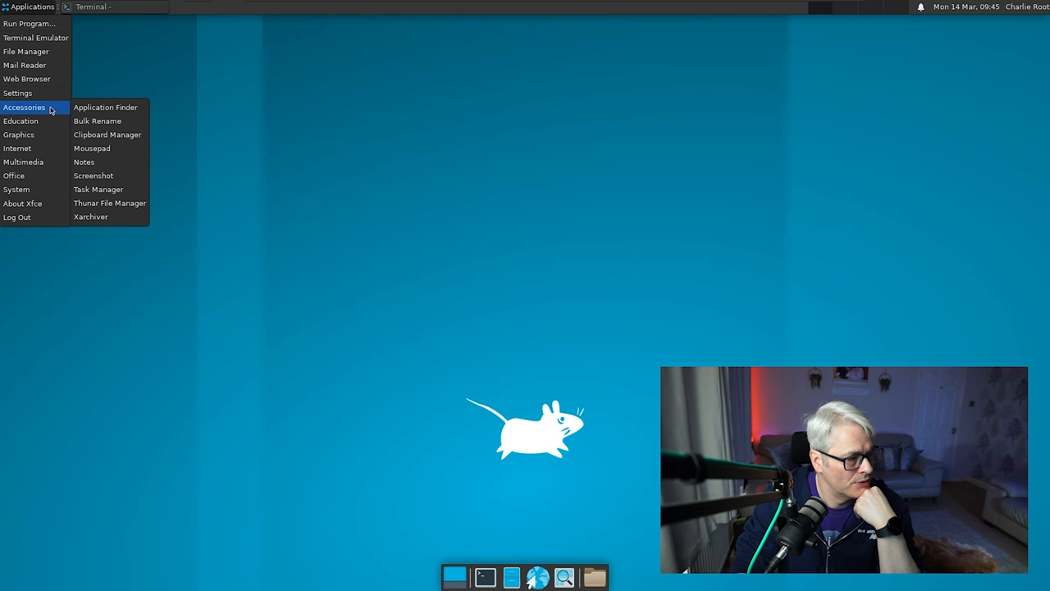
{"action": "mouse_move", "coordinate": [18, 135]}
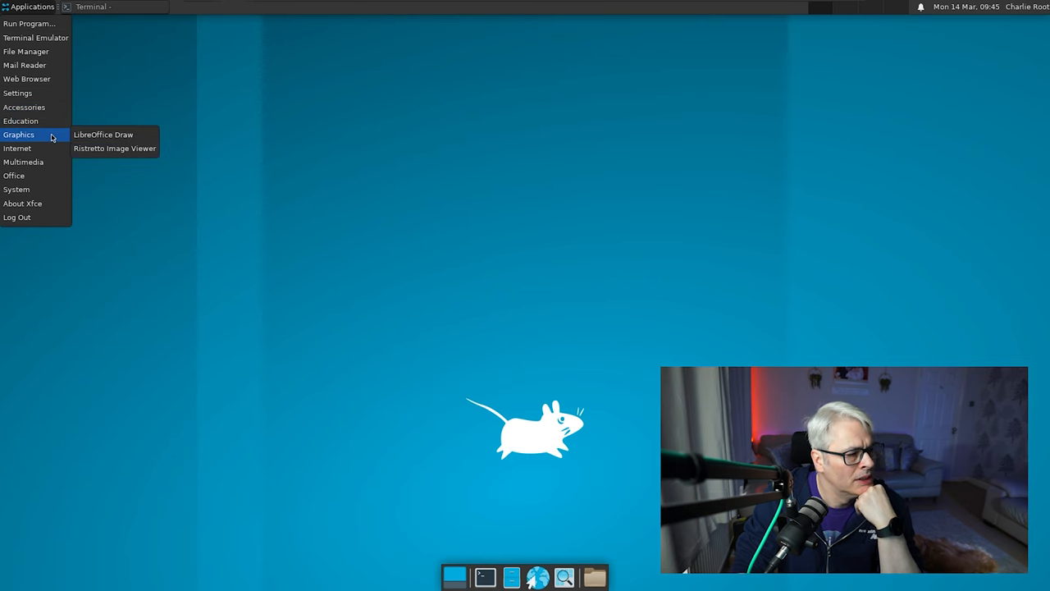
{"action": "mouse_move", "coordinate": [18, 148]}
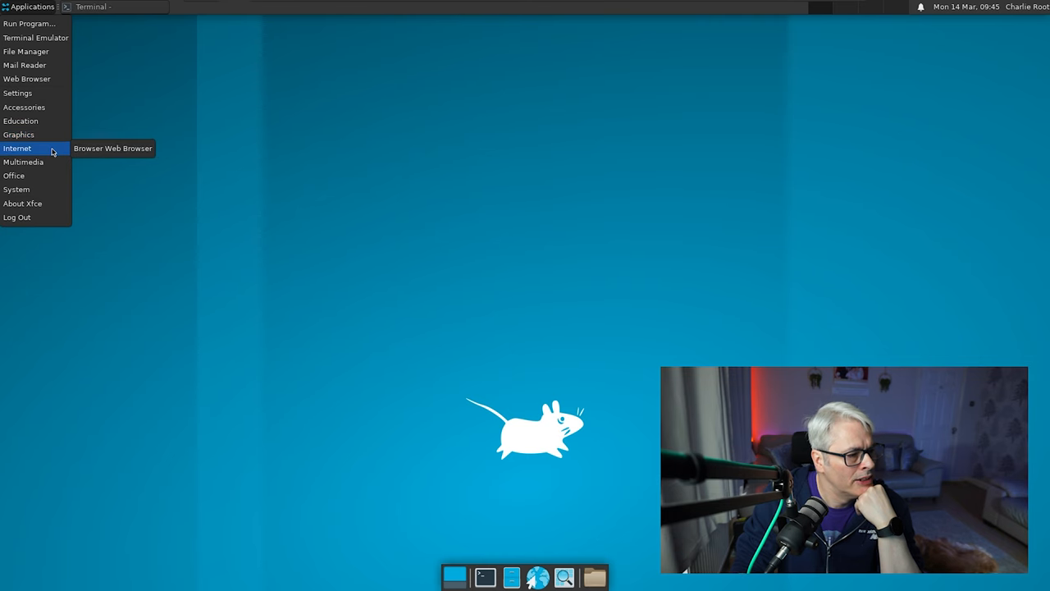
{"action": "mouse_move", "coordinate": [23, 162]}
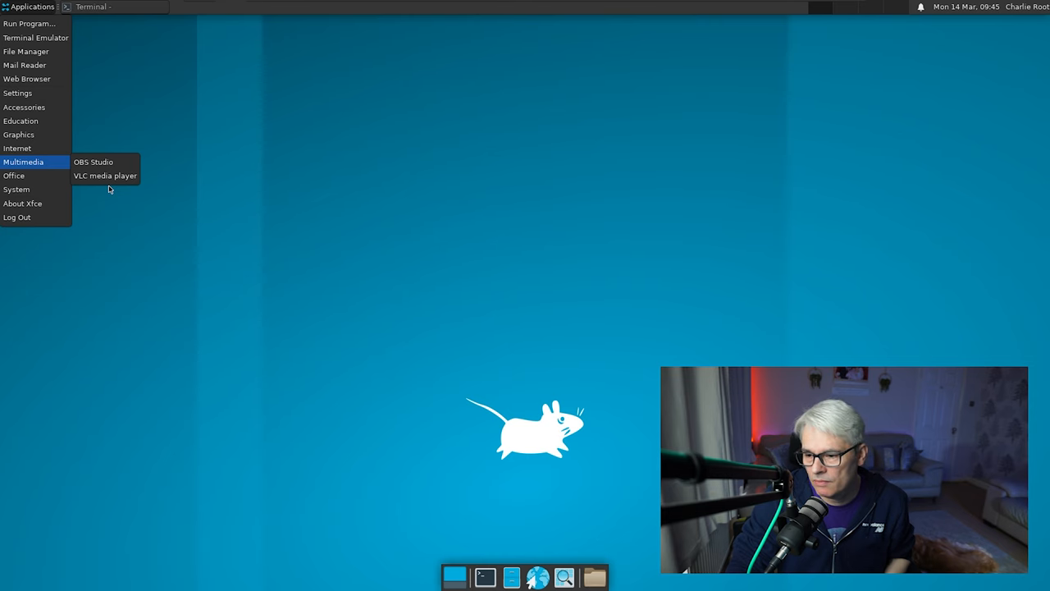
{"action": "mouse_move", "coordinate": [13, 174]}
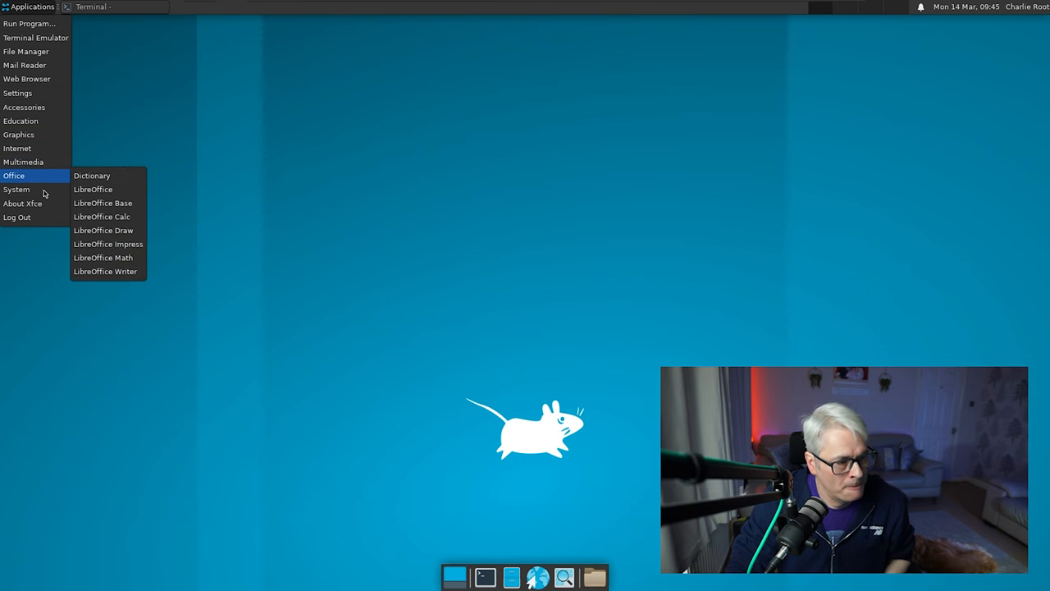
{"action": "mouse_move", "coordinate": [17, 189]}
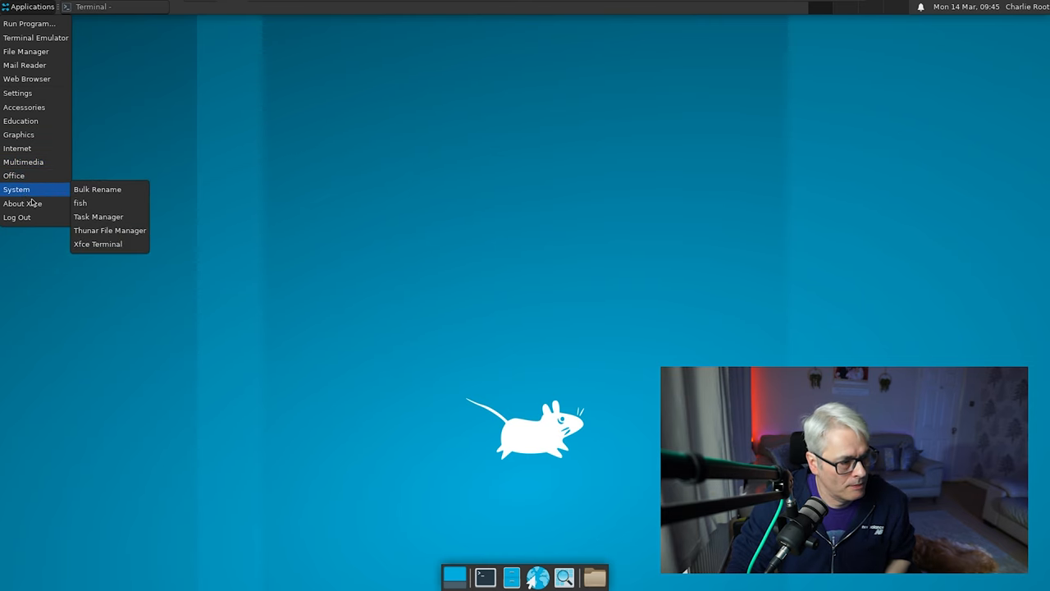
{"action": "left_click", "coordinate": [289, 395]}
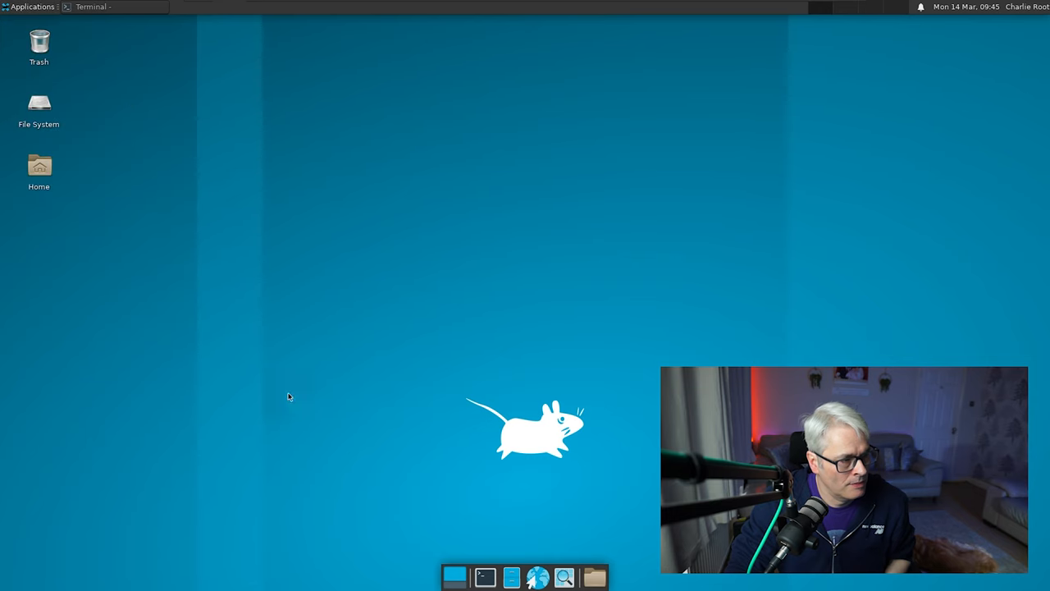
In a new centred terminal, run pkgin install gimp and confirm installing it with its dependencies.
{"action": "left_click", "coordinate": [484, 578]}
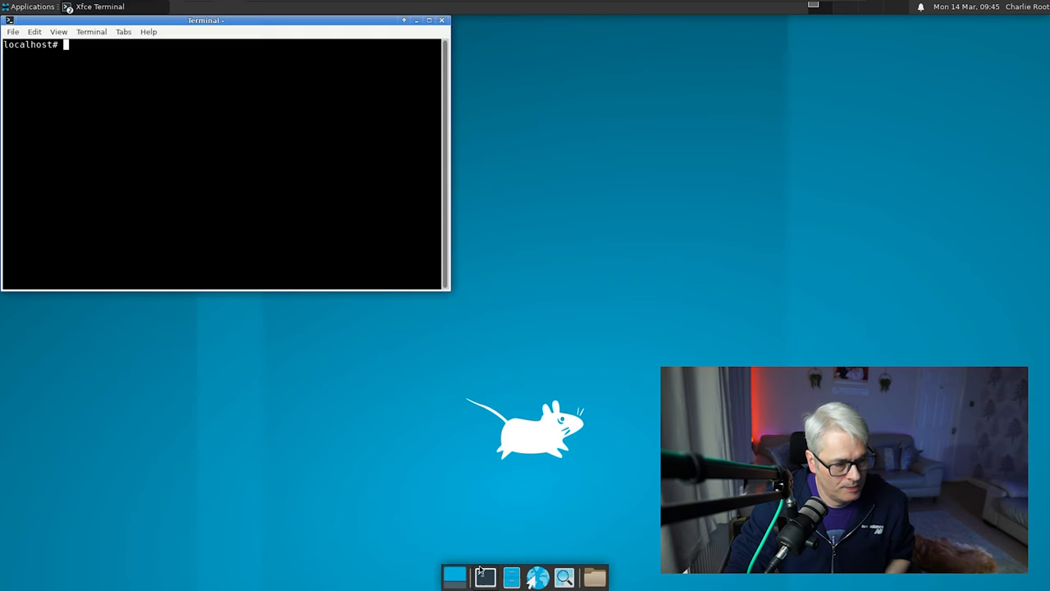
{"action": "left_click_drag", "start_coordinate": [205, 20], "coordinate": [587, 131]}
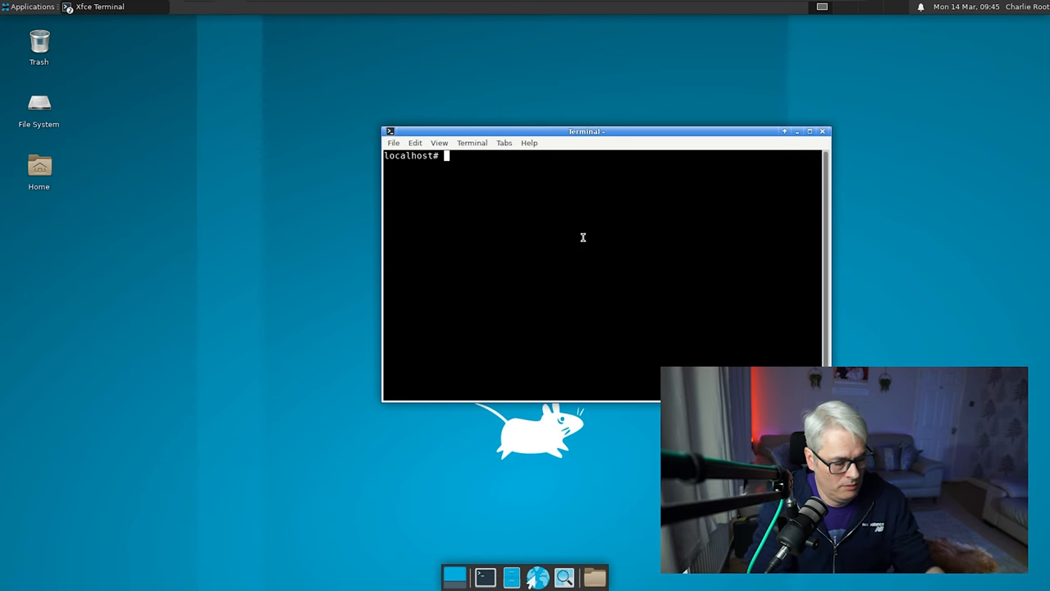
{"action": "type", "text": "pkgin"}
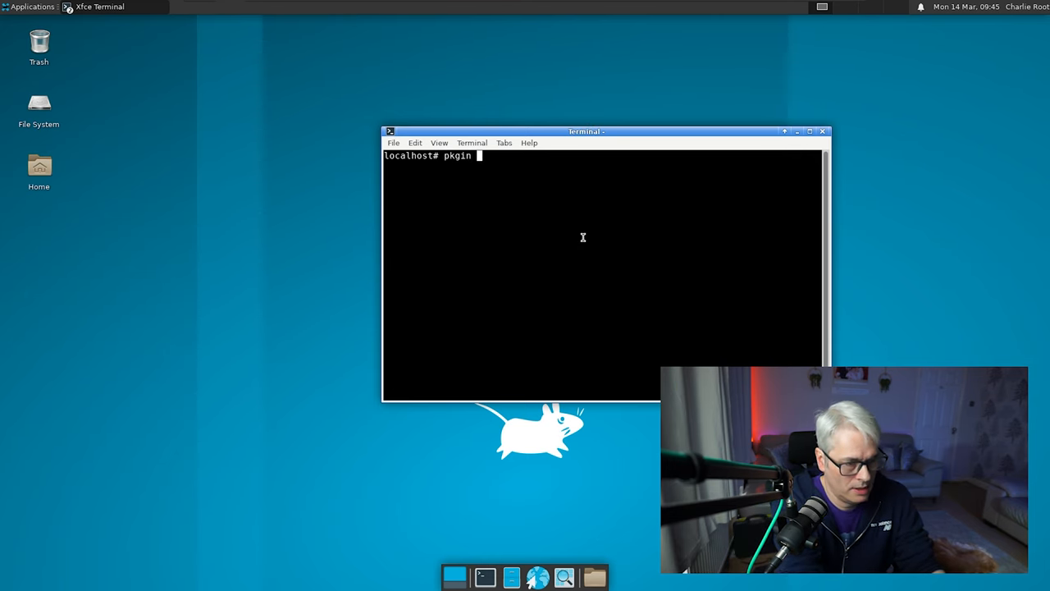
{"action": "type", "text": "install gimp"}
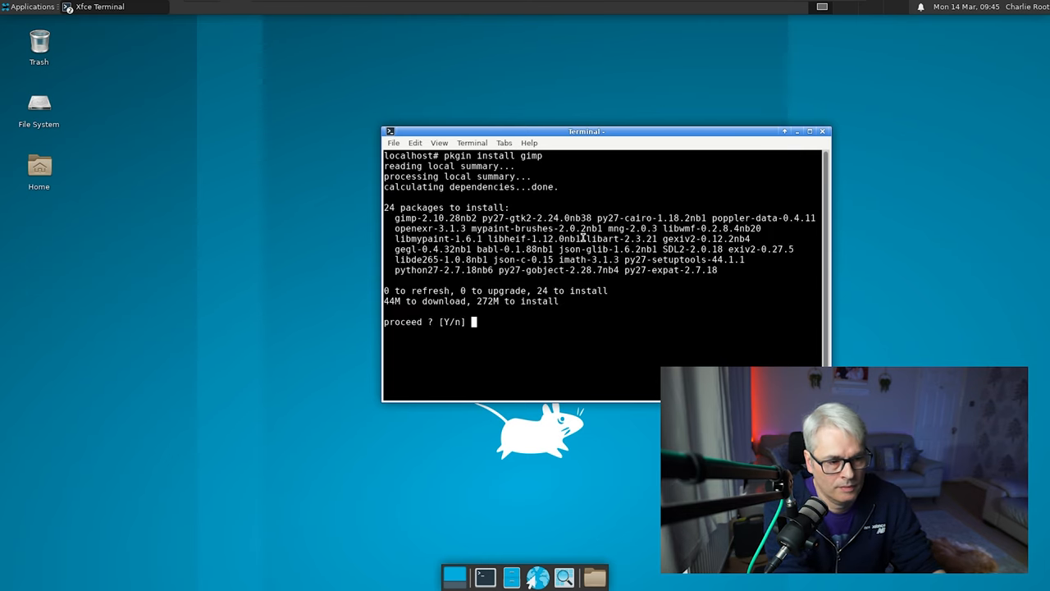
{"action": "type", "text": "y"}
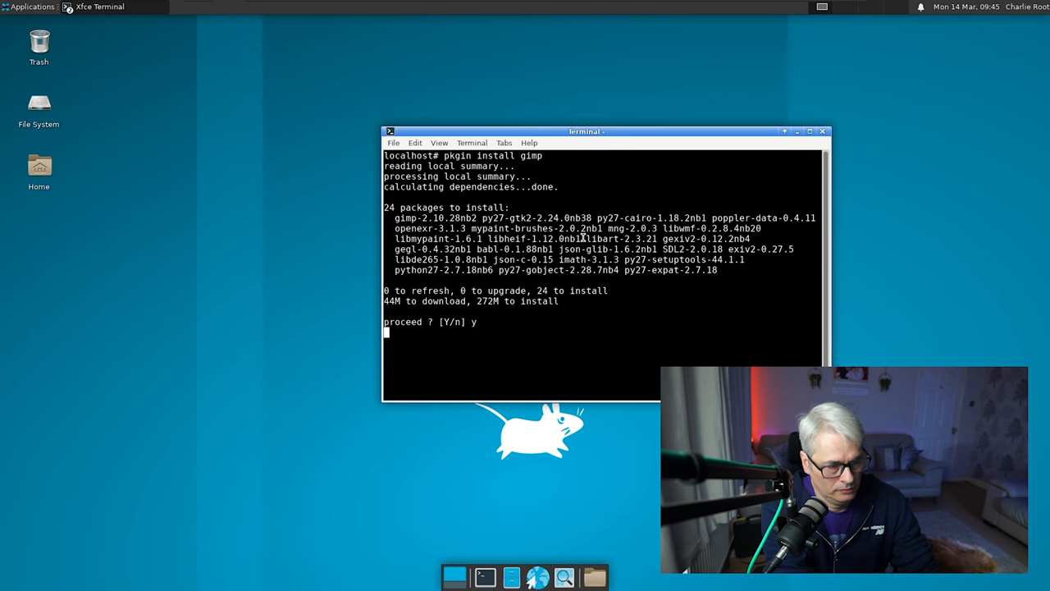
{"action": "key", "text": "Return"}
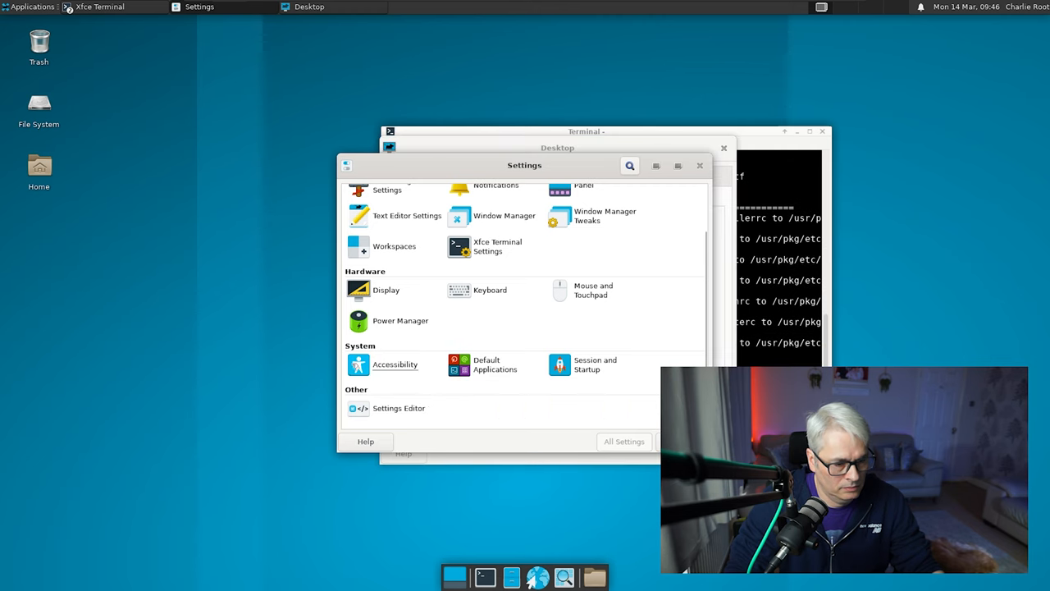
{"action": "mouse_move", "coordinate": [489, 289]}
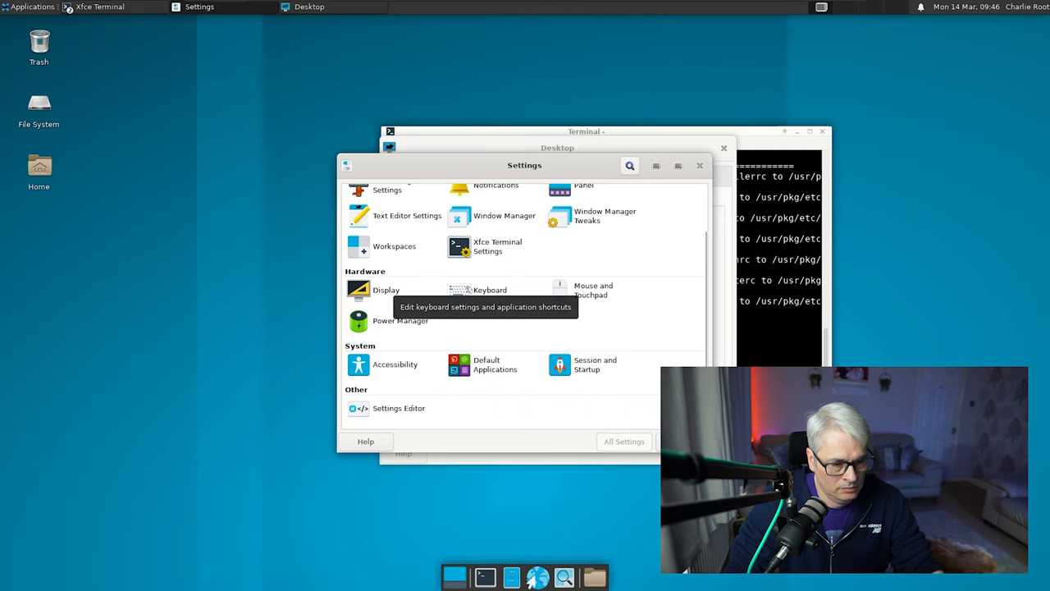
{"action": "left_click", "coordinate": [594, 289]}
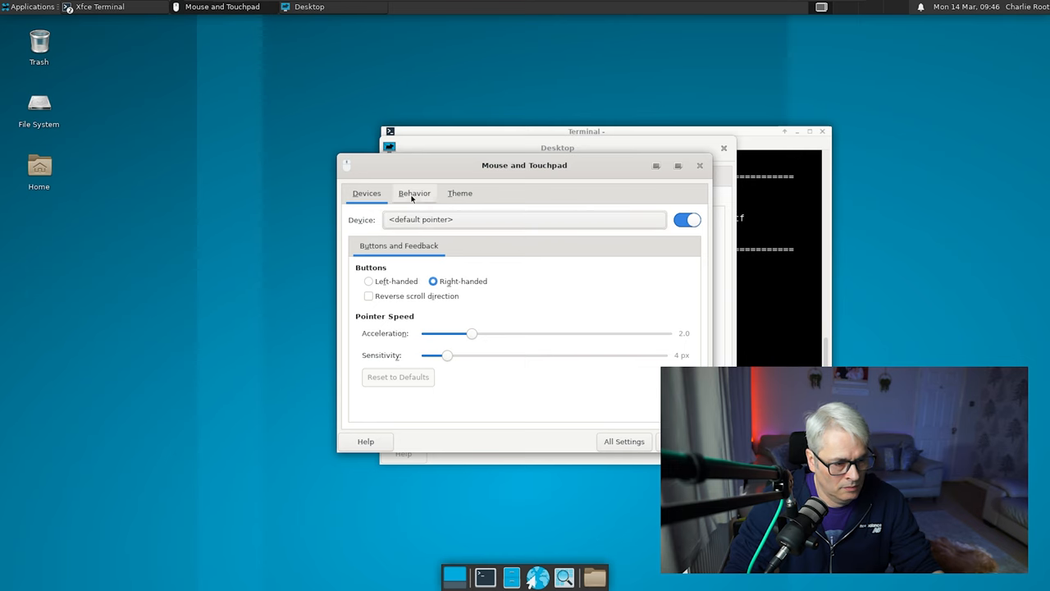
{"action": "left_click", "coordinate": [459, 194]}
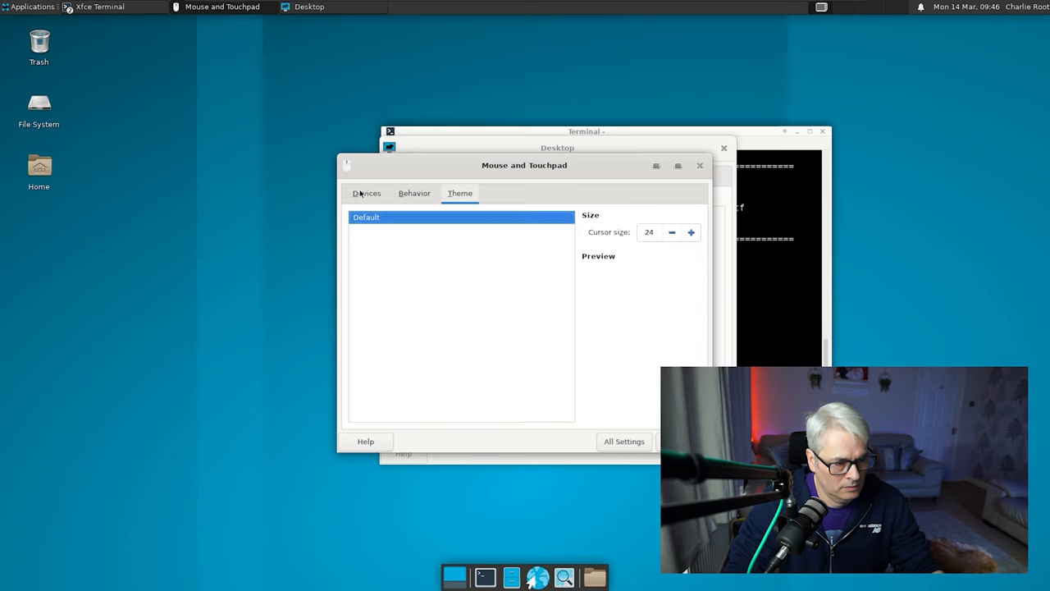
{"action": "left_click", "coordinate": [365, 193]}
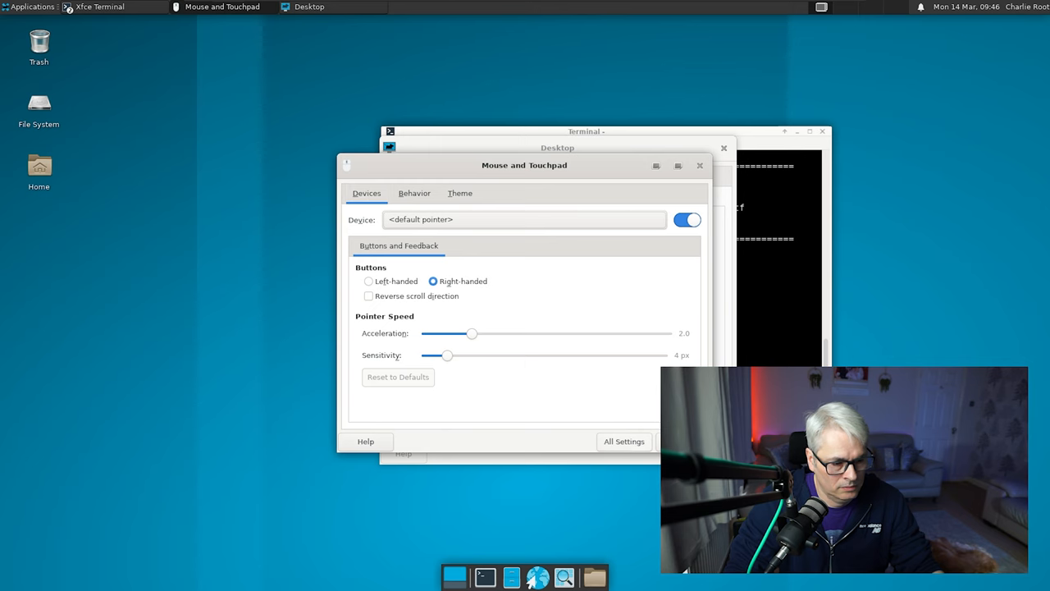
{"action": "left_click", "coordinate": [623, 441]}
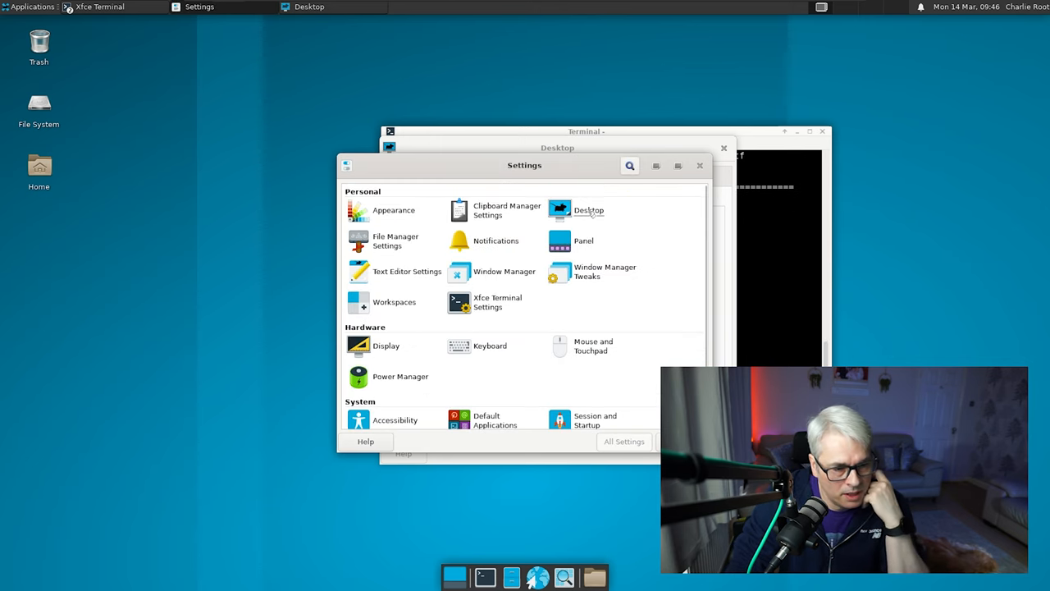
{"action": "left_click", "coordinate": [588, 210]}
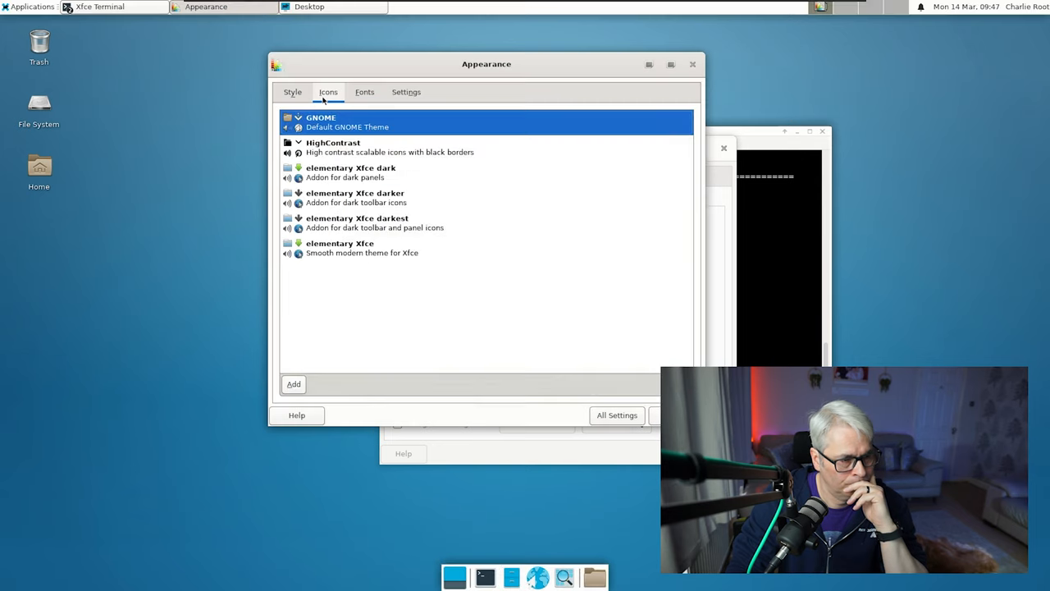
{"action": "left_click", "coordinate": [292, 91]}
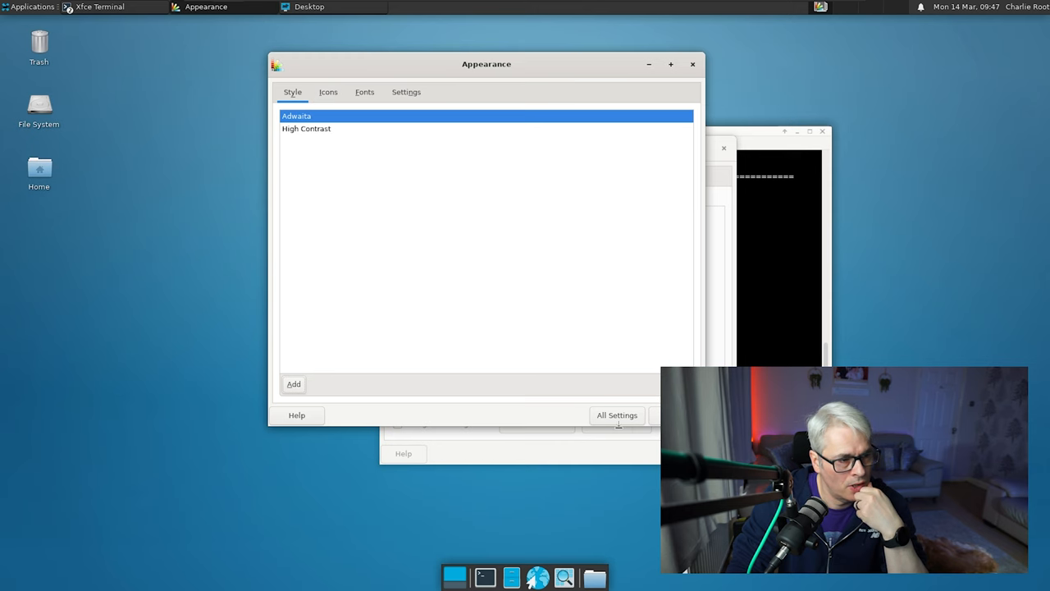
{"action": "left_click", "coordinate": [617, 414]}
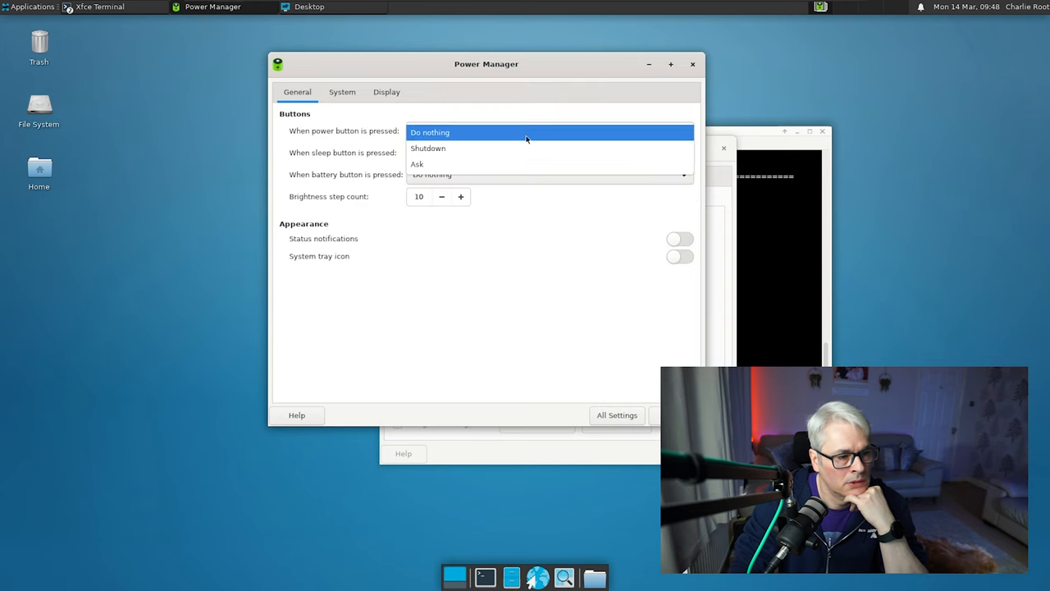
Keep the power button on Do nothing, review the Display and System tabs, and return to All Settings.
{"action": "left_click", "coordinate": [430, 131]}
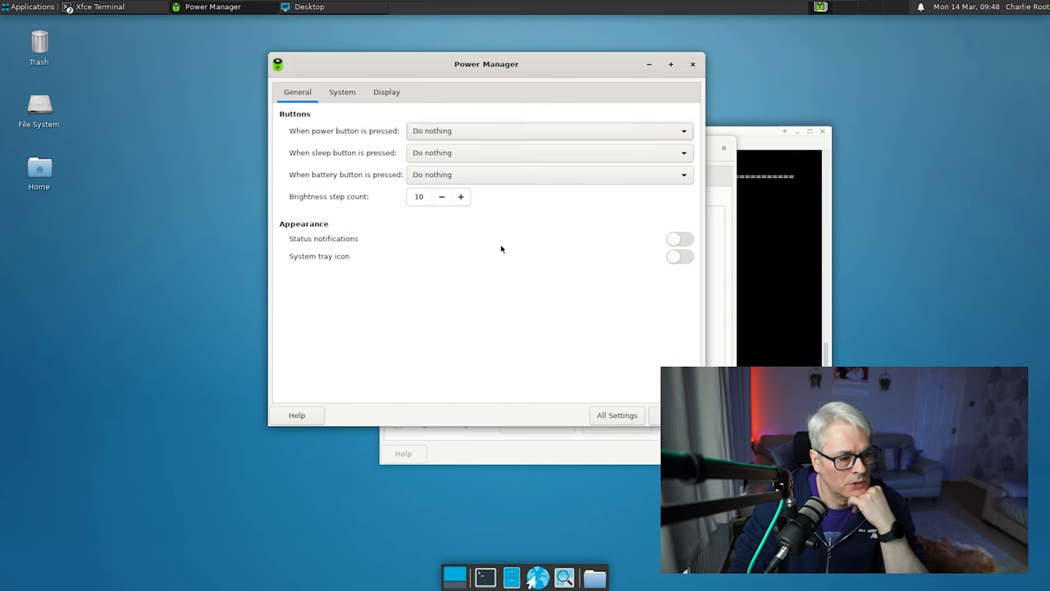
{"action": "left_click", "coordinate": [386, 92]}
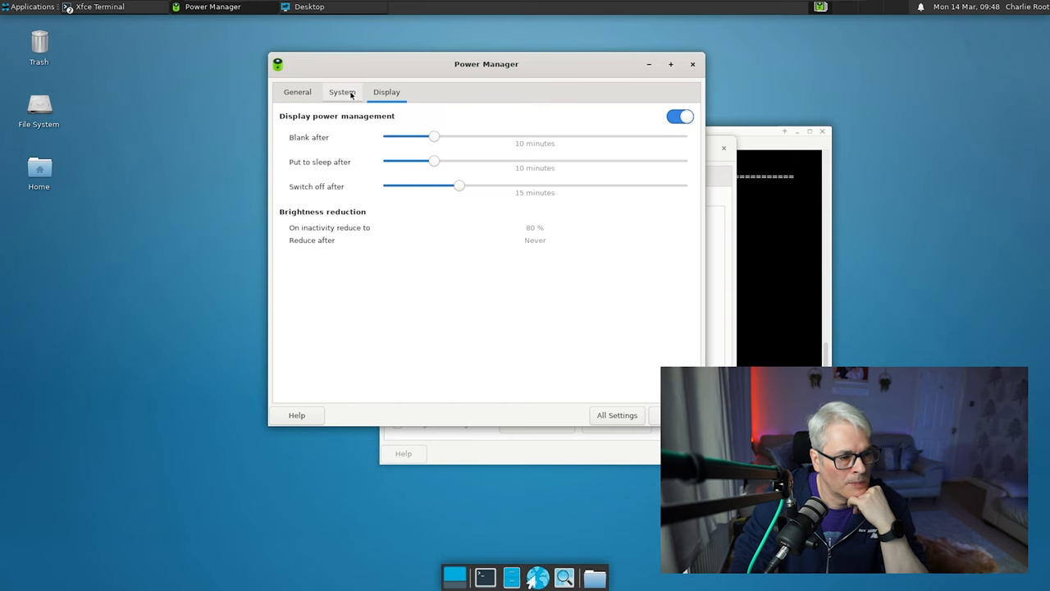
{"action": "left_click", "coordinate": [341, 92]}
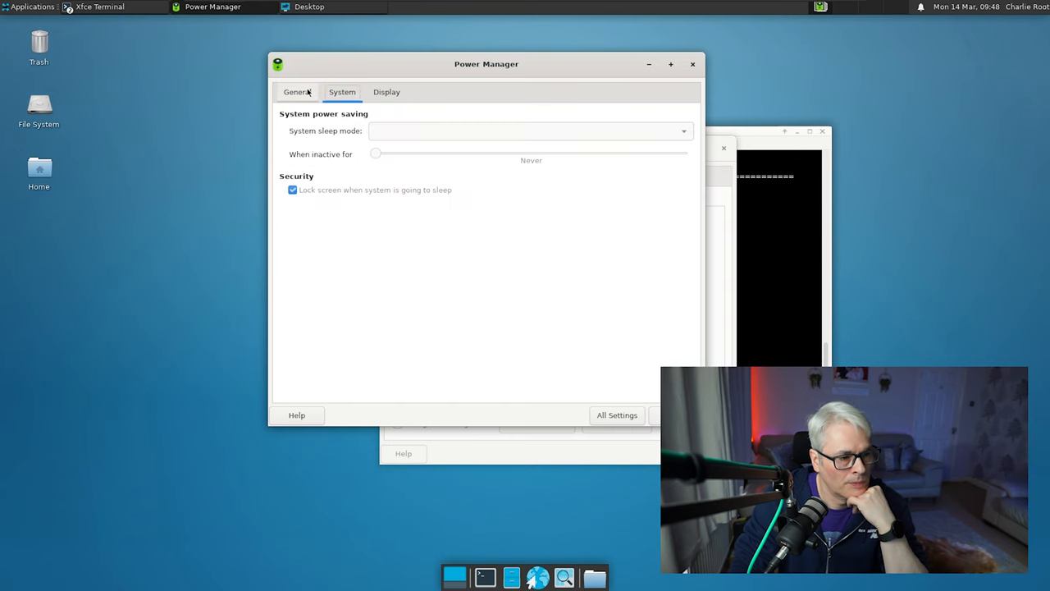
{"action": "left_click", "coordinate": [297, 91]}
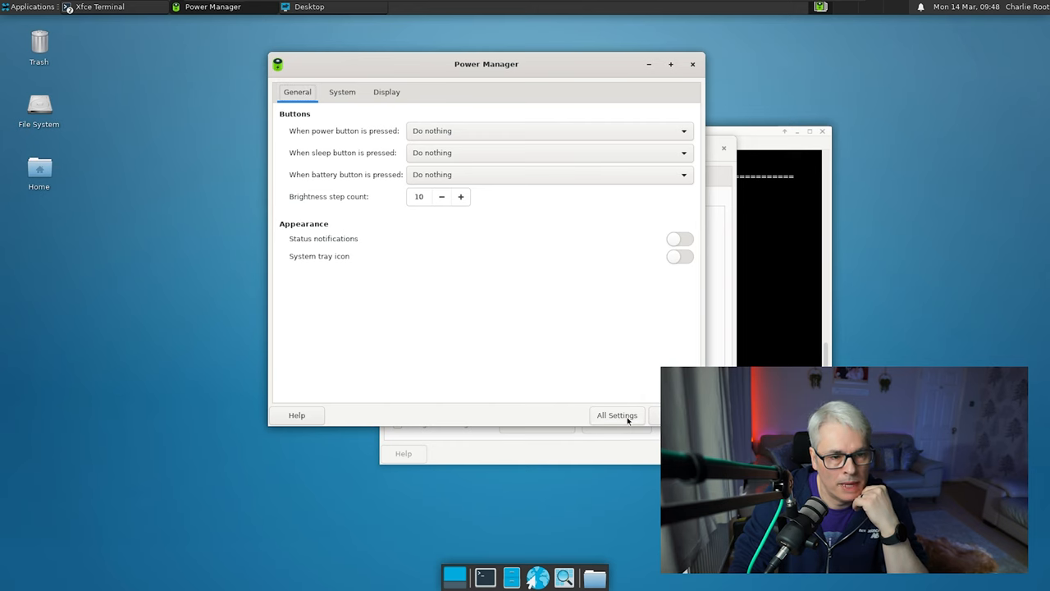
{"action": "left_click", "coordinate": [617, 413]}
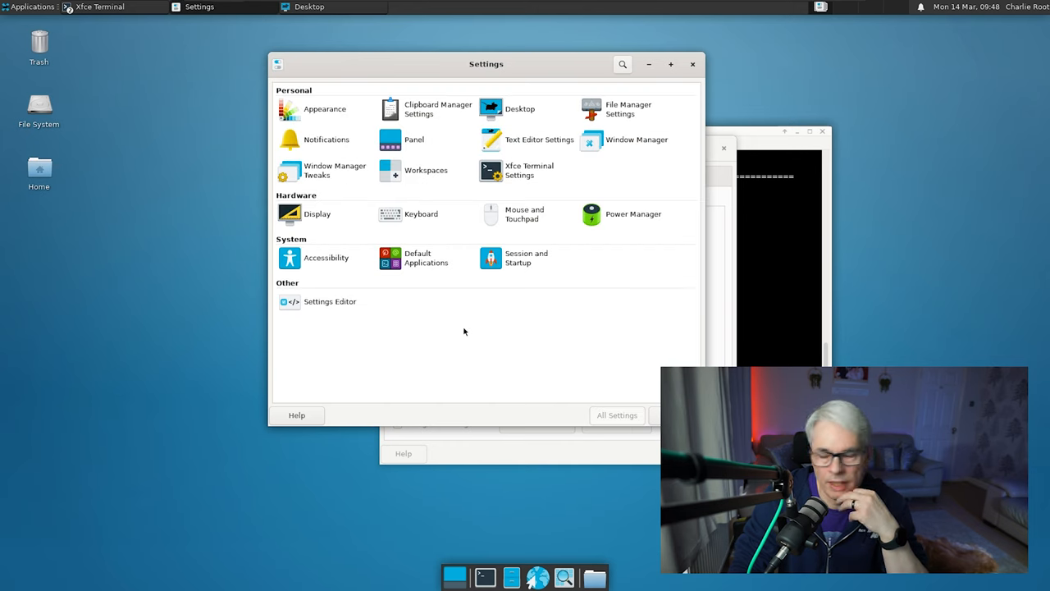
{"action": "mouse_move", "coordinate": [499, 324]}
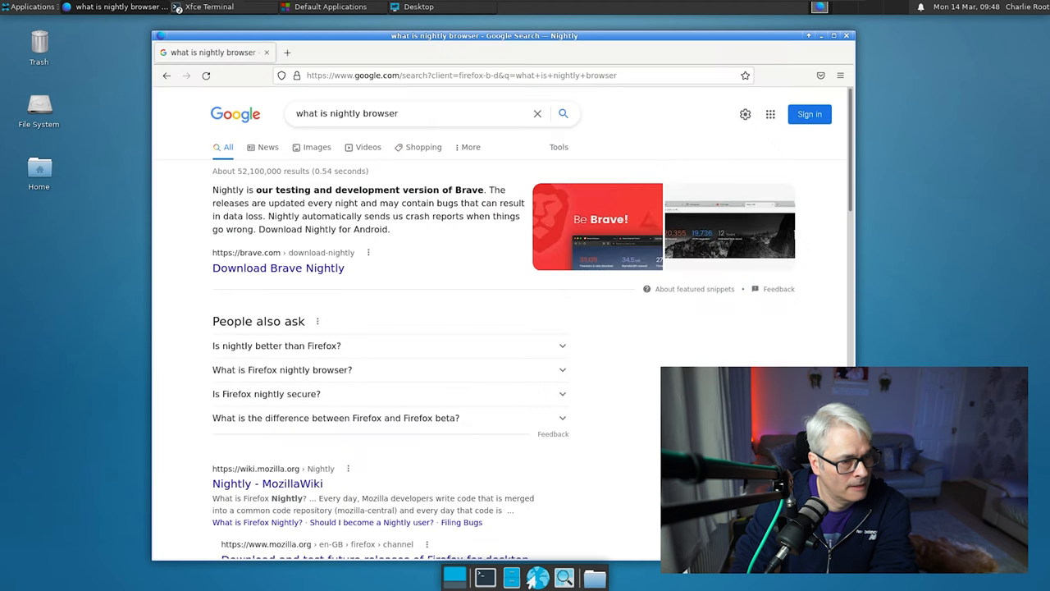
{"action": "mouse_move", "coordinate": [724, 144]}
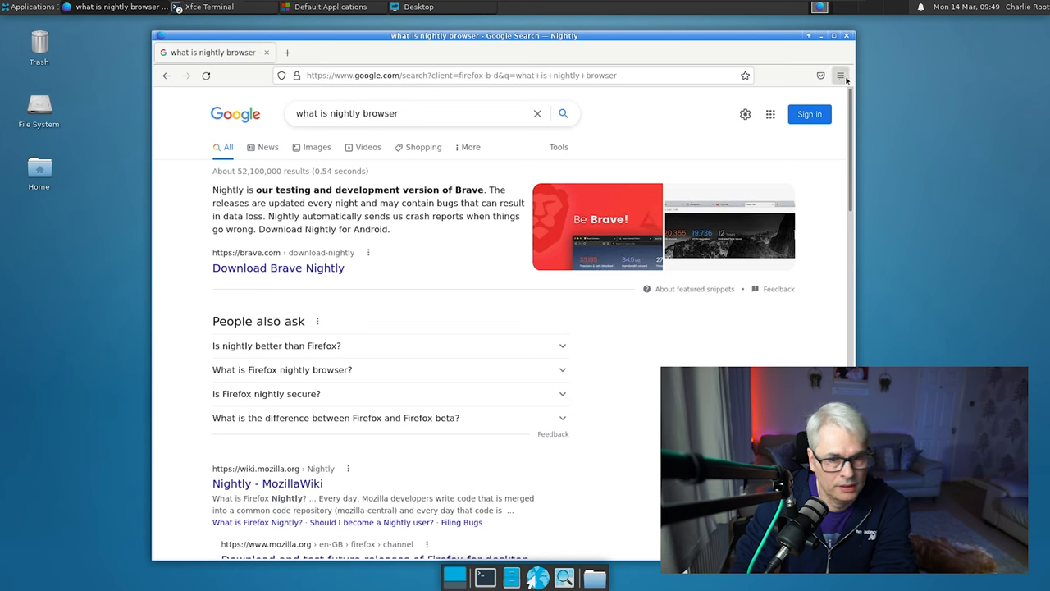
{"action": "left_click", "coordinate": [840, 76]}
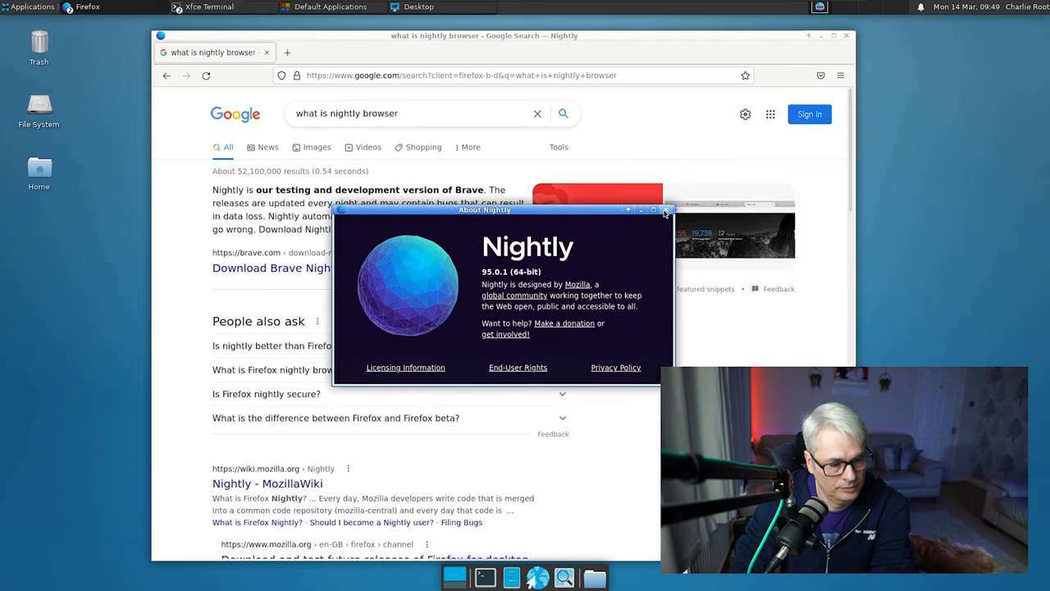
{"action": "left_click", "coordinate": [666, 209]}
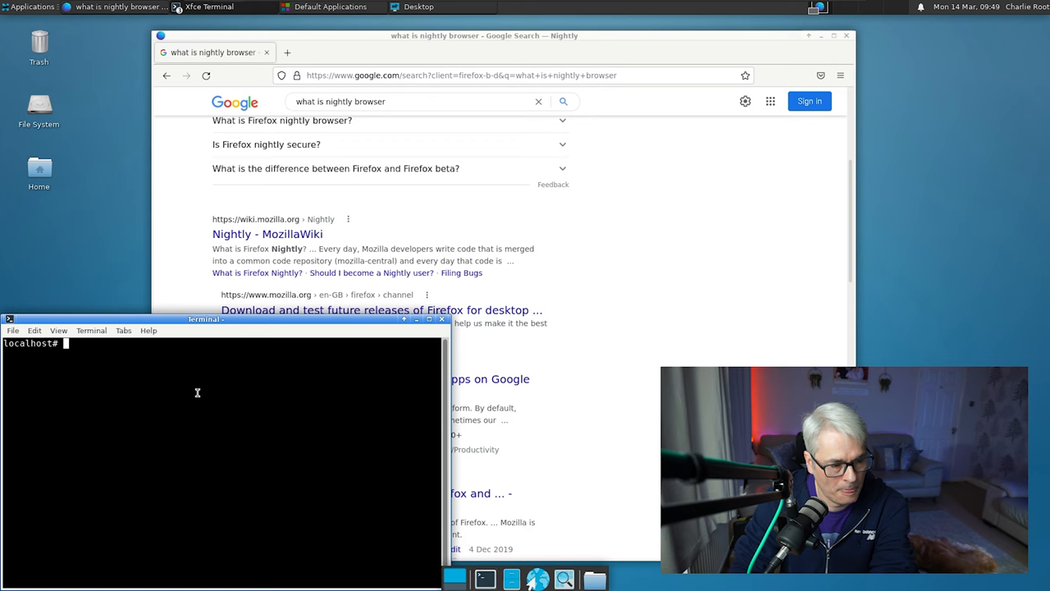
Run pkgin install chromium, which finds no package, then search Google for chrome nightly.
{"action": "type", "text": "pkgin install chrom"}
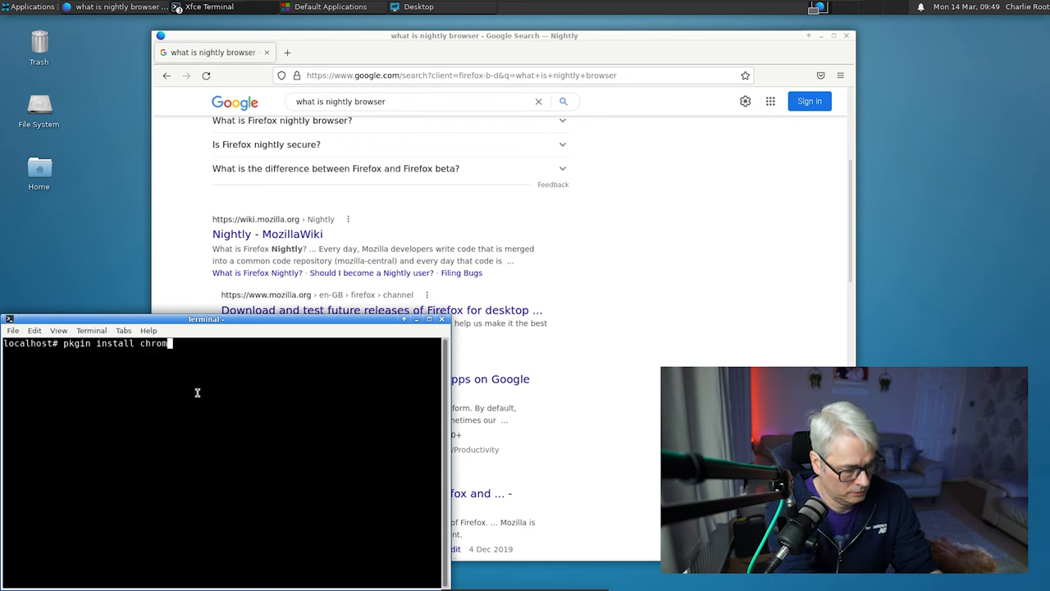
{"action": "type", "text": "ium"}
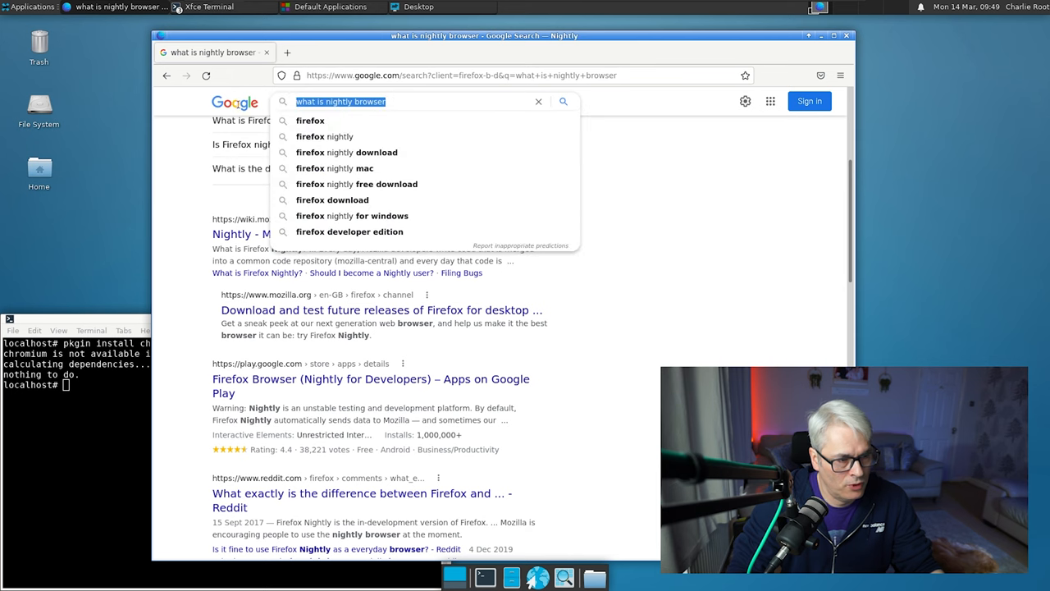
{"action": "type", "text": "chrome nightly"}
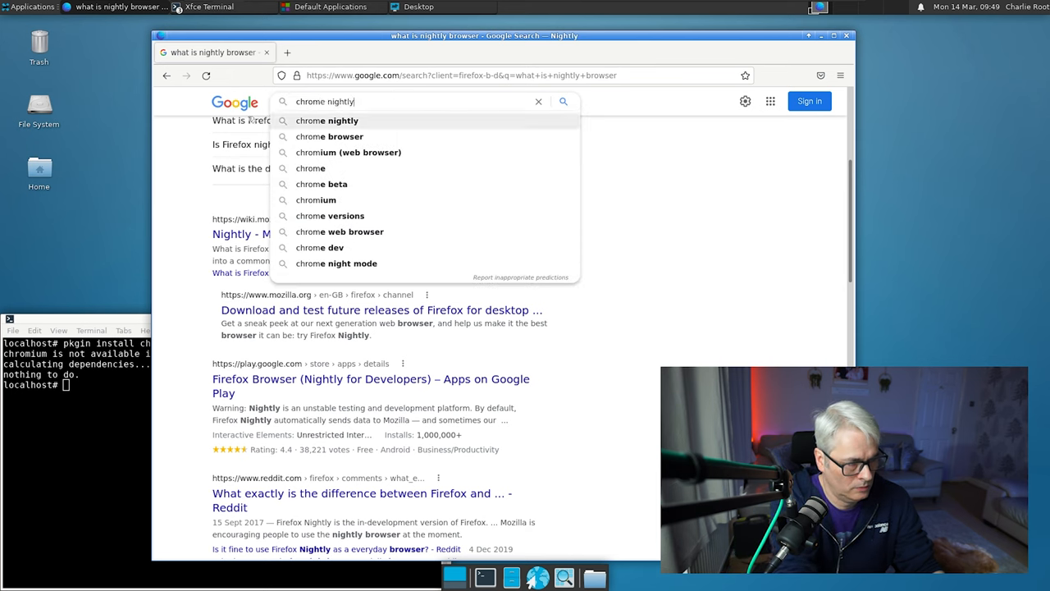
{"action": "left_click", "coordinate": [347, 151]}
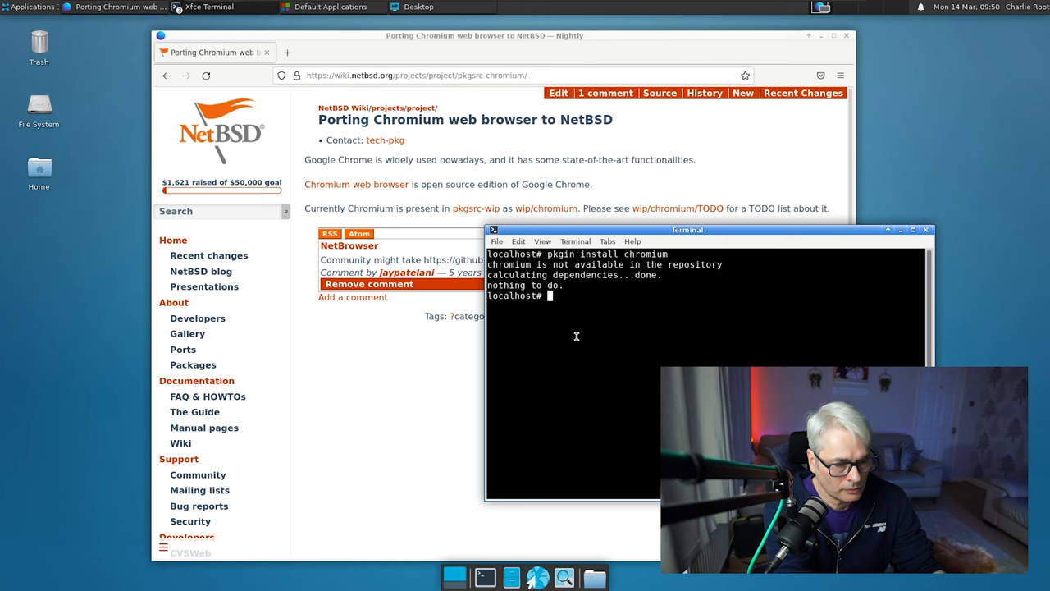
Change into /usr/pkgsrc/wip and try cd chromium, which fails with a can't-cd error.
{"action": "type", "text": "cd /usr/"}
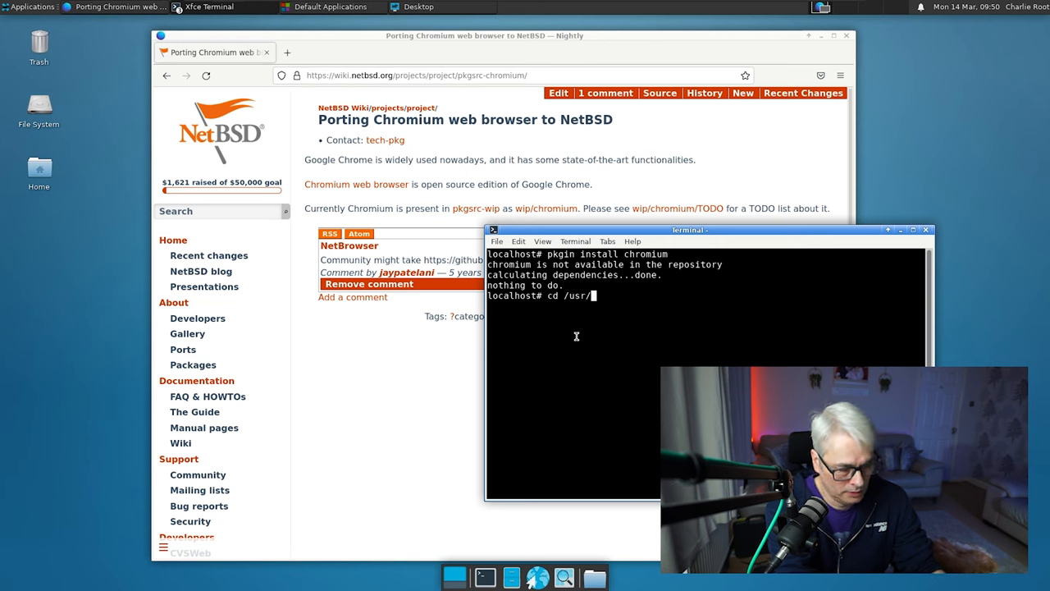
{"action": "type", "text": "pkgsrc/wip"}
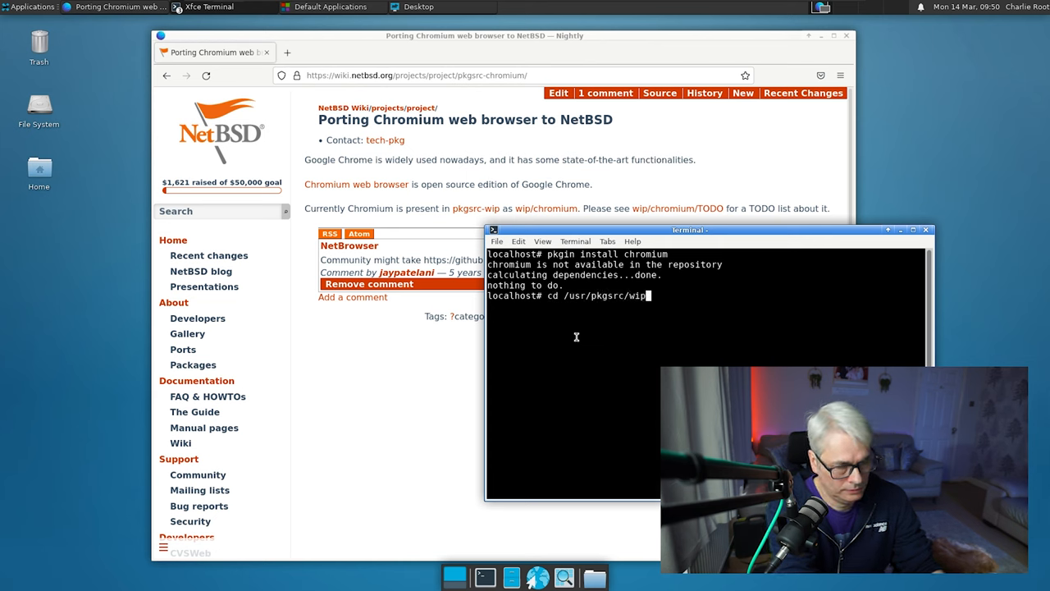
{"action": "key", "text": "Return"}
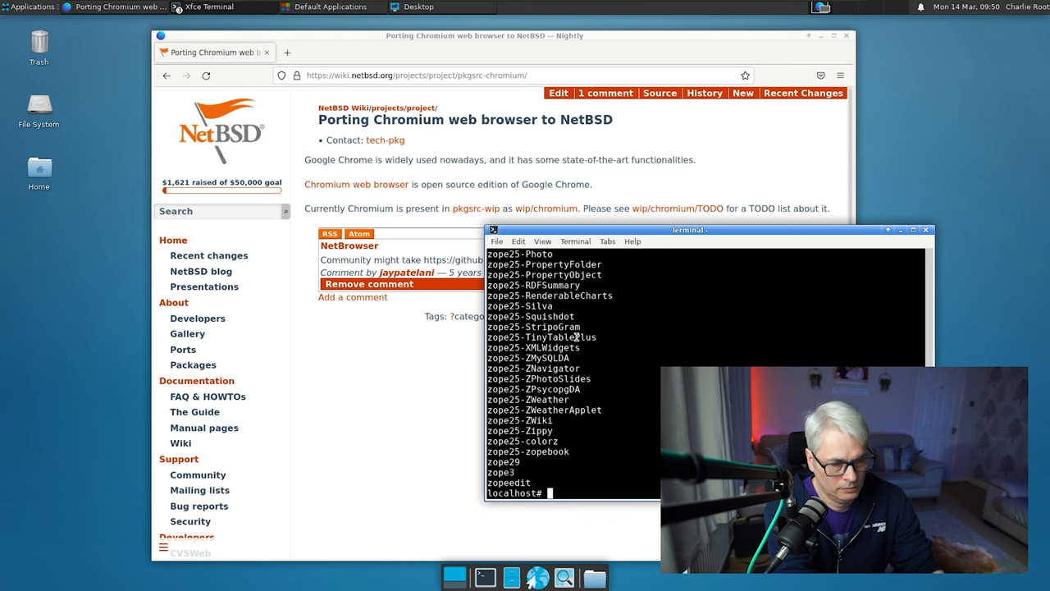
{"action": "type", "text": "cd chromi"}
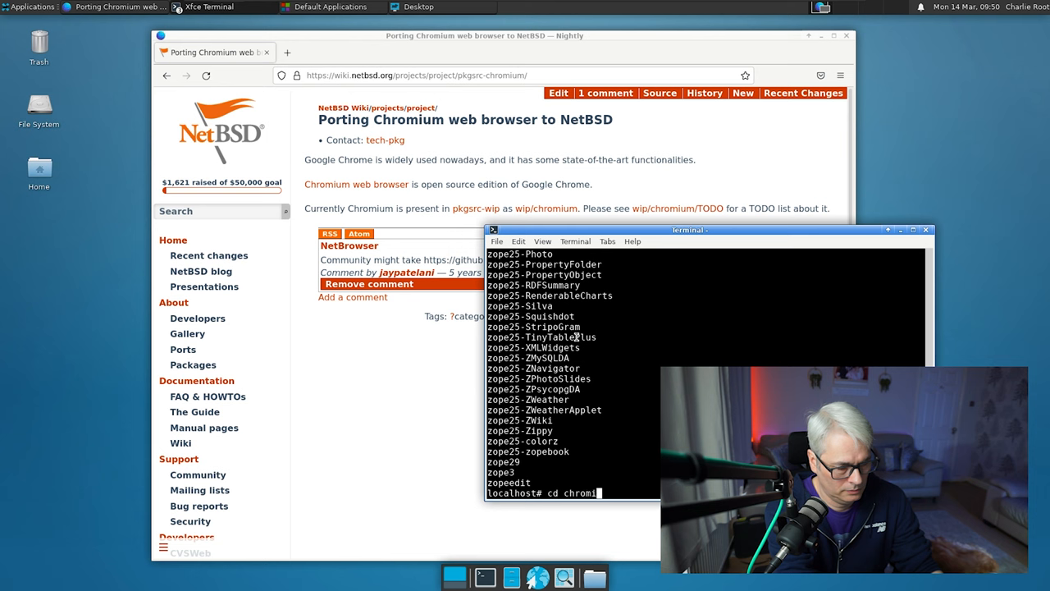
{"action": "type", "text": "um"}
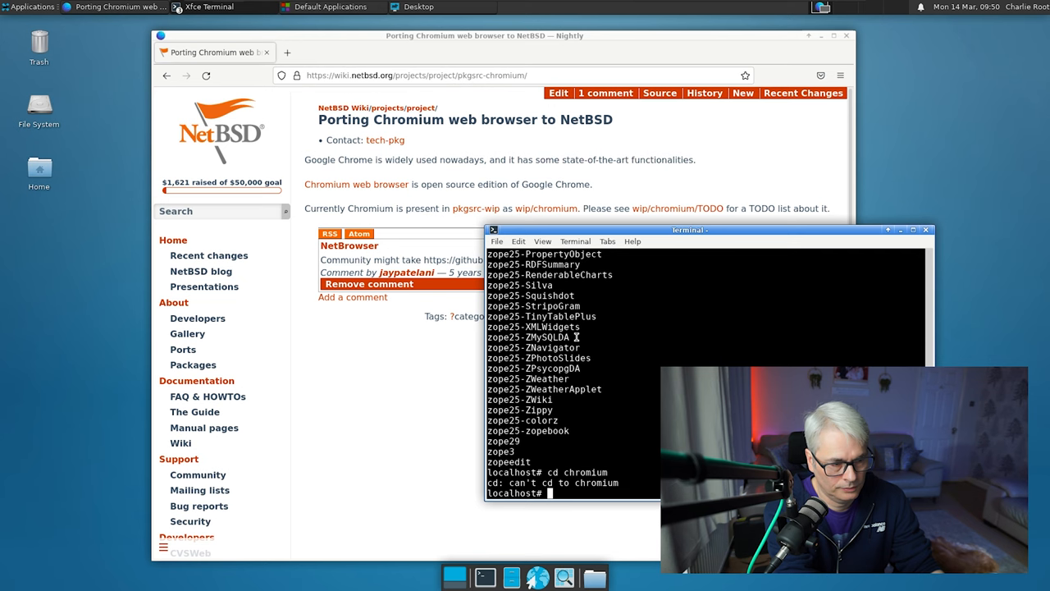
{"action": "type", "text": "cd"}
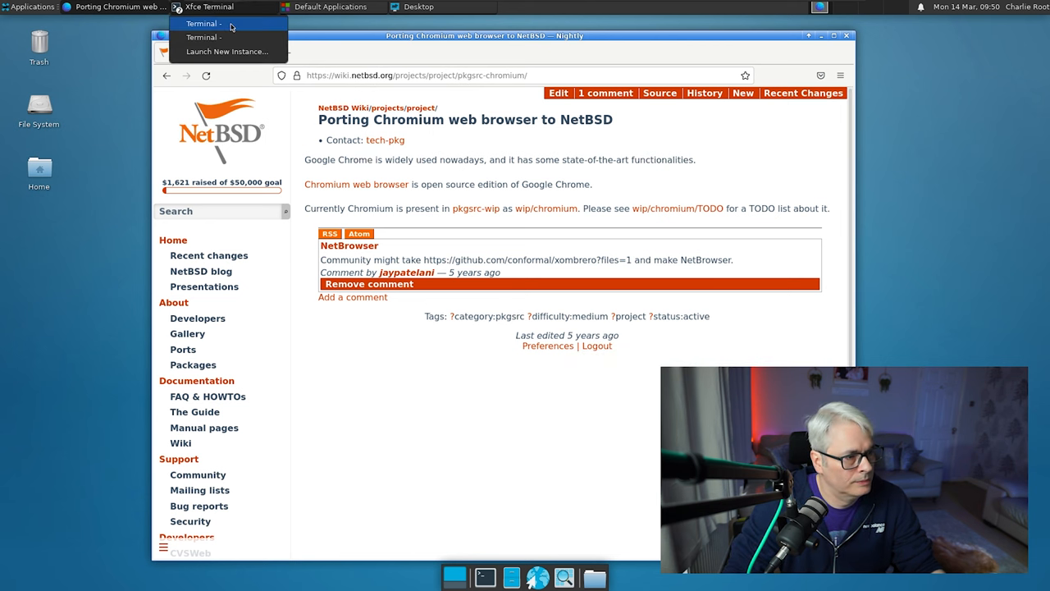
Check the other terminal's finished gimp install, then minimize it to show the cmake build terminal.
{"action": "left_click", "coordinate": [203, 23]}
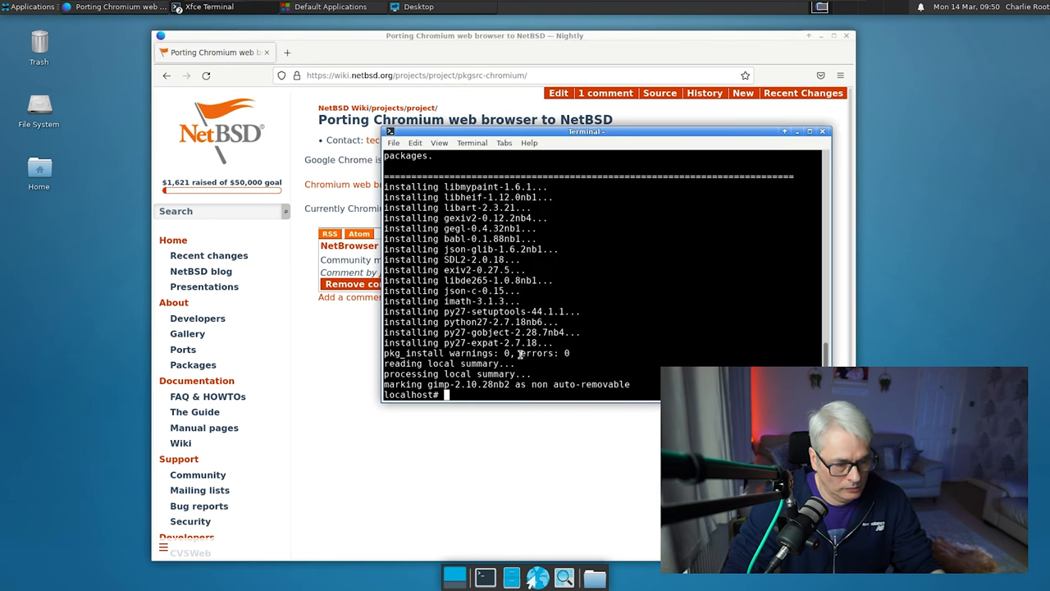
{"action": "left_click", "coordinate": [29, 6]}
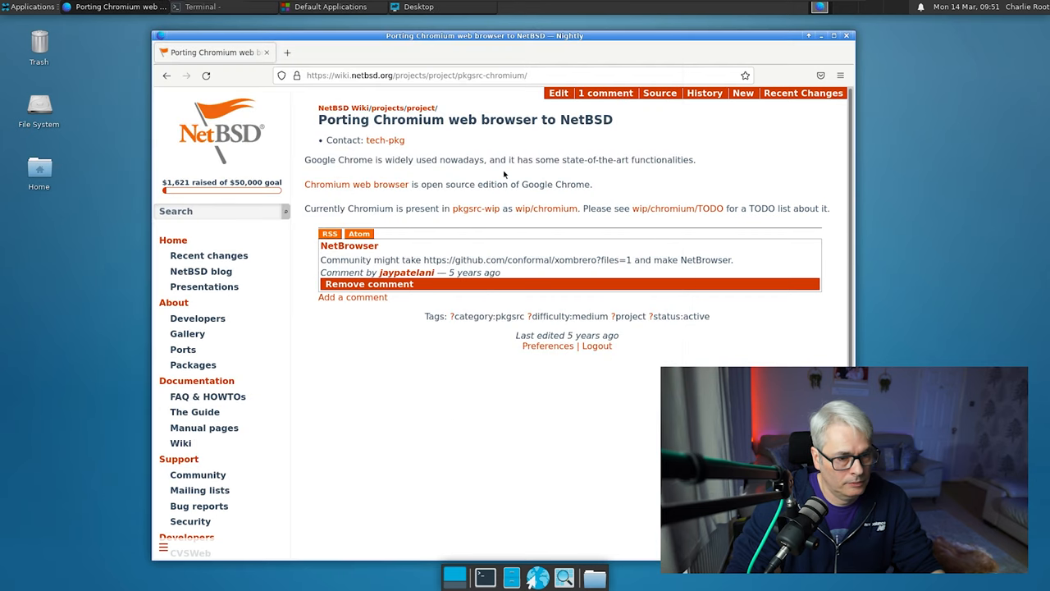
{"action": "mouse_move", "coordinate": [266, 51]}
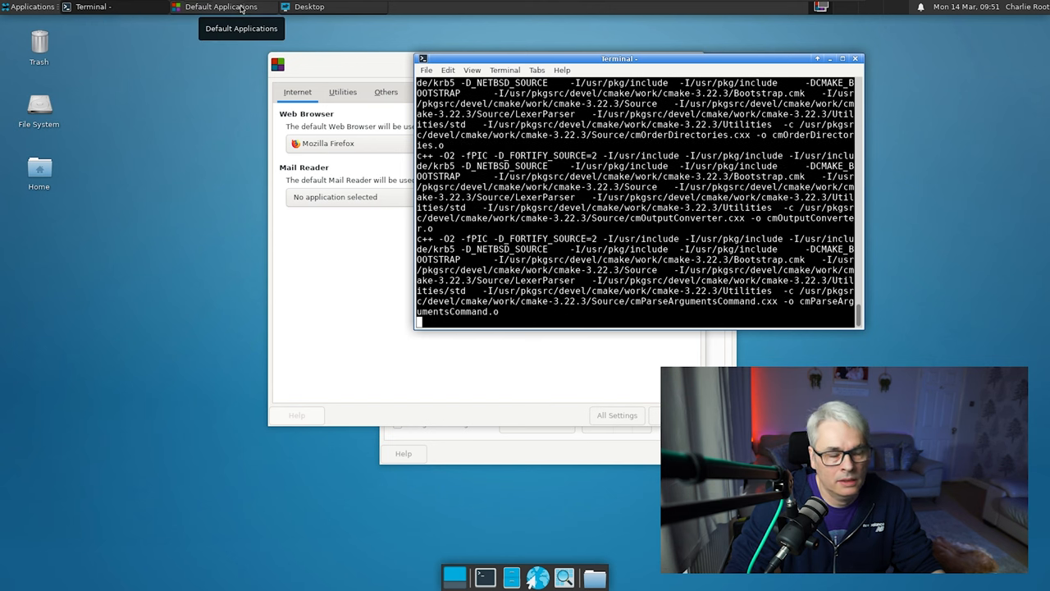
In Default Applications, review the Web Browser choices and keep Mozilla Firefox.
{"action": "left_click", "coordinate": [219, 6]}
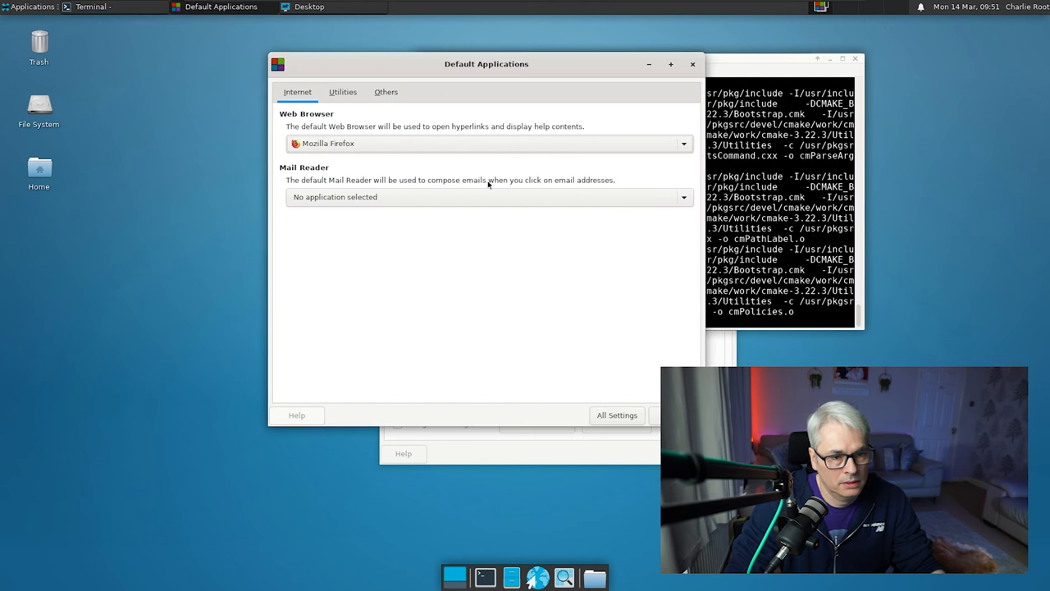
{"action": "left_click", "coordinate": [682, 143]}
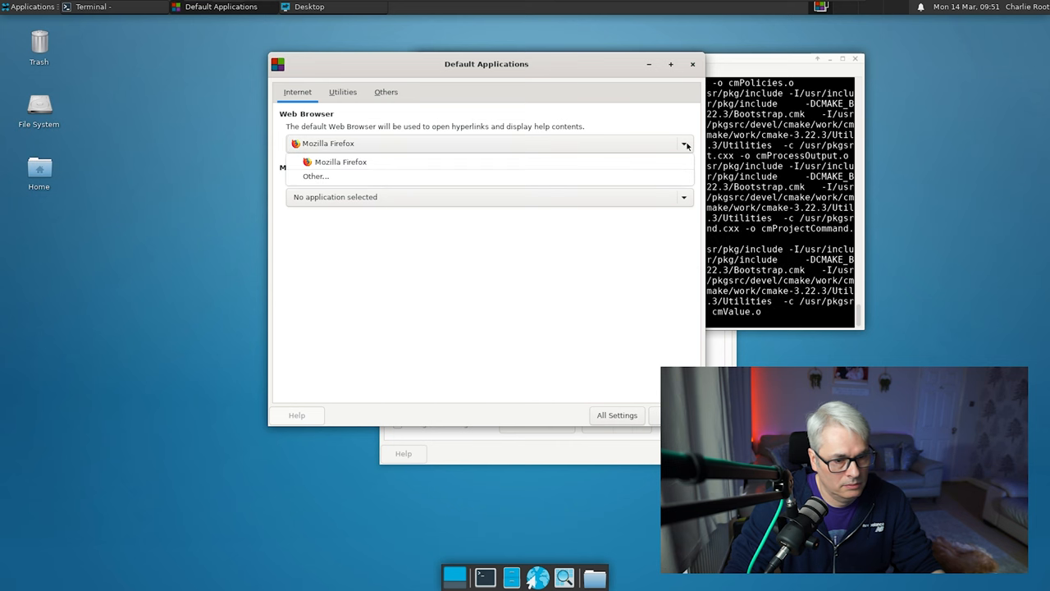
{"action": "left_click", "coordinate": [315, 175]}
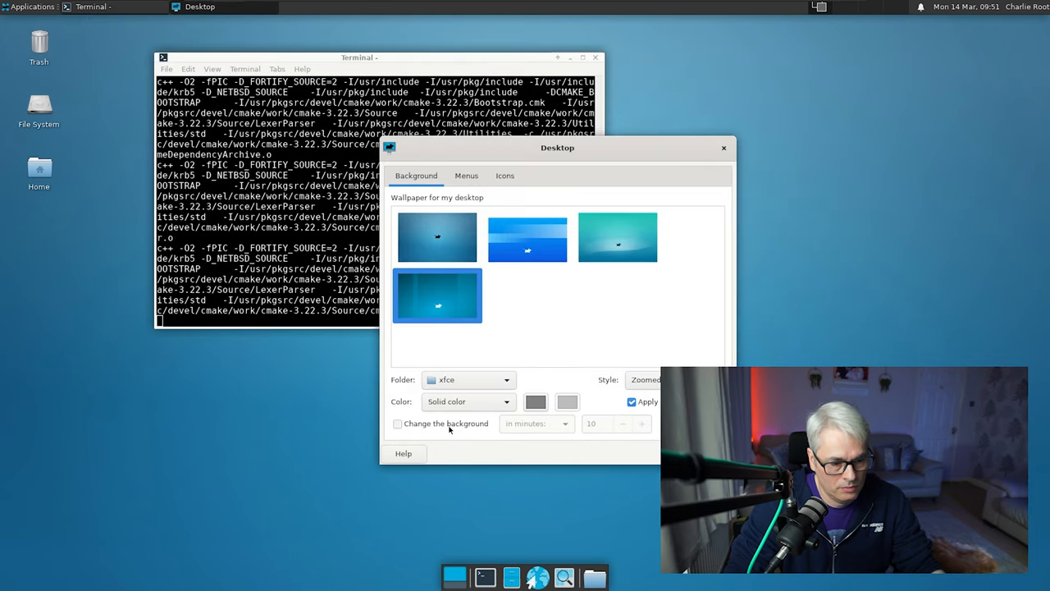
In Desktop background settings, review the colour options and keep the xfce wallpaper folder.
{"action": "left_click", "coordinate": [468, 400]}
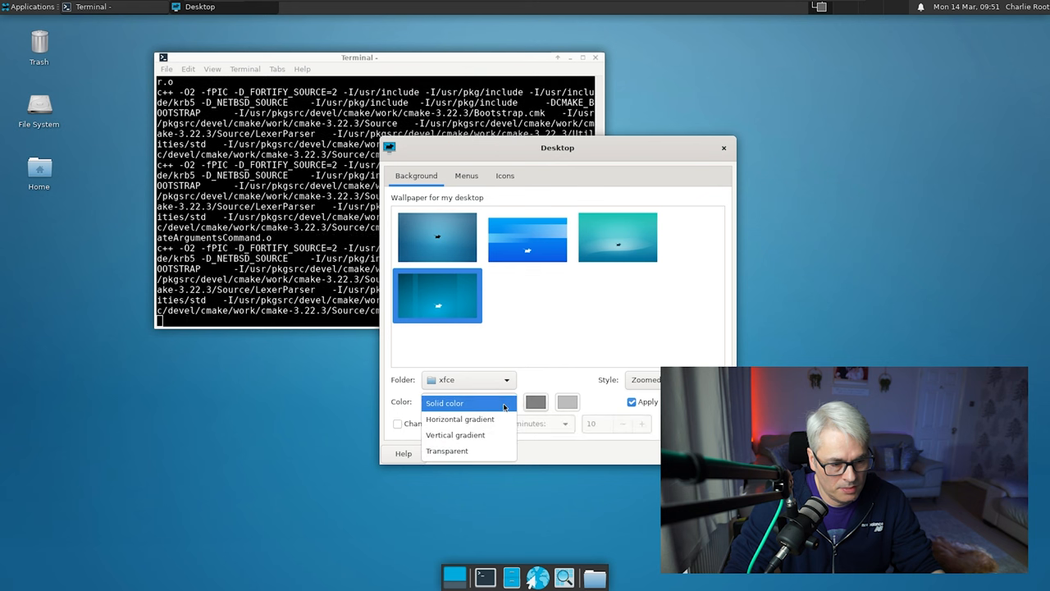
{"action": "mouse_move", "coordinate": [456, 449]}
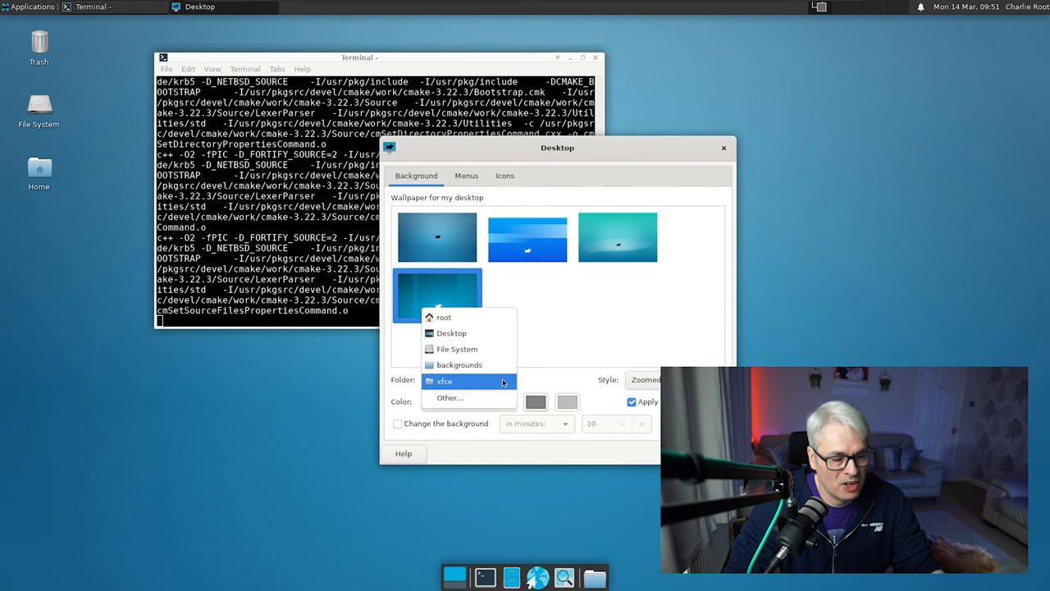
{"action": "left_click", "coordinate": [445, 381]}
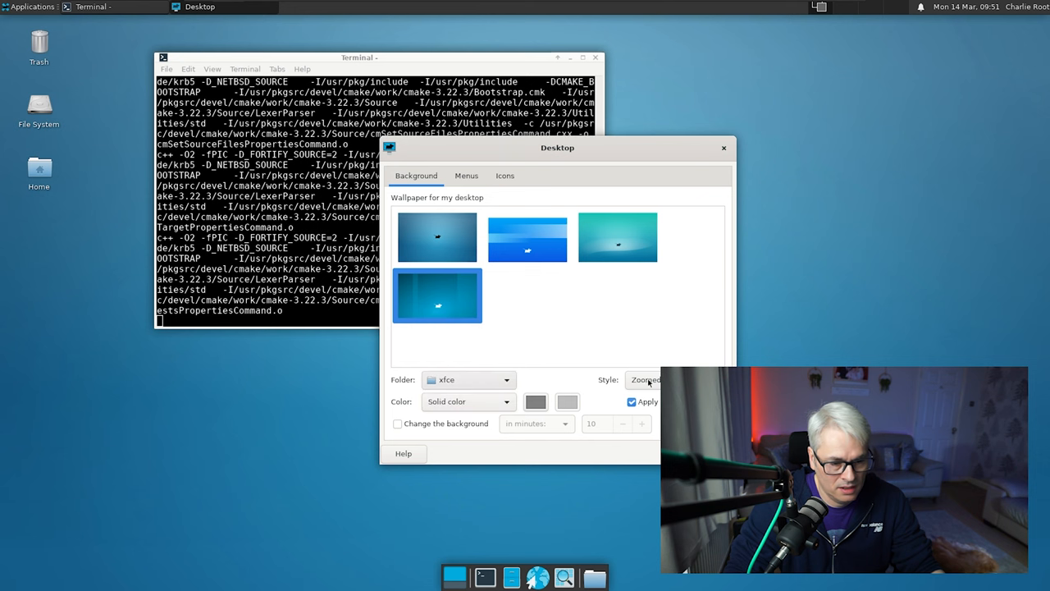
{"action": "left_click", "coordinate": [722, 148]}
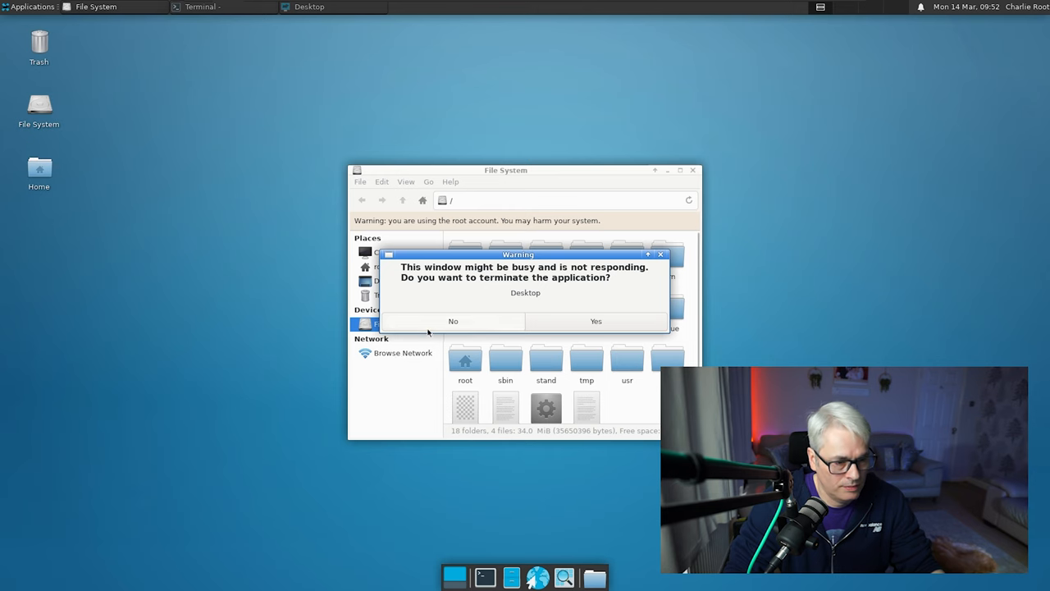
Decline terminating the hung Desktop settings, then browse to root's empty Desktop folder in Thunar.
{"action": "left_click", "coordinate": [452, 319]}
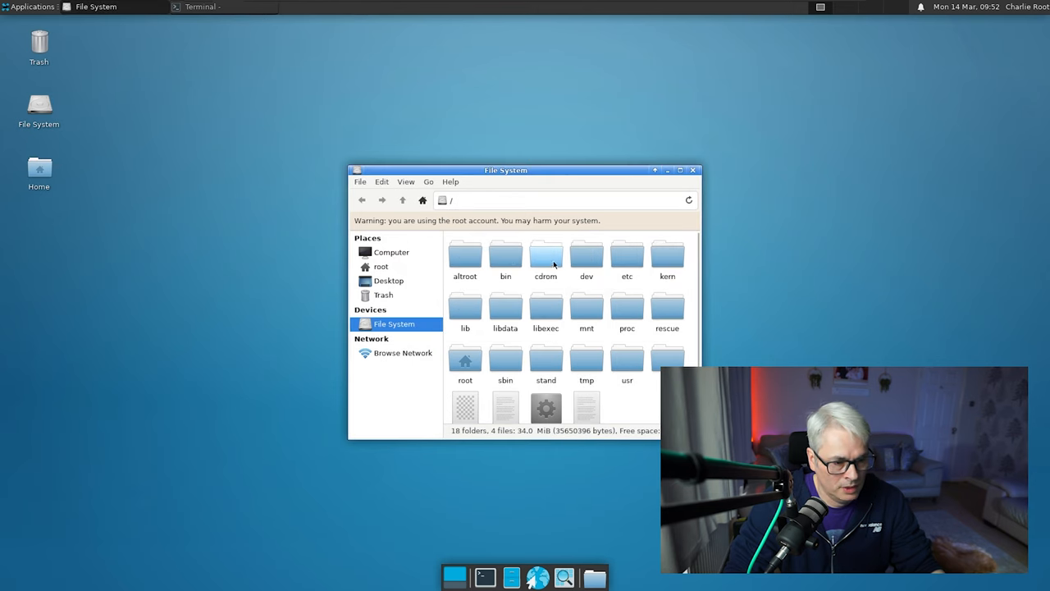
{"action": "mouse_move", "coordinate": [689, 266]}
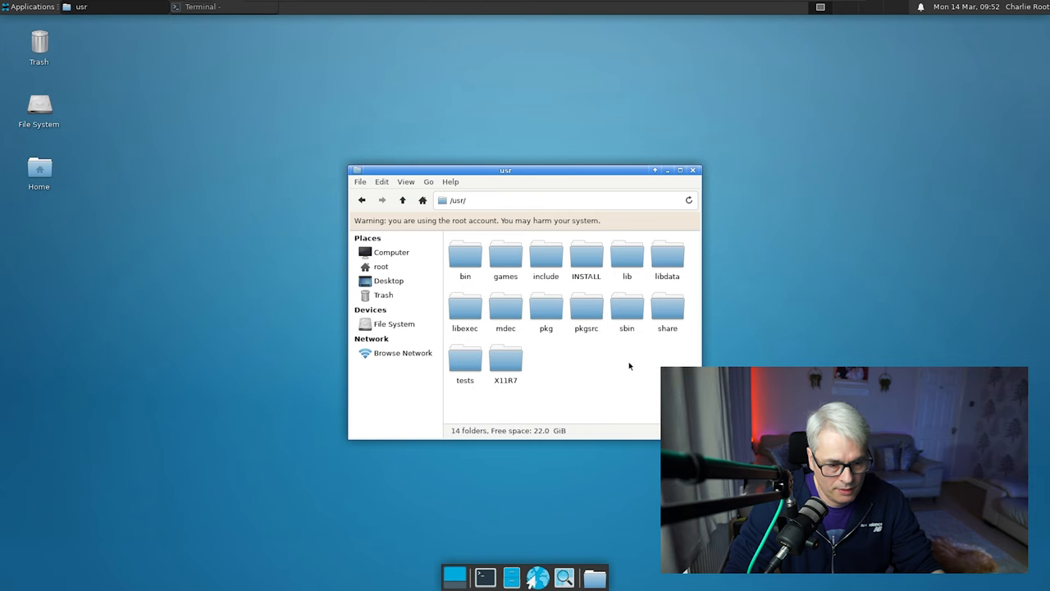
{"action": "mouse_move", "coordinate": [597, 367]}
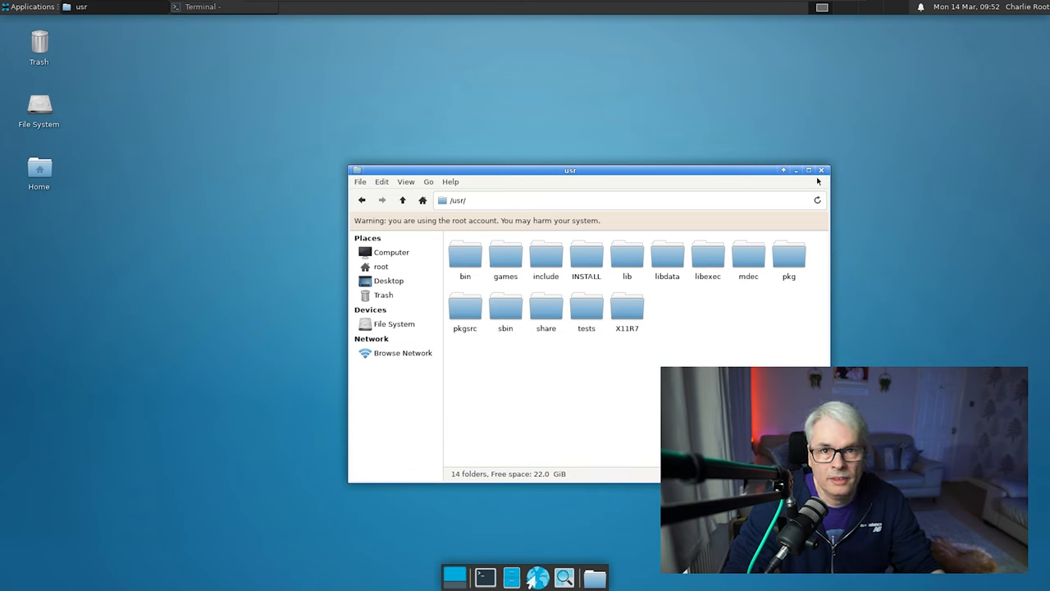
{"action": "left_click", "coordinate": [821, 169]}
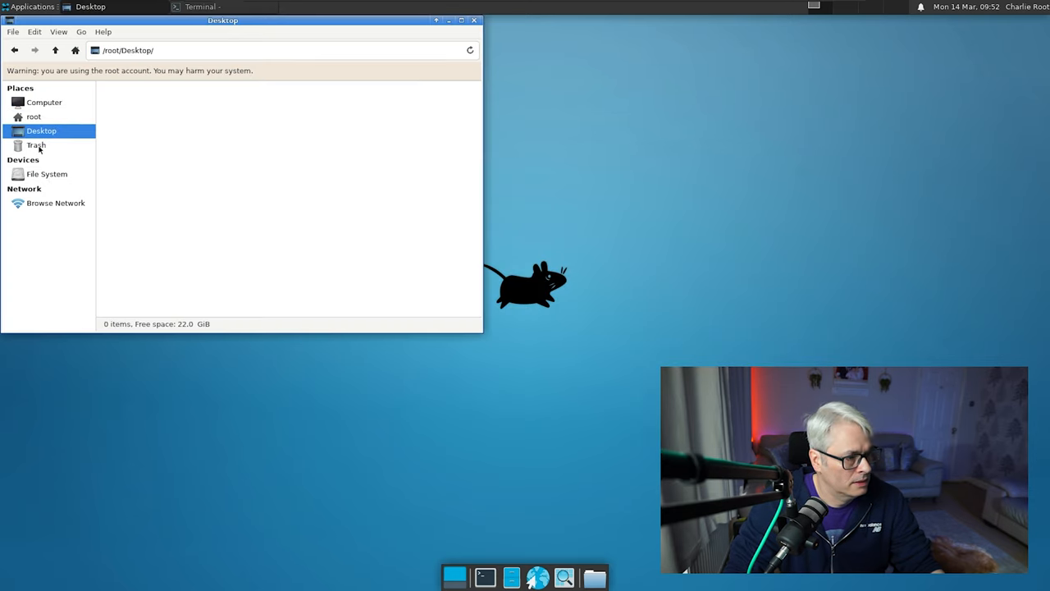
{"action": "left_click", "coordinate": [46, 174]}
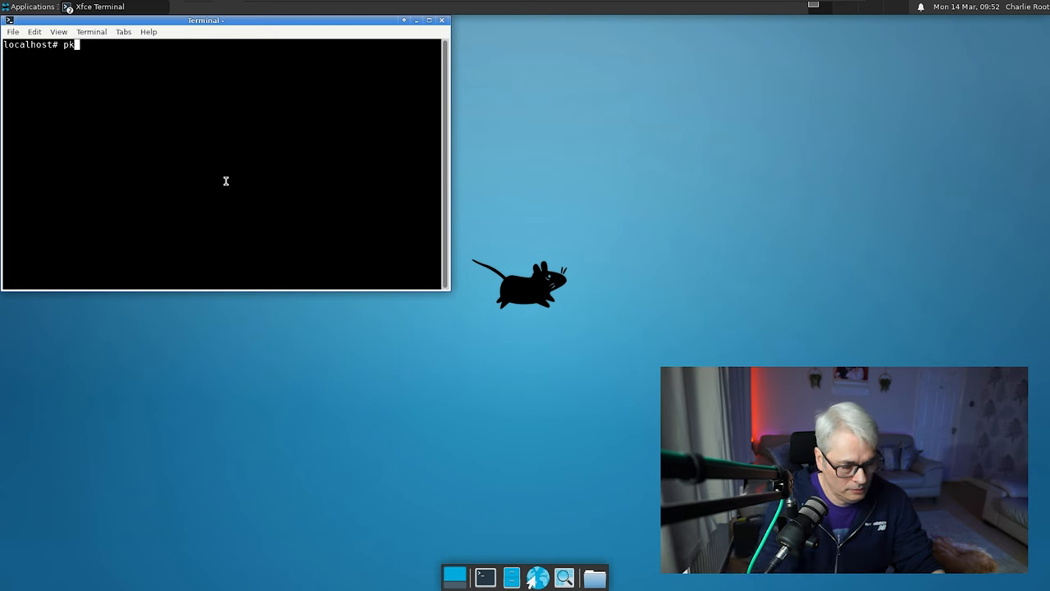
Run pkgin install thunderbird, confirm with y, and open the Applications menu once installed.
{"action": "type", "text": "gin install thund"}
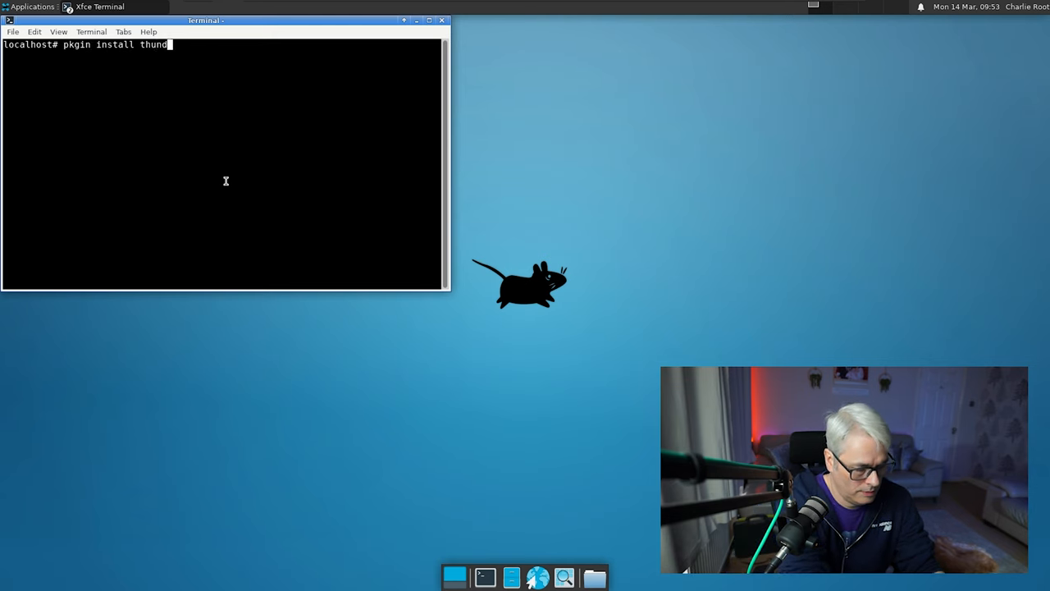
{"action": "type", "text": "erbird"}
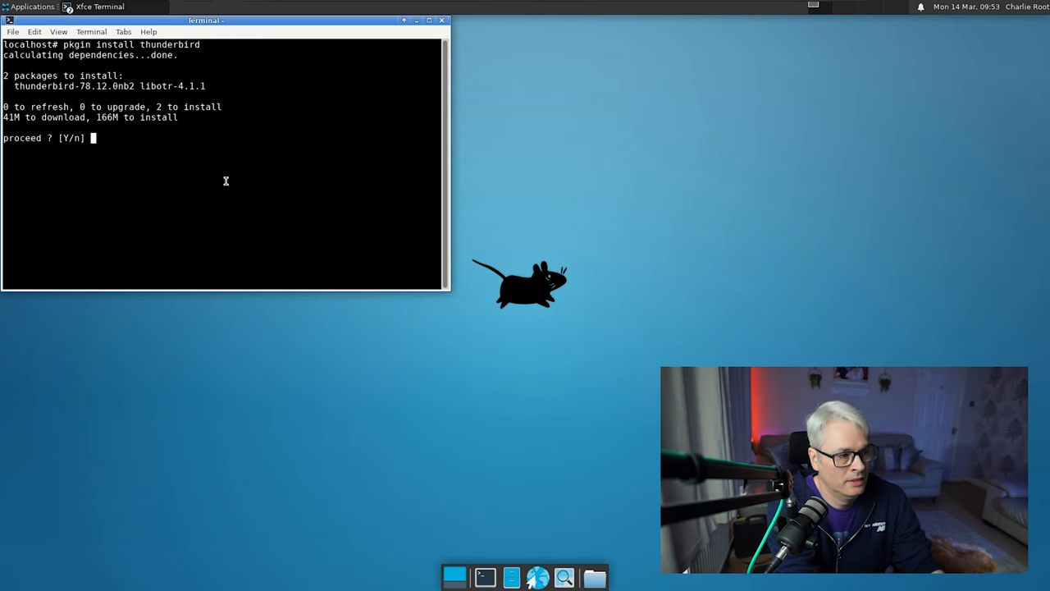
{"action": "type", "text": "y"}
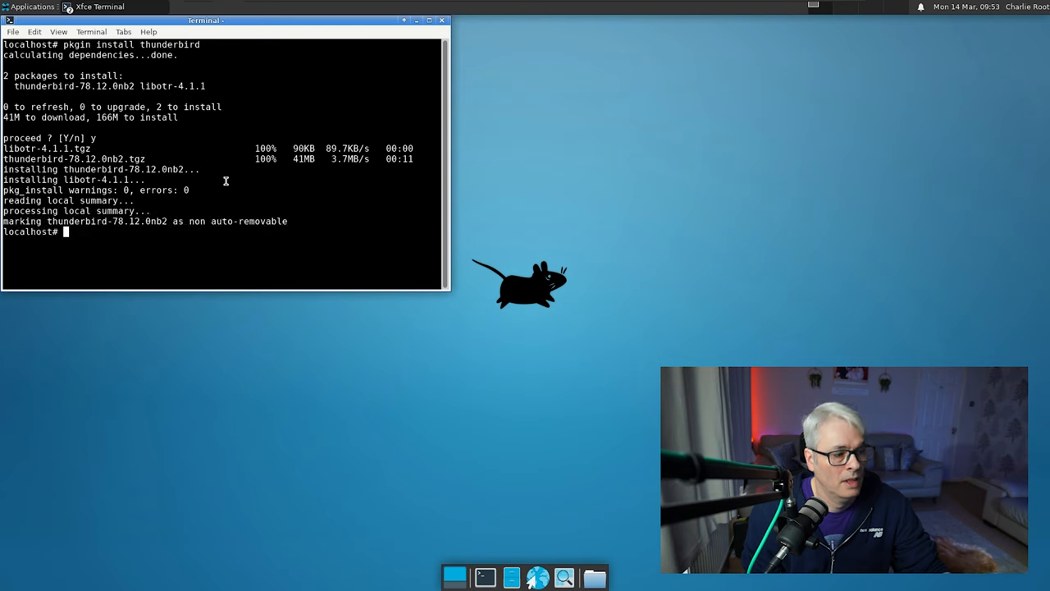
{"action": "left_click", "coordinate": [31, 7]}
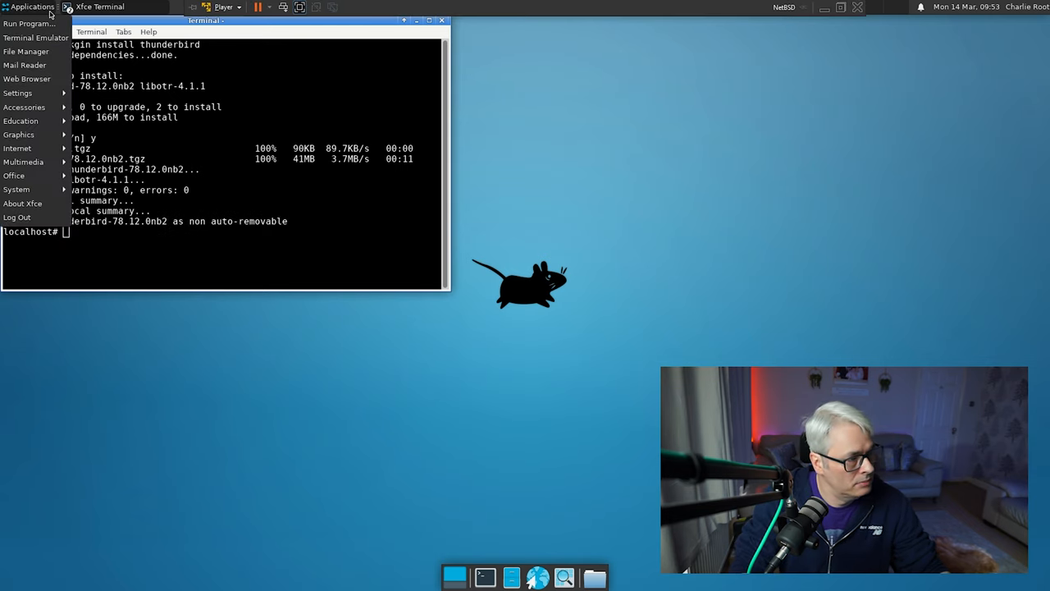
{"action": "mouse_move", "coordinate": [25, 106]}
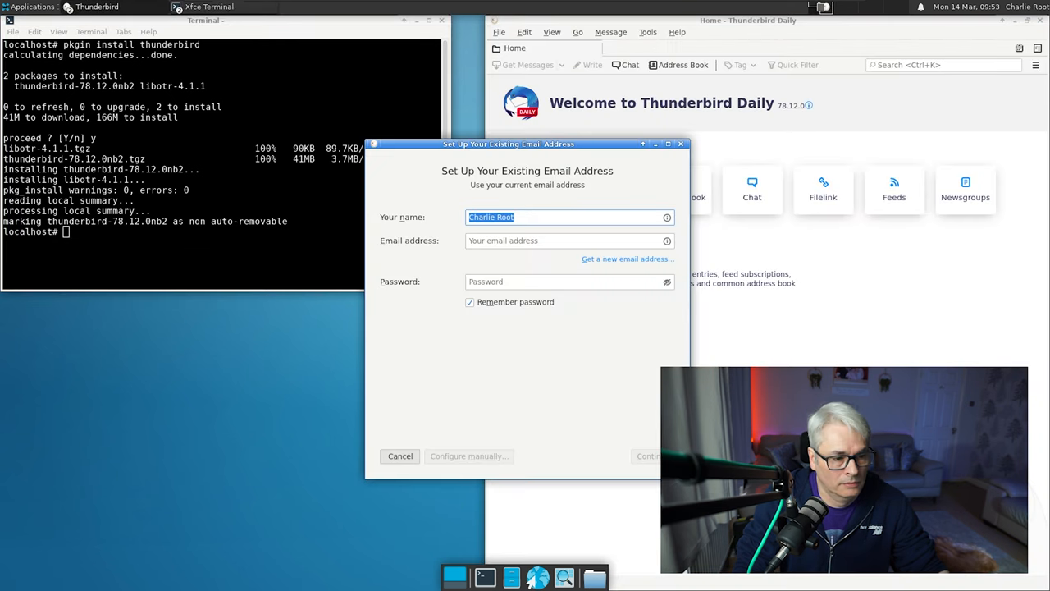
{"action": "left_click", "coordinate": [400, 456]}
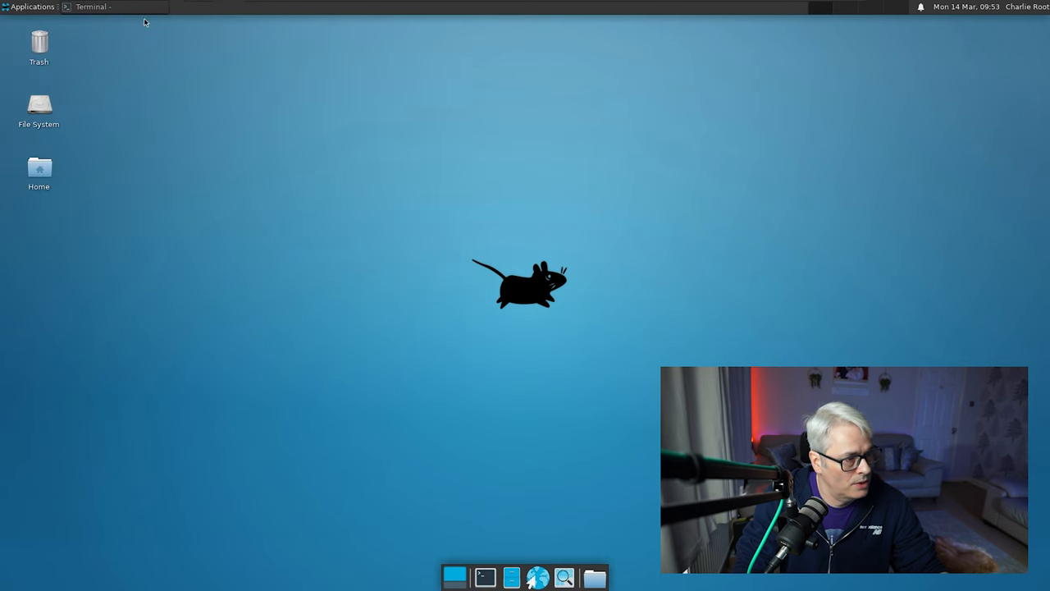
{"action": "left_click", "coordinate": [92, 7]}
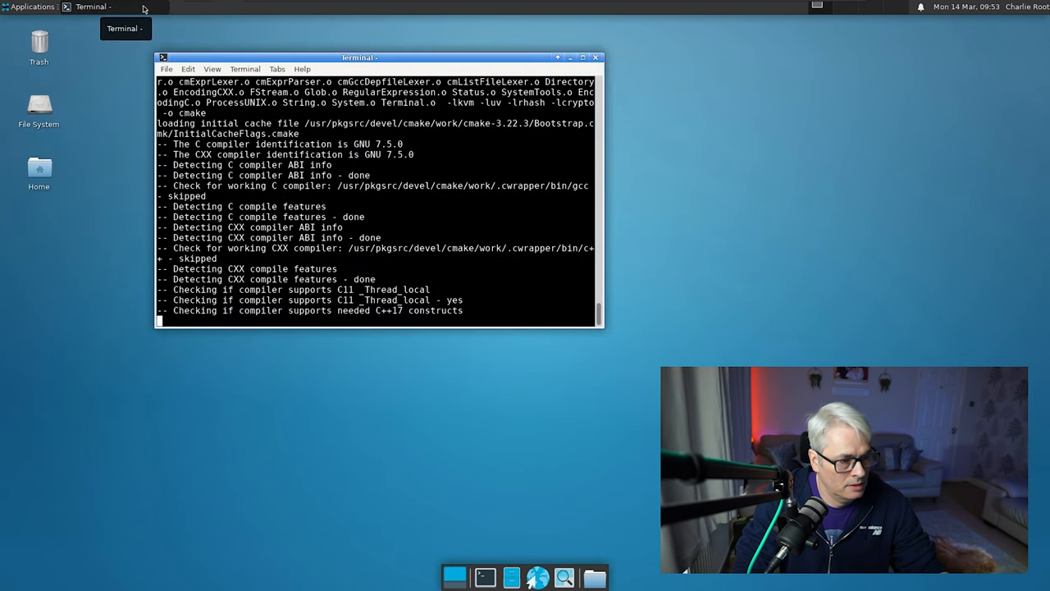